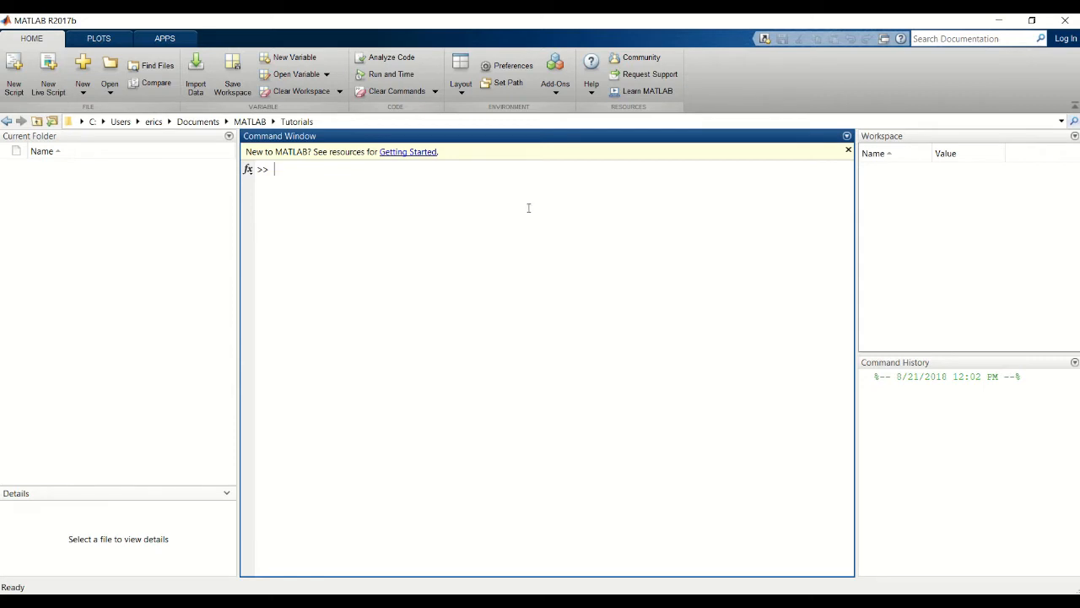
- Create the row vector x = [1 2 3] in the Command Window
{"action": "type", "text": "x ="}
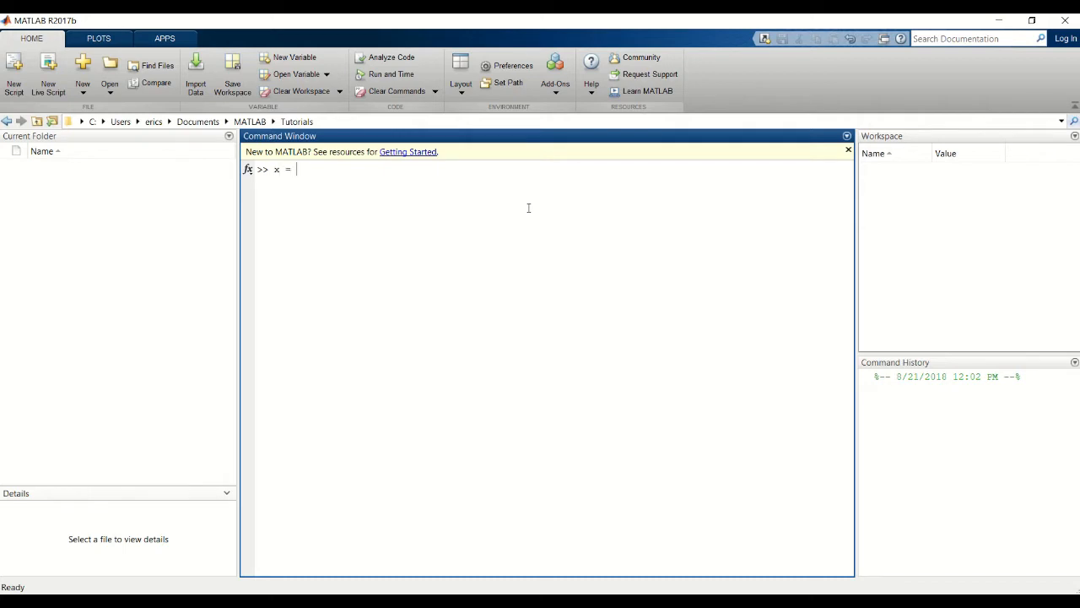
{"action": "type", "text": "[]"}
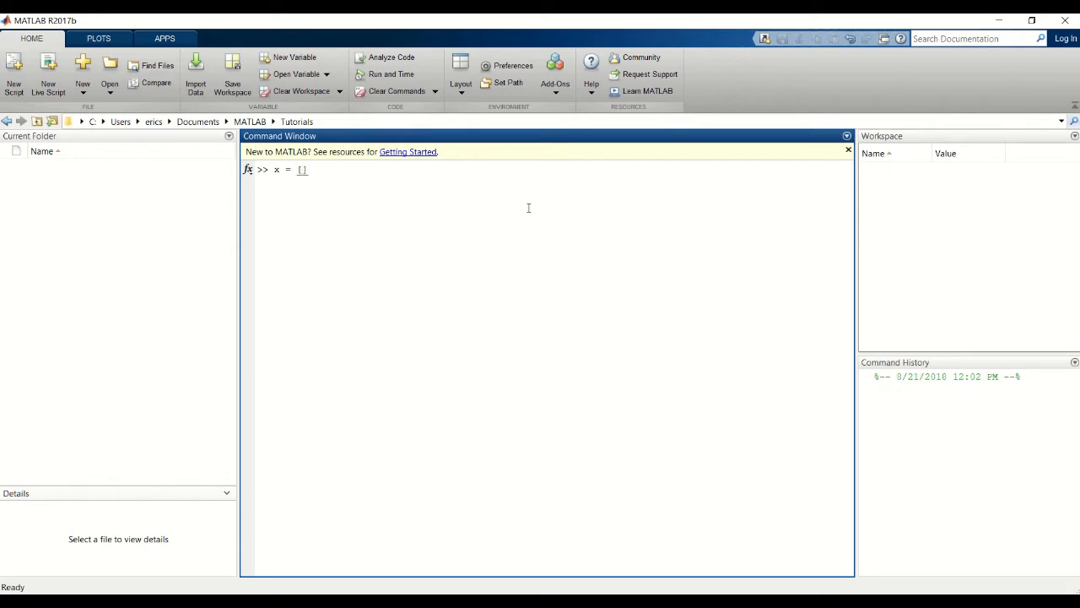
{"action": "type", "text": "1"}
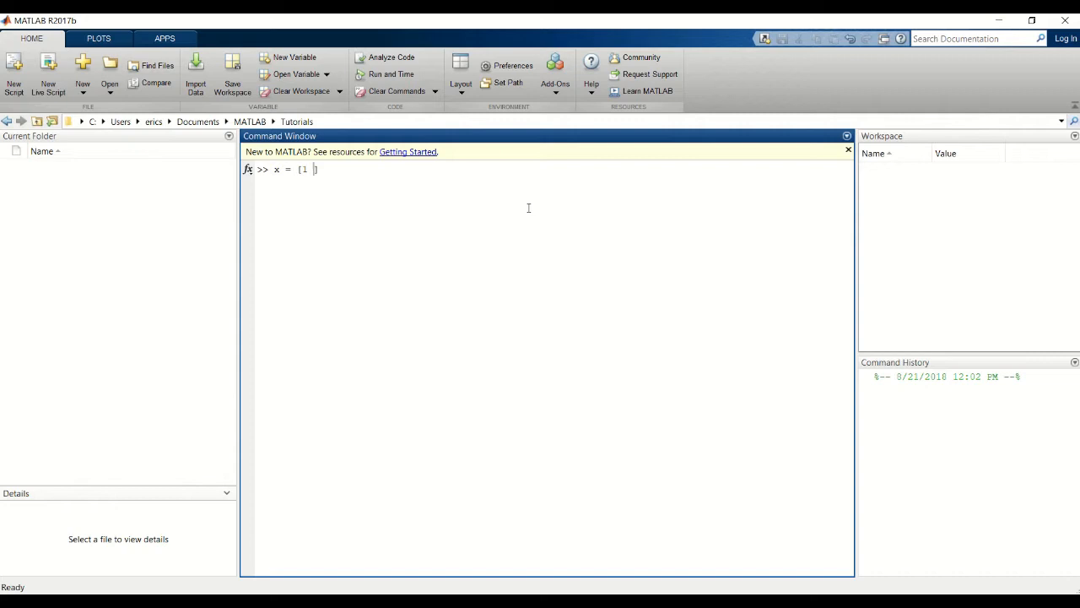
{"action": "type", "text": "2"}
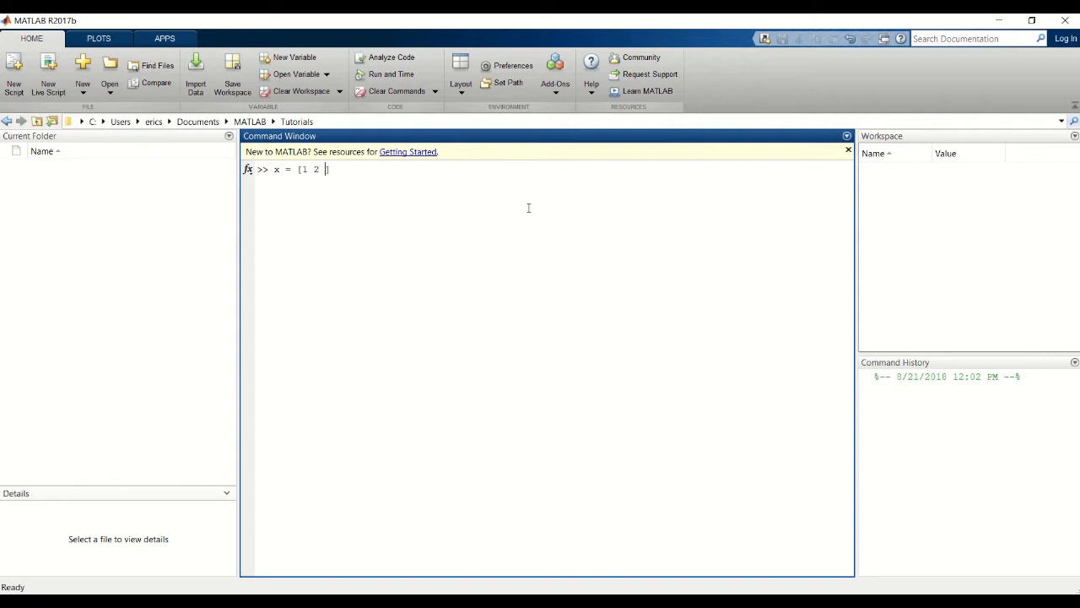
{"action": "type", "text": "3"}
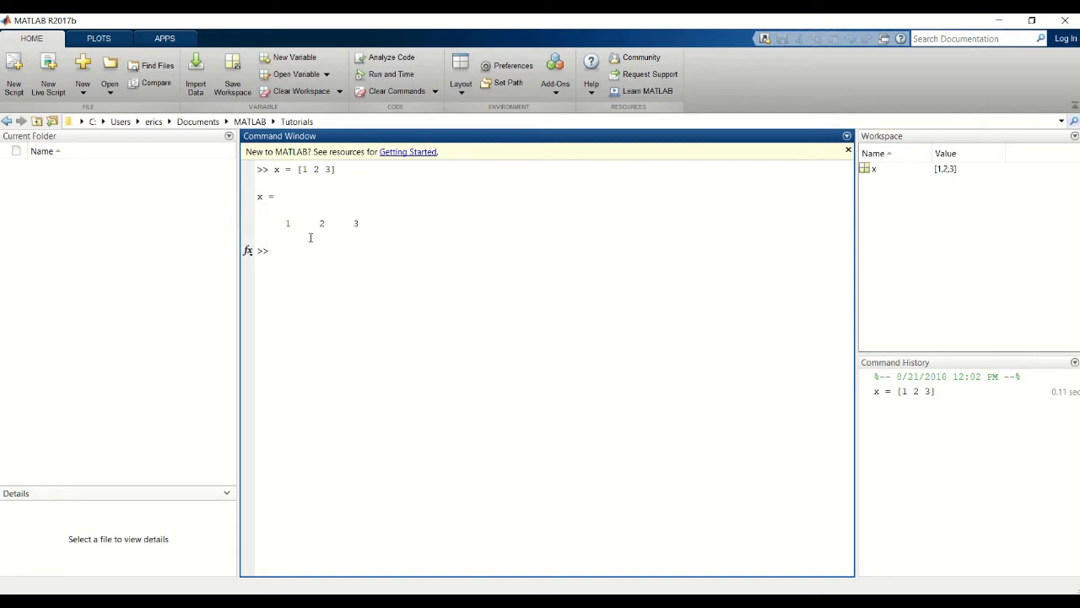
{"action": "left_click_drag", "start_coordinate": [286, 223], "coordinate": [359, 222]}
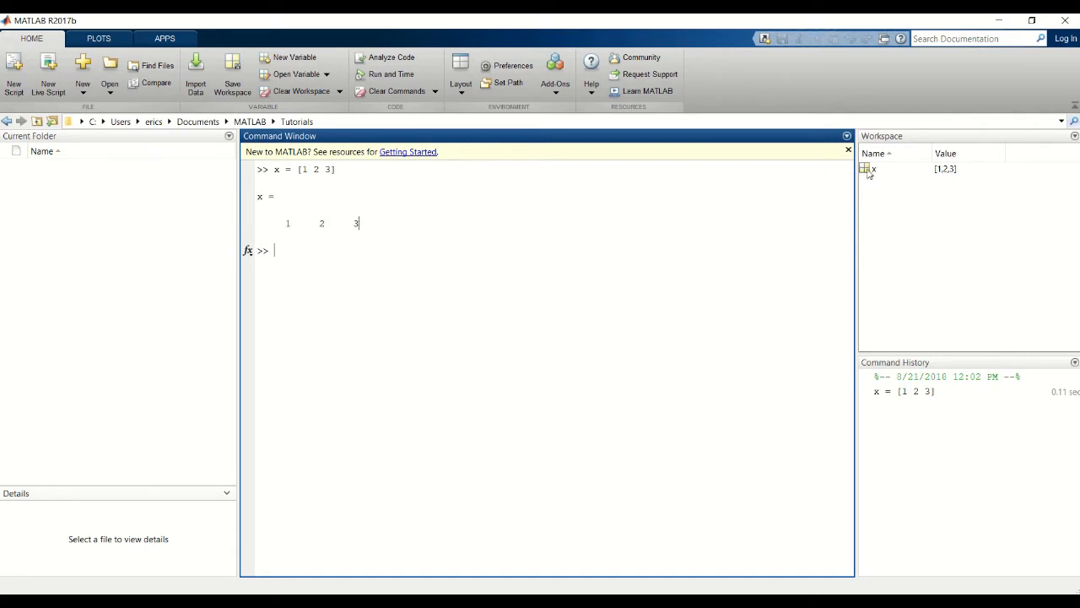
- Inspect x in the Variables editor table, then close it
{"action": "double_click", "coordinate": [876, 167]}
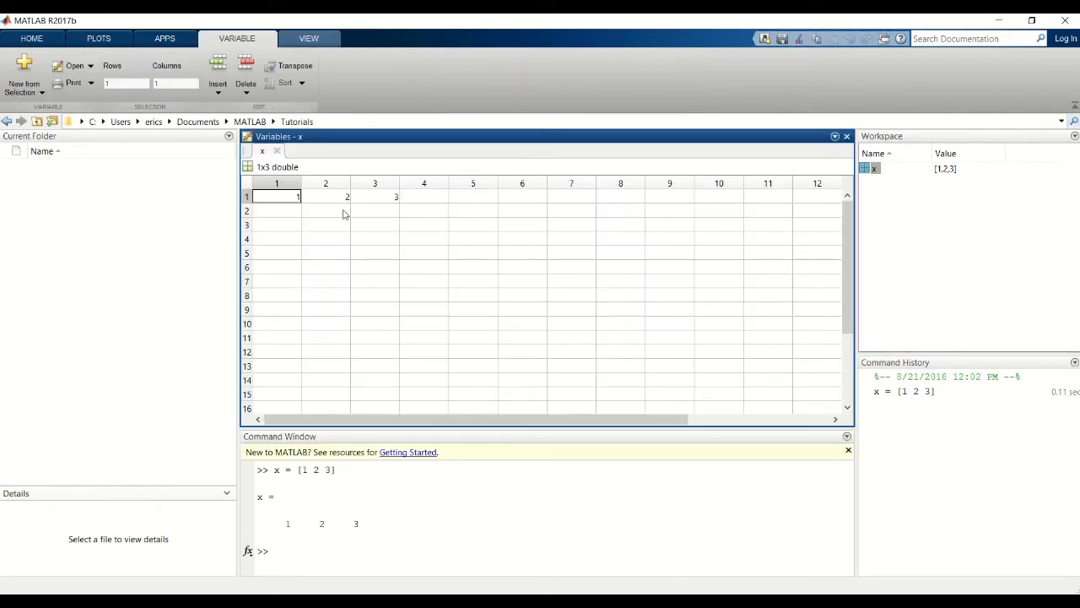
{"action": "left_click", "coordinate": [277, 196]}
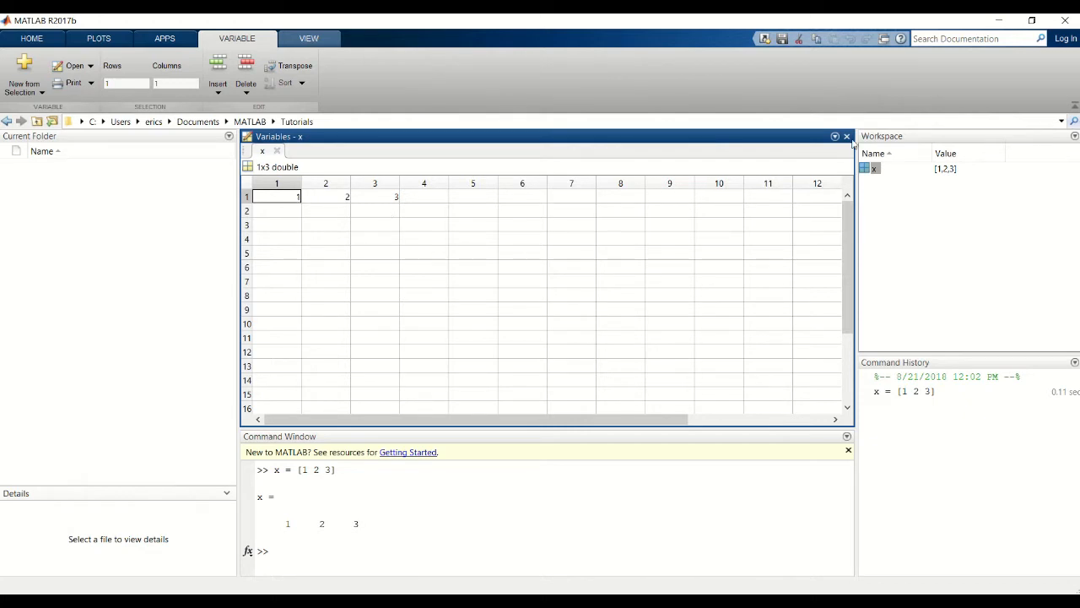
{"action": "left_click", "coordinate": [846, 136]}
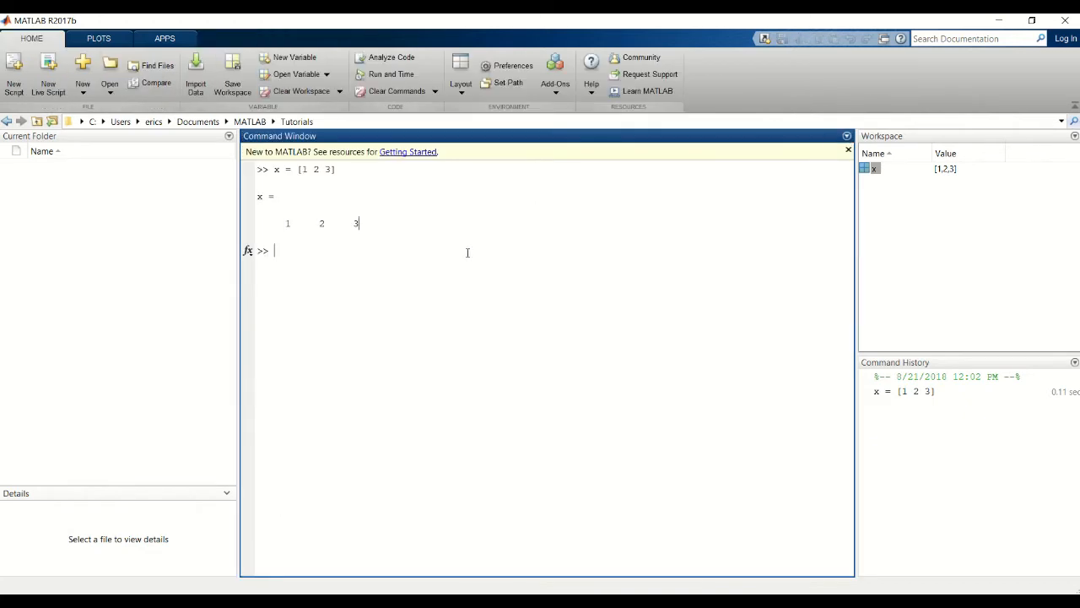
- Redefine x as the row vector [1 2 3 4 5 6 7 8]
{"action": "type", "text": "x = [1 2 3]"}
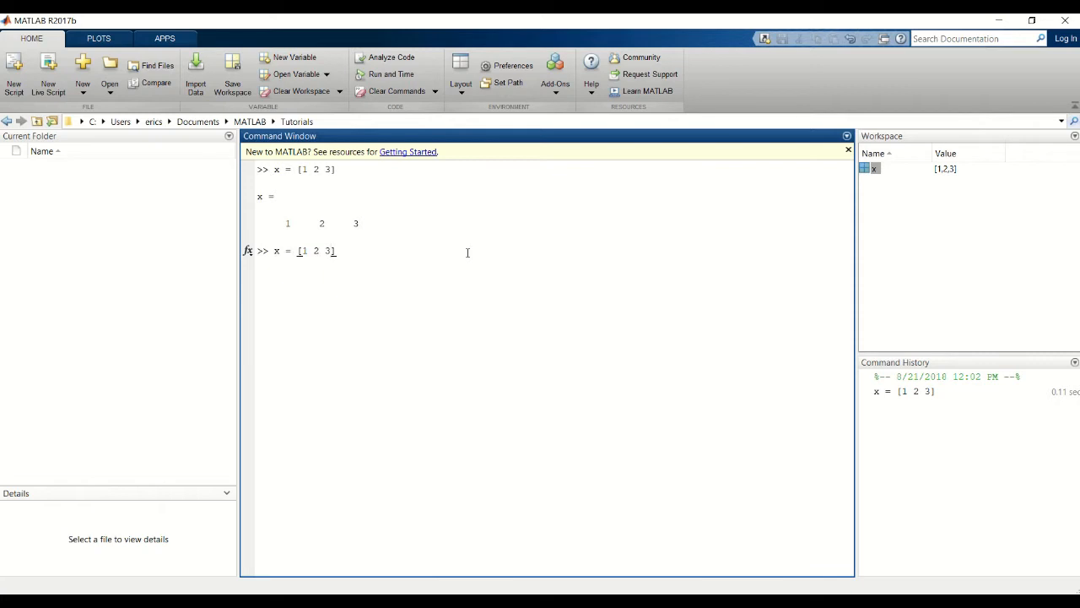
{"action": "type", "text": "4 5"}
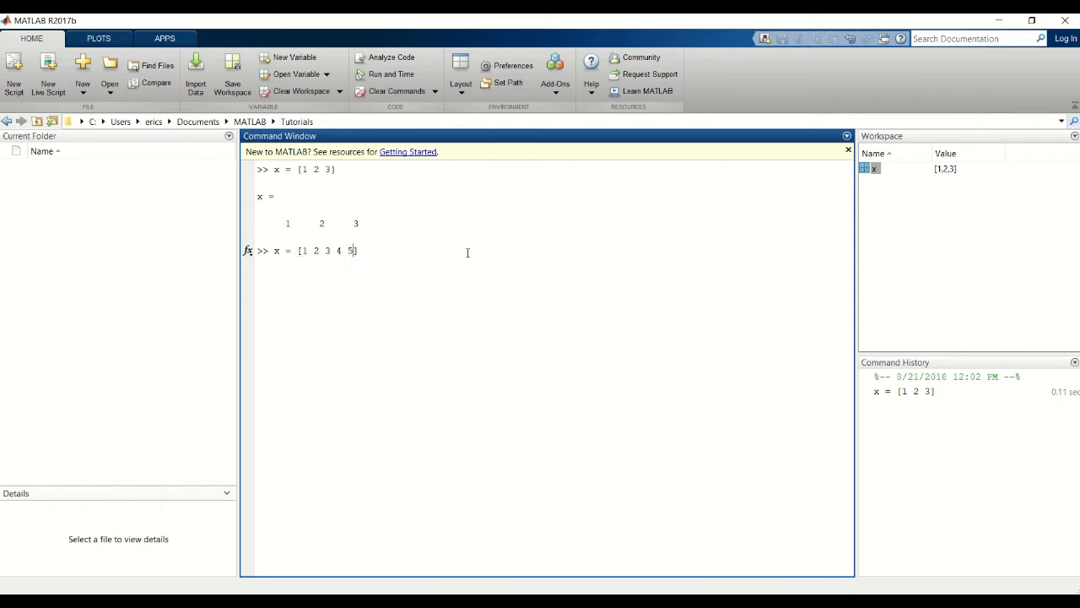
{"action": "type", "text": "6 7 8"}
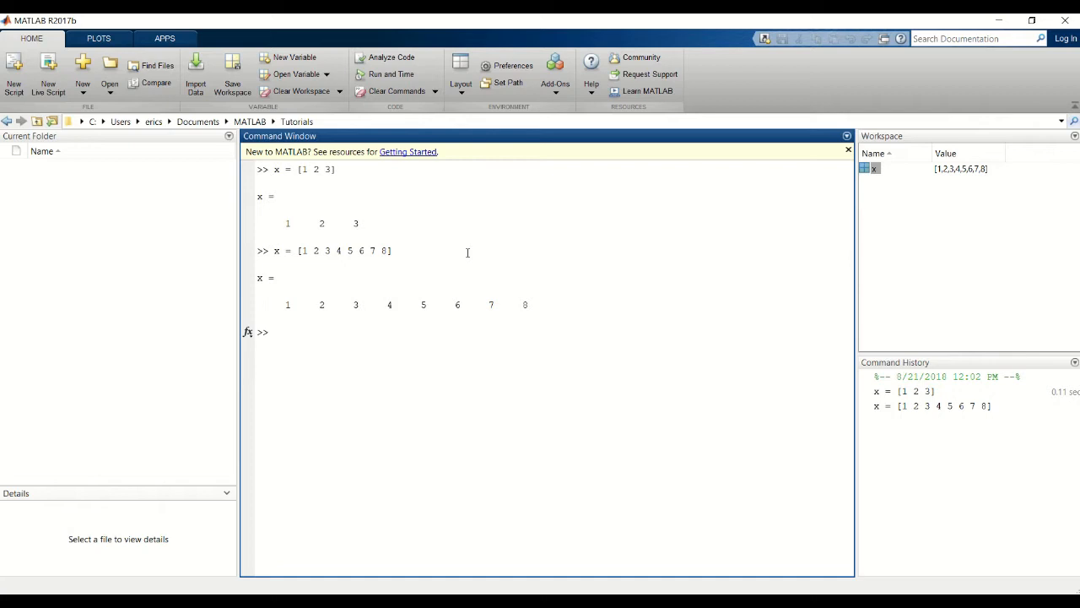
- Create column vector y = [1;2;3] and inspect it briefly in the Variables editor
{"action": "type", "text": "y ="}
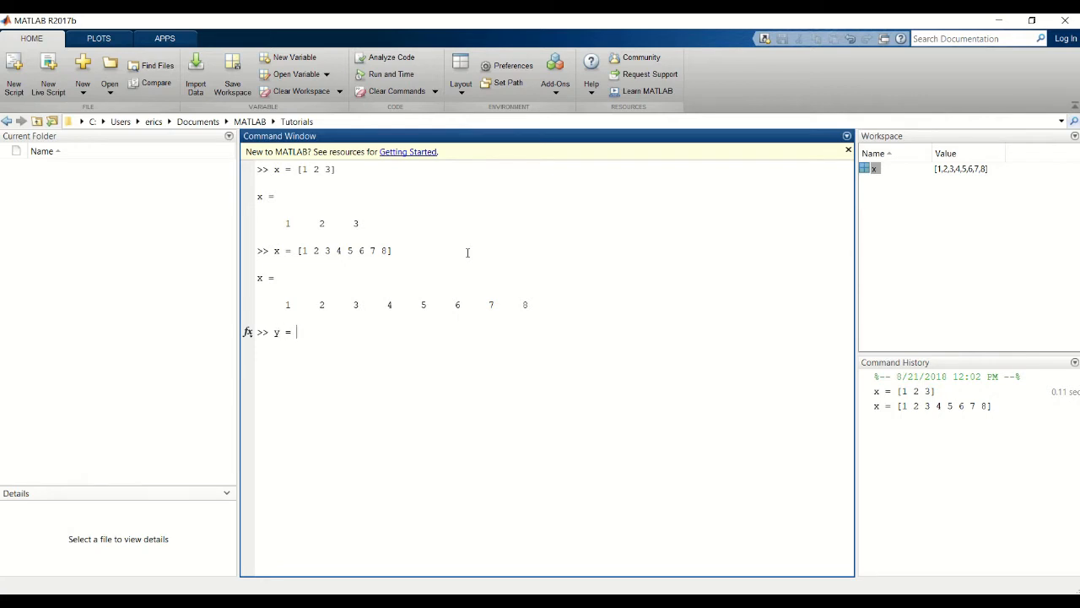
{"action": "type", "text": "[]"}
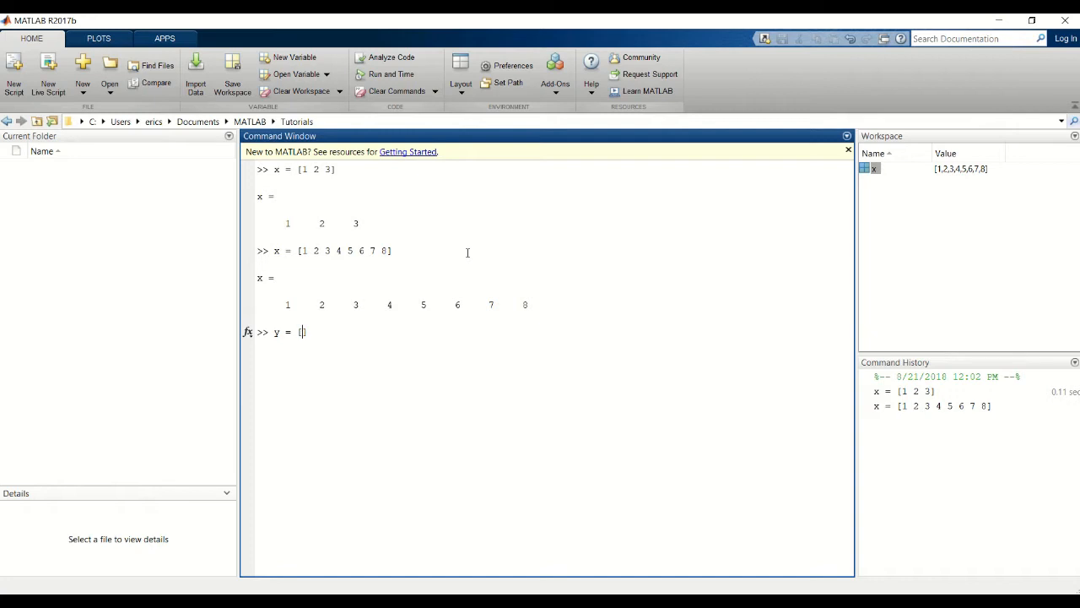
{"action": "type", "text": "1"}
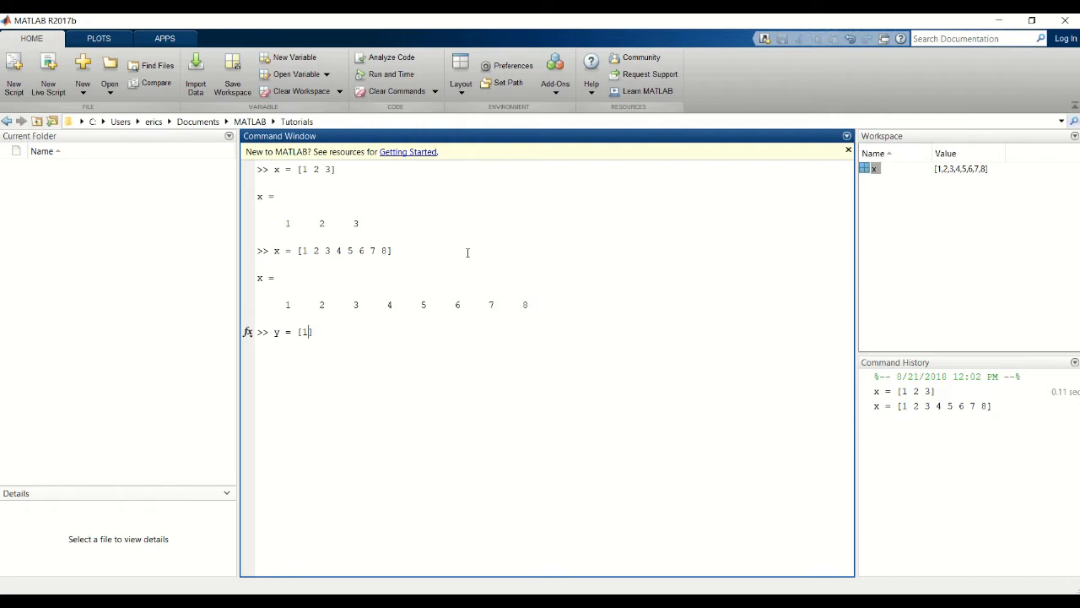
{"action": "type", "text": ";]"}
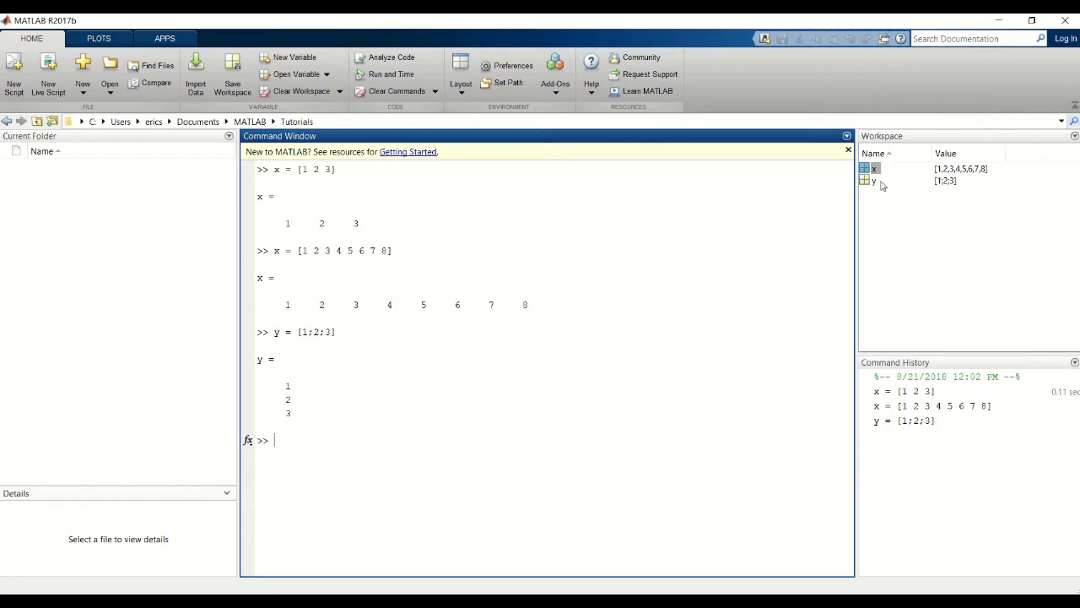
{"action": "double_click", "coordinate": [873, 180]}
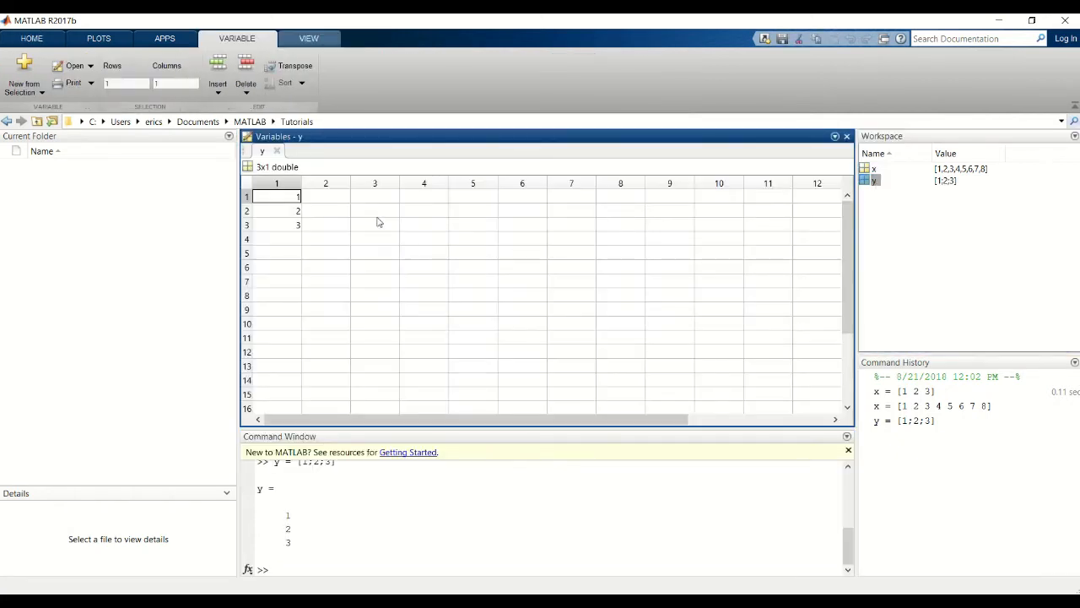
{"action": "mouse_move", "coordinate": [284, 231]}
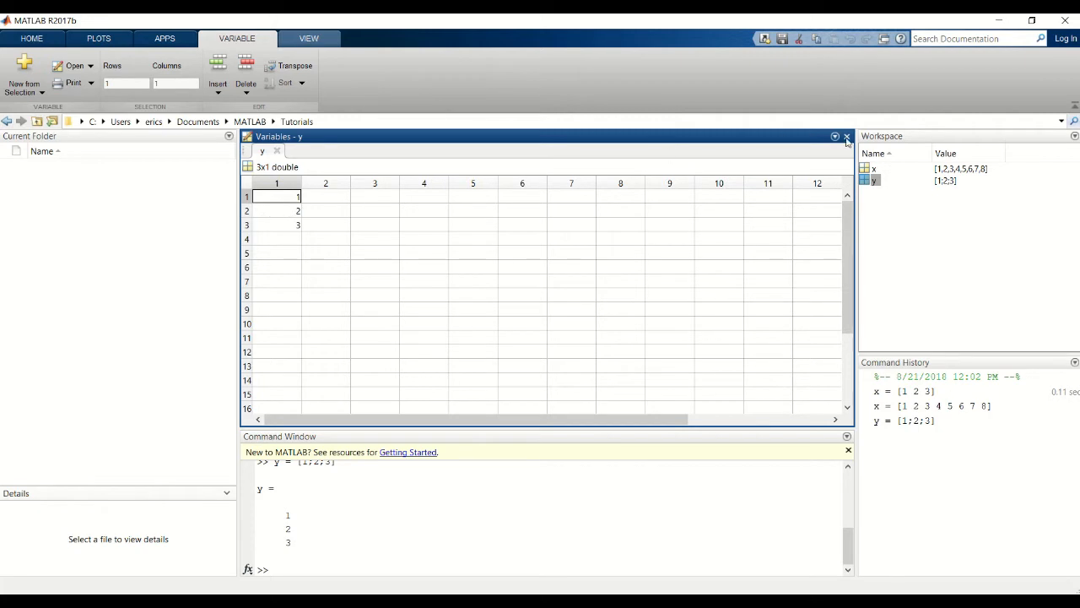
{"action": "left_click", "coordinate": [847, 136]}
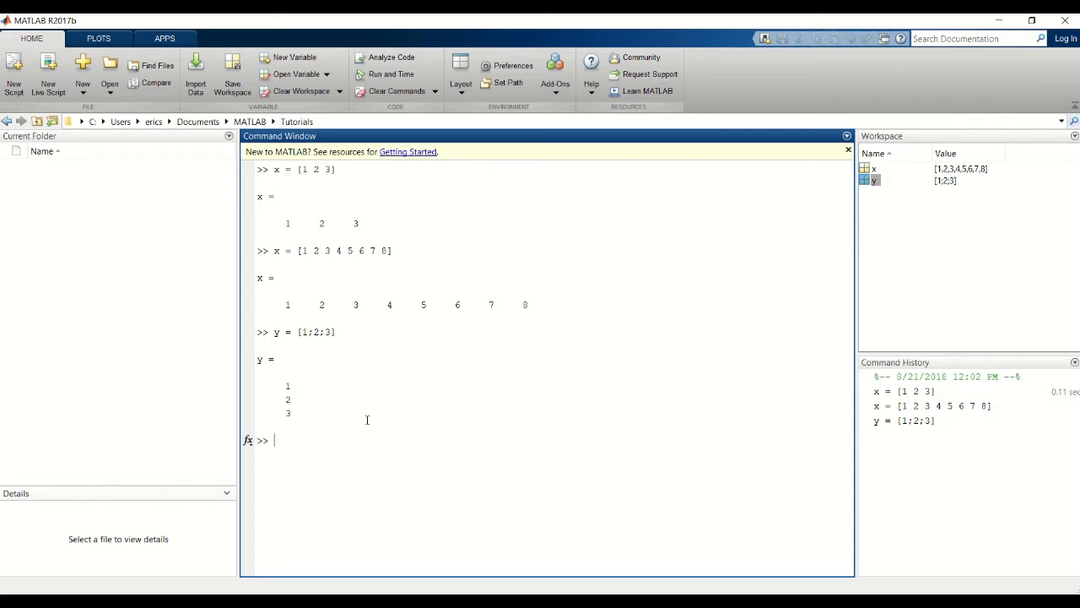
- Create z as zeros(1,10), then redefine it as the column zeros(10,1)
{"action": "type", "text": "z ="}
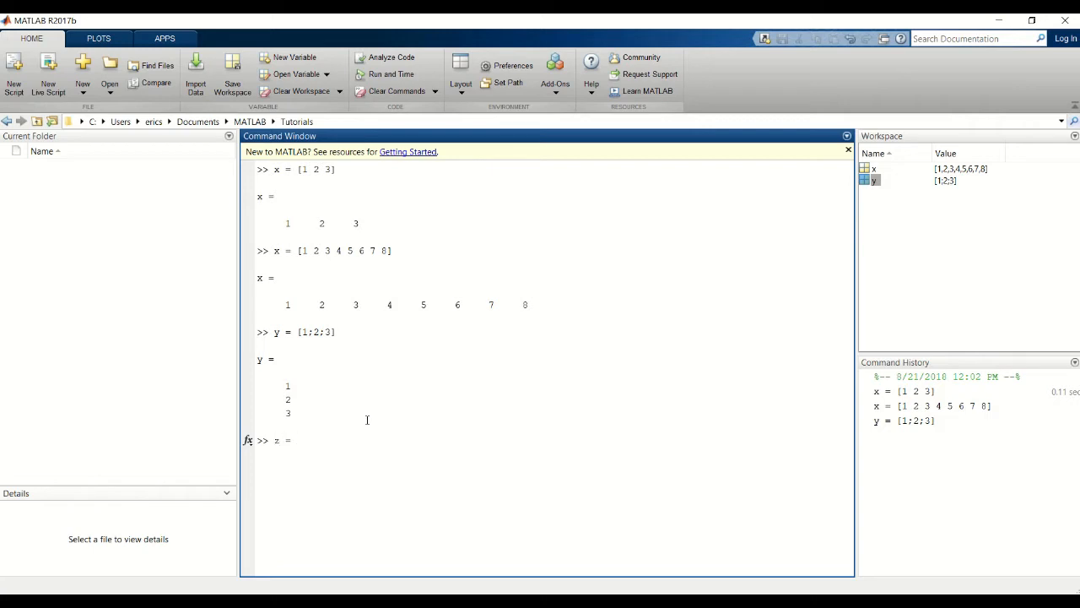
{"action": "type", "text": "zeros"}
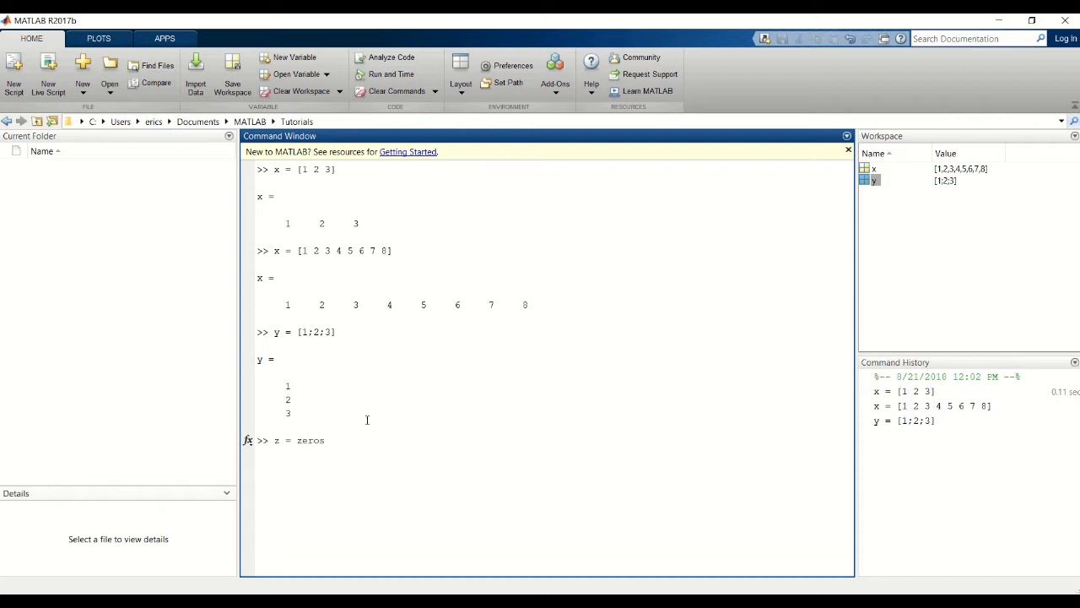
{"action": "type", "text": "(1,"}
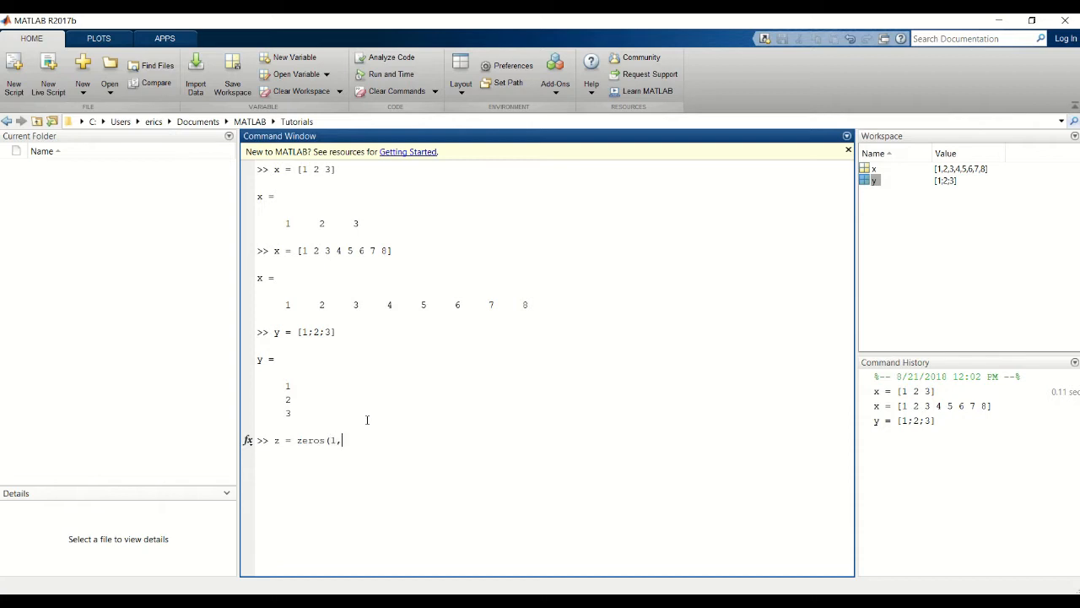
{"action": "type", "text": "10)"}
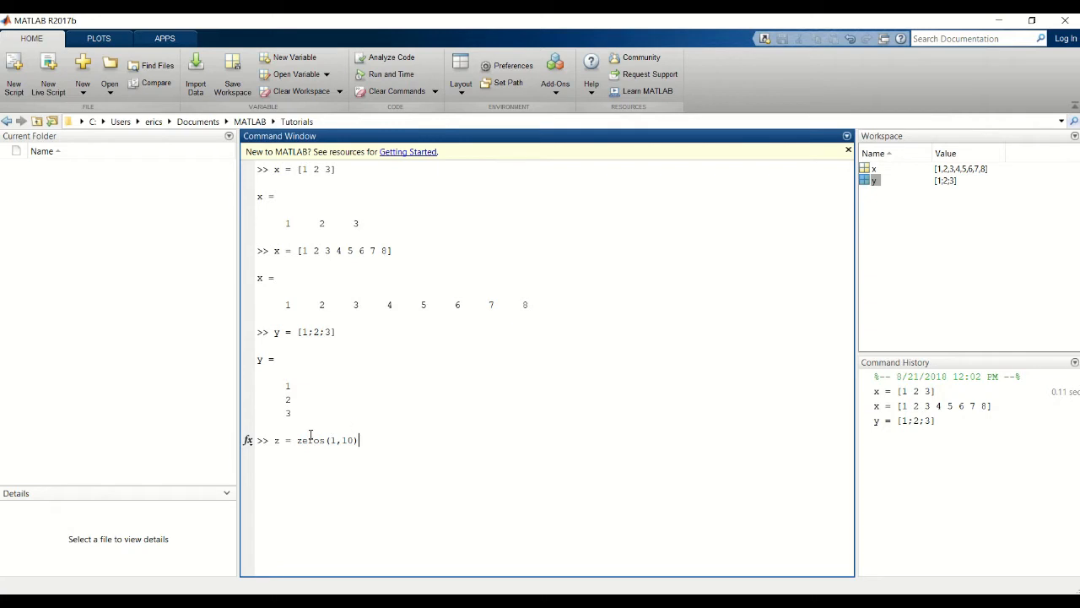
{"action": "double_click", "coordinate": [332, 440]}
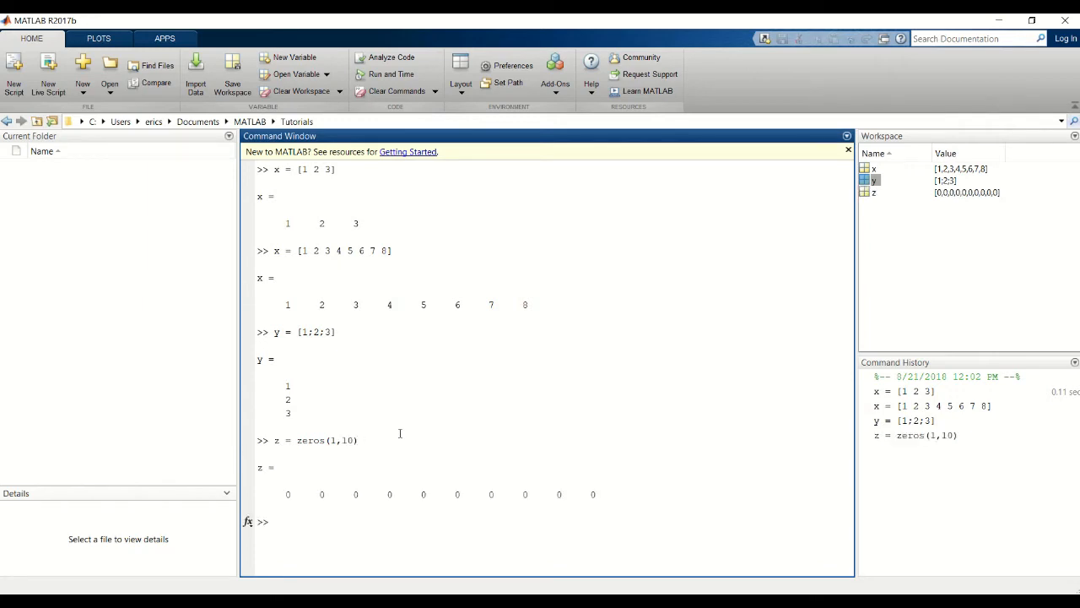
{"action": "type", "text": "z = zeros(1,10)"}
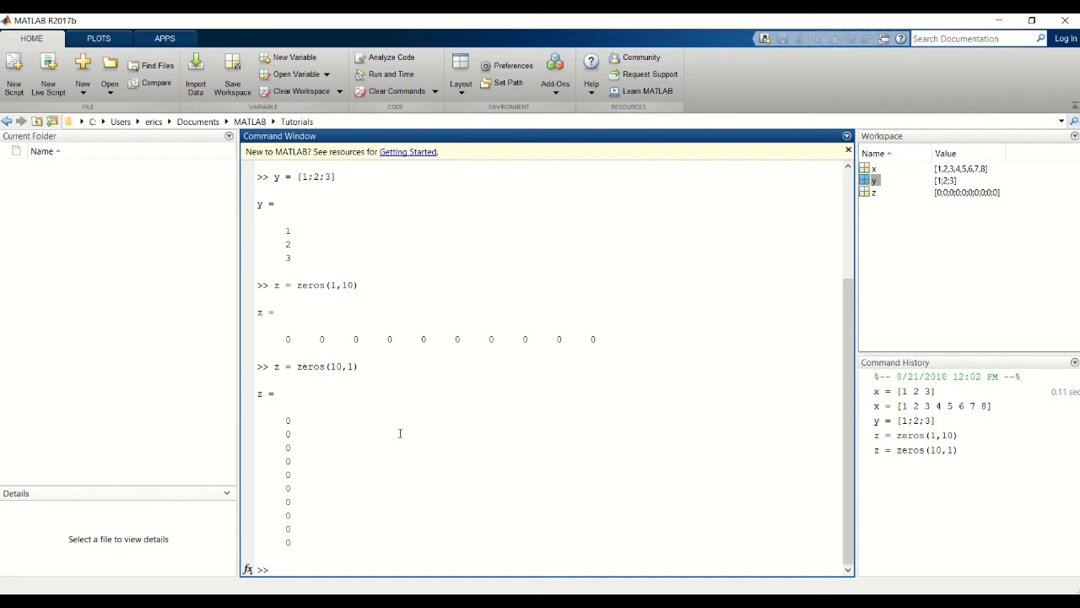
- Enter the 3-by-3 matrix v = [1 2 3;4 5 6;7 8 9]
{"action": "type", "text": "v ="}
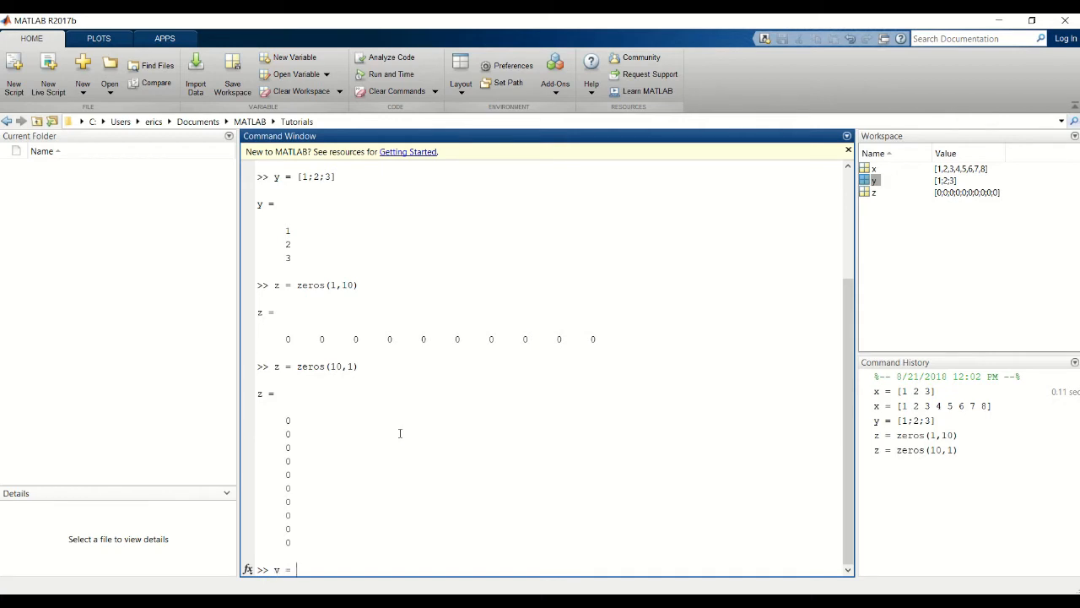
{"action": "type", "text": "[]"}
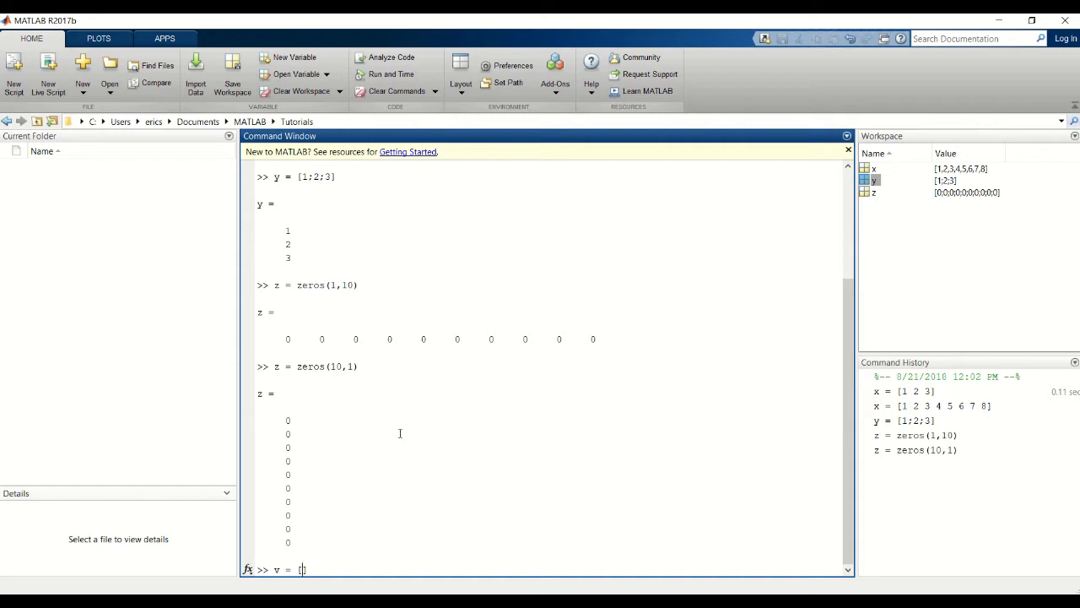
{"action": "type", "text": "1"}
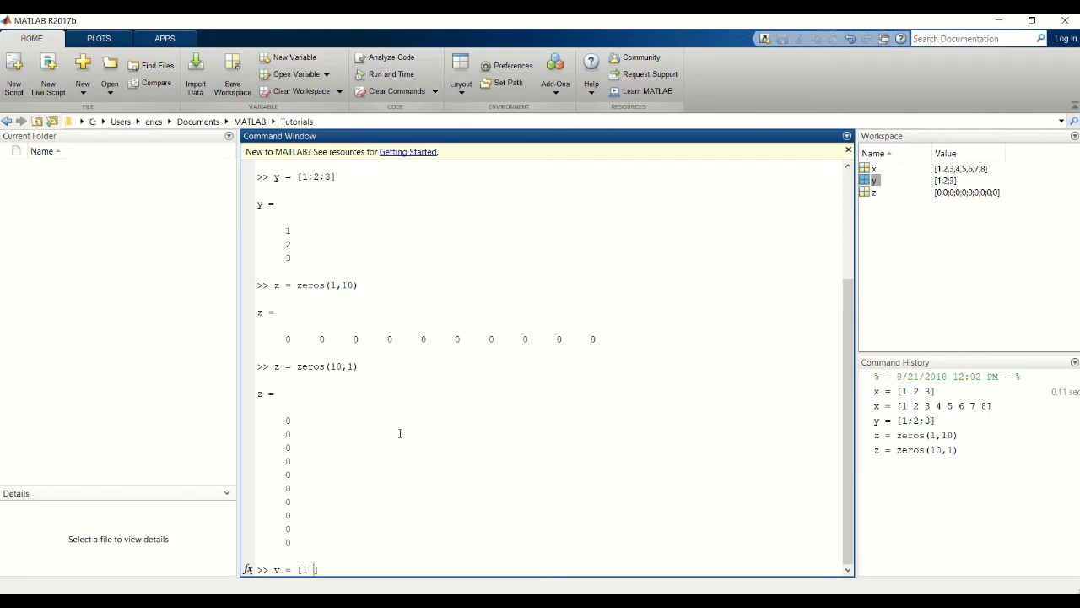
{"action": "type", "text": "2 3"}
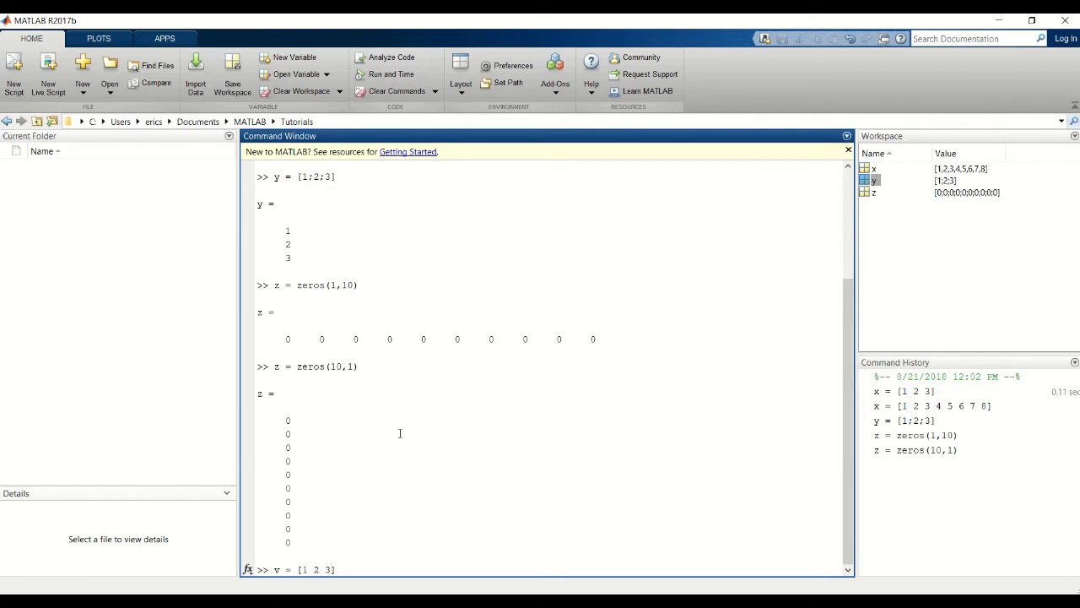
{"action": "type", "text": ";"}
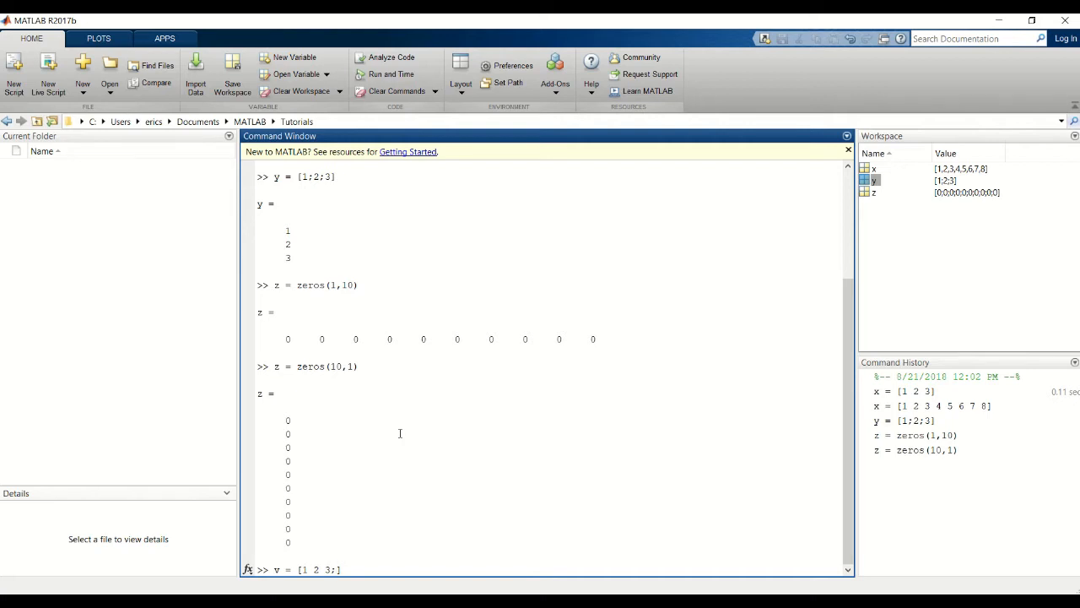
{"action": "type", "text": "4 5 6"}
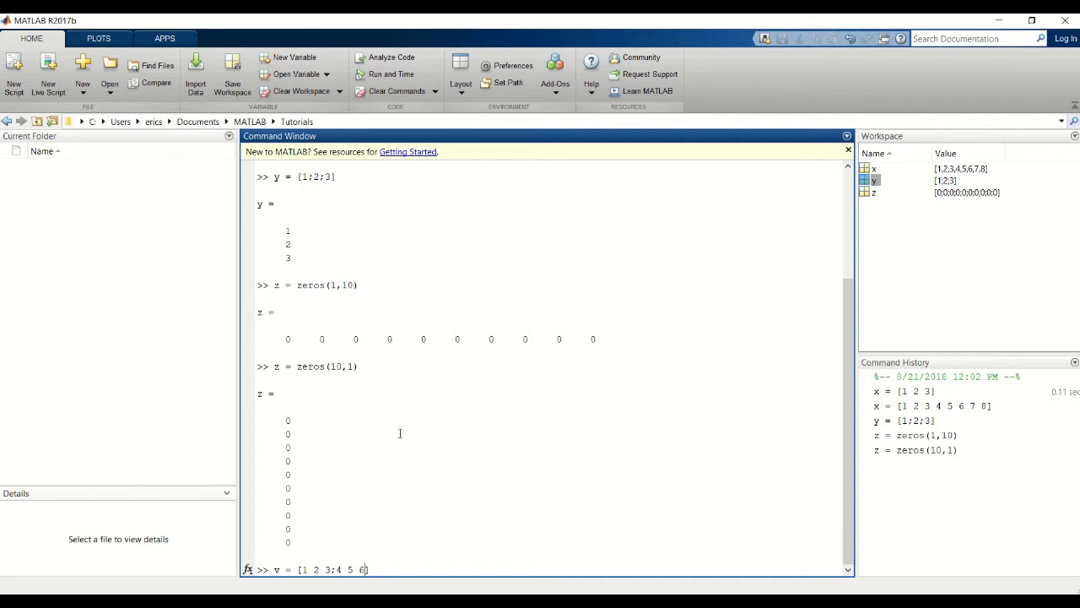
{"action": "type", "text": ";"}
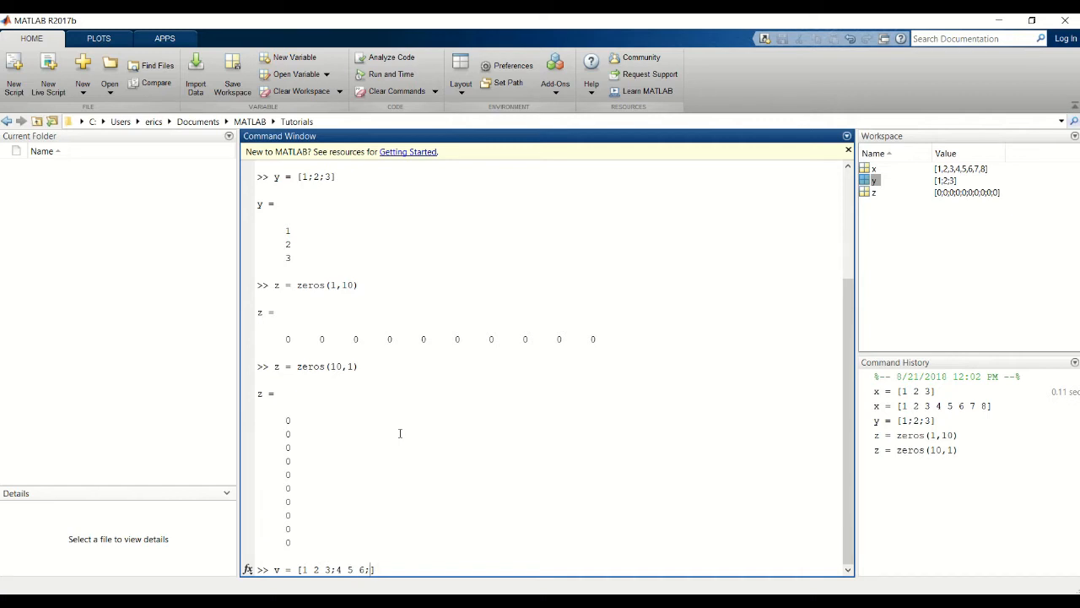
{"action": "type", "text": "7"}
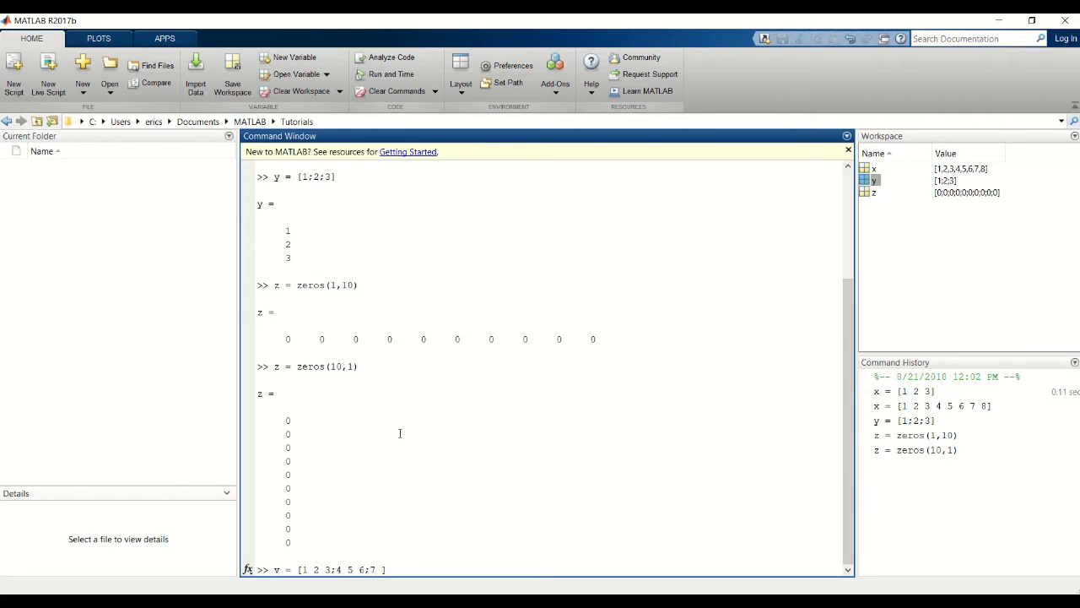
{"action": "type", "text": "8 9"}
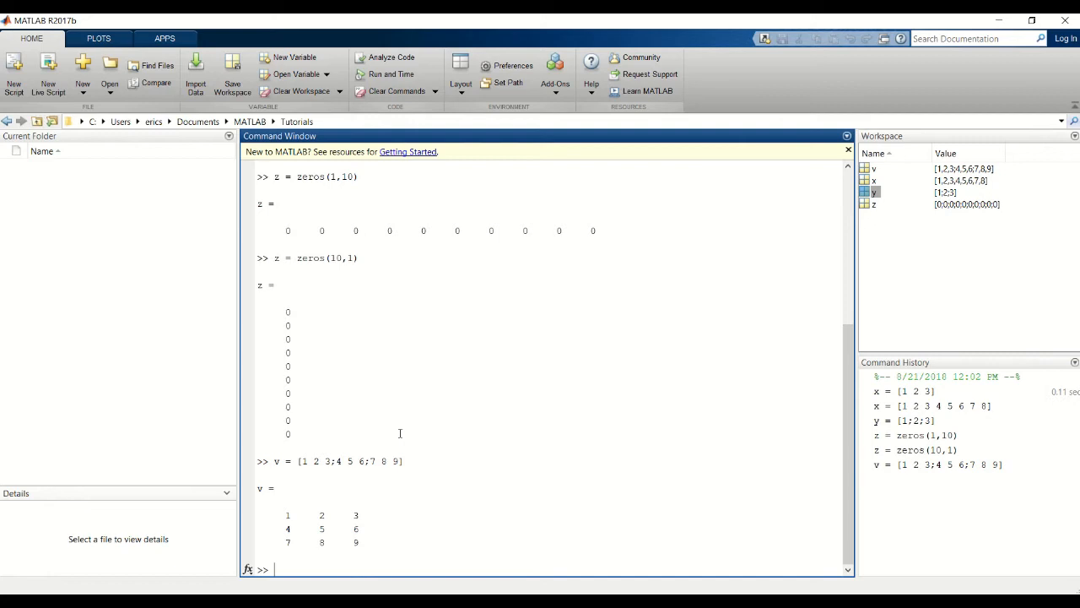
{"action": "left_click_drag", "start_coordinate": [285, 514], "coordinate": [356, 545]}
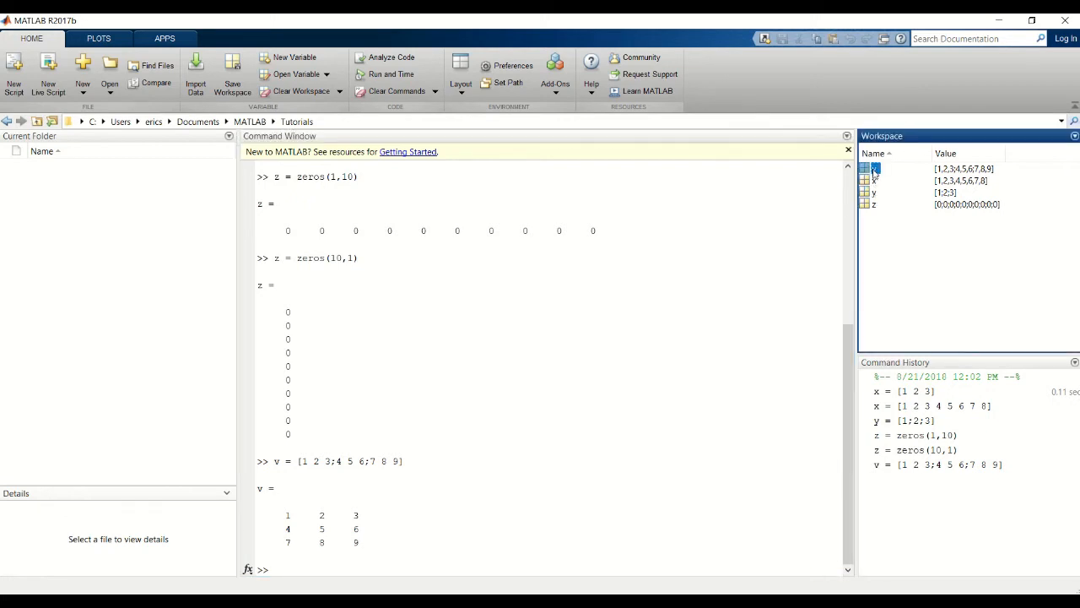
{"action": "double_click", "coordinate": [874, 168]}
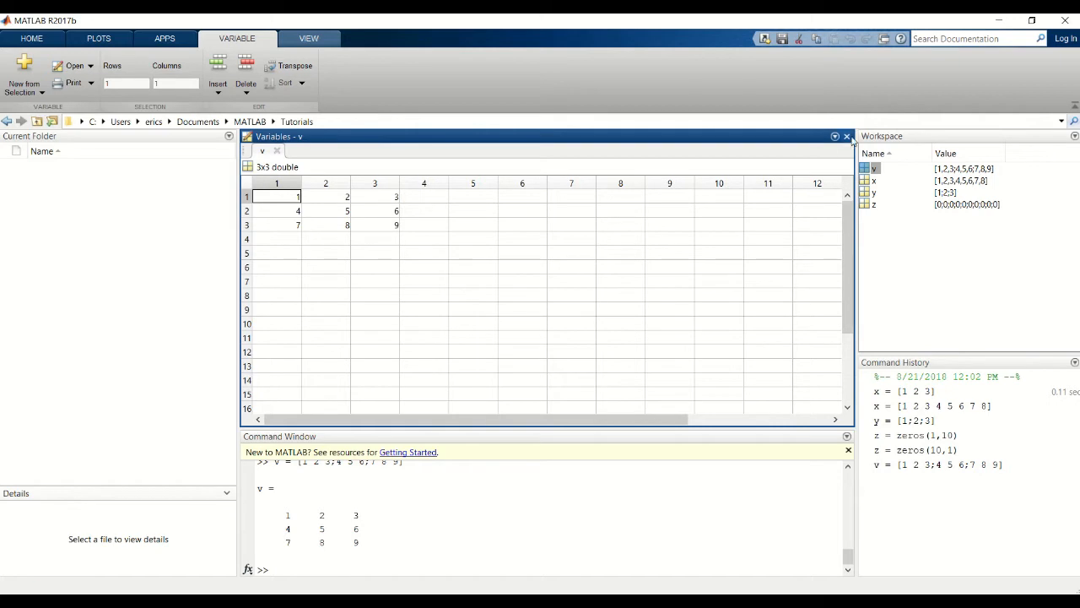
{"action": "left_click", "coordinate": [847, 136]}
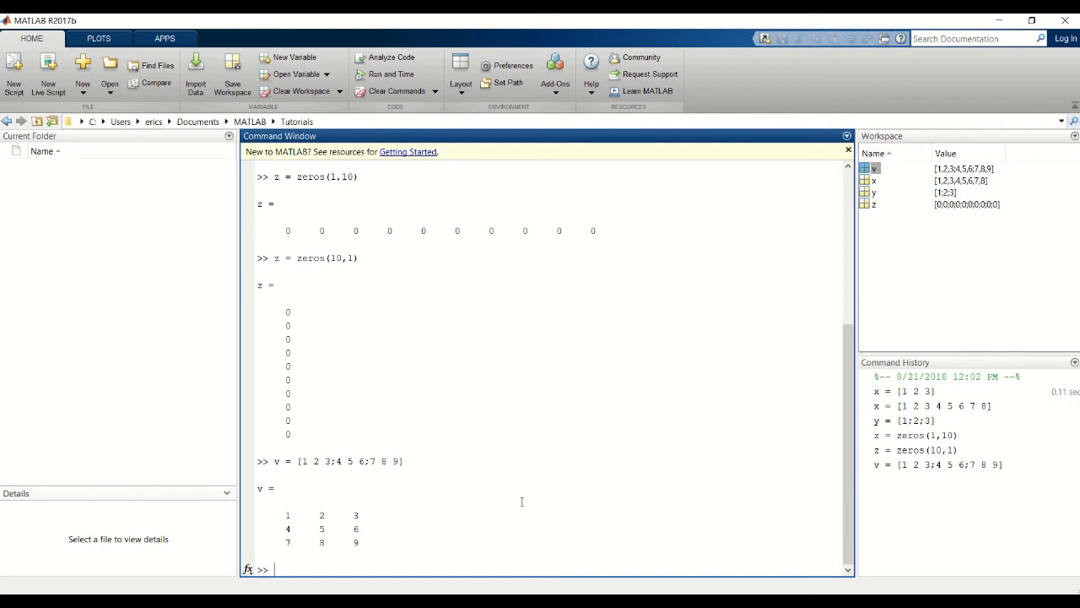
- Index v(1,1) returning 1, then v(3,3) returning 9
{"action": "type", "text": "v("}
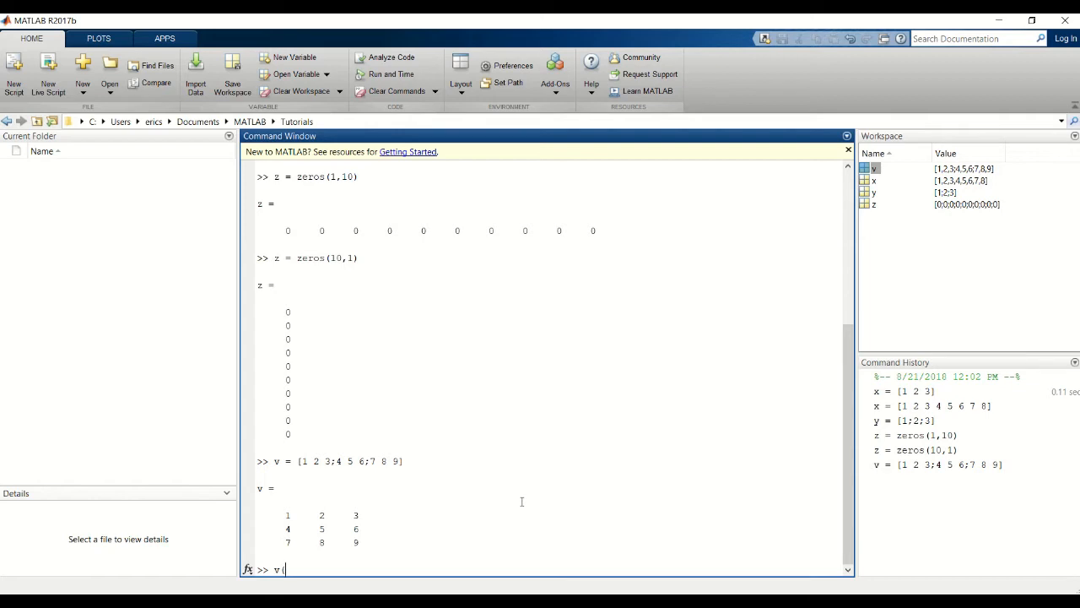
{"action": "type", "text": "("}
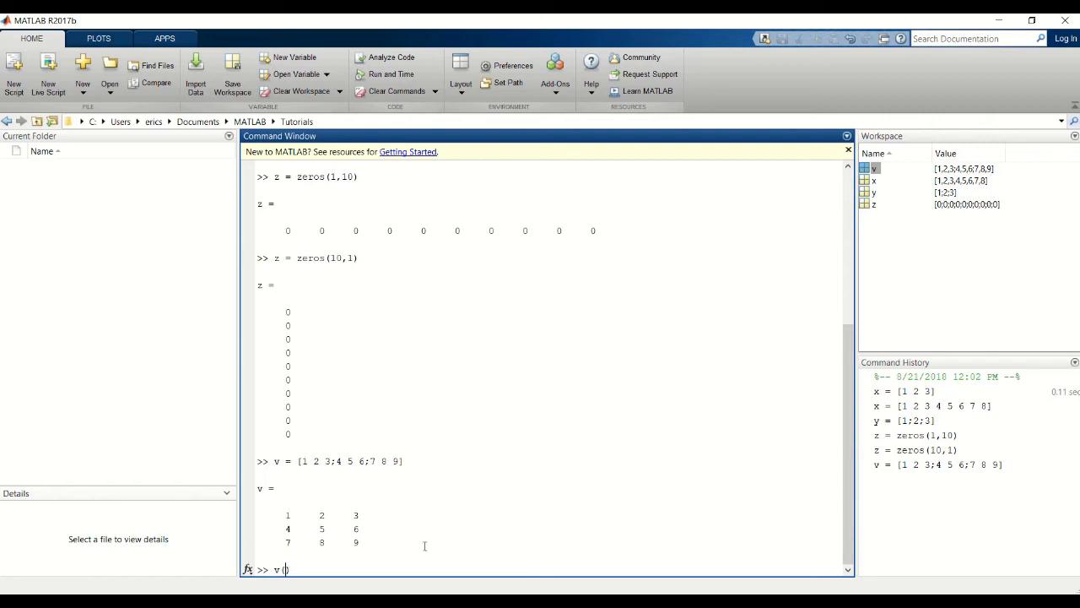
{"action": "type", "text": "1,"}
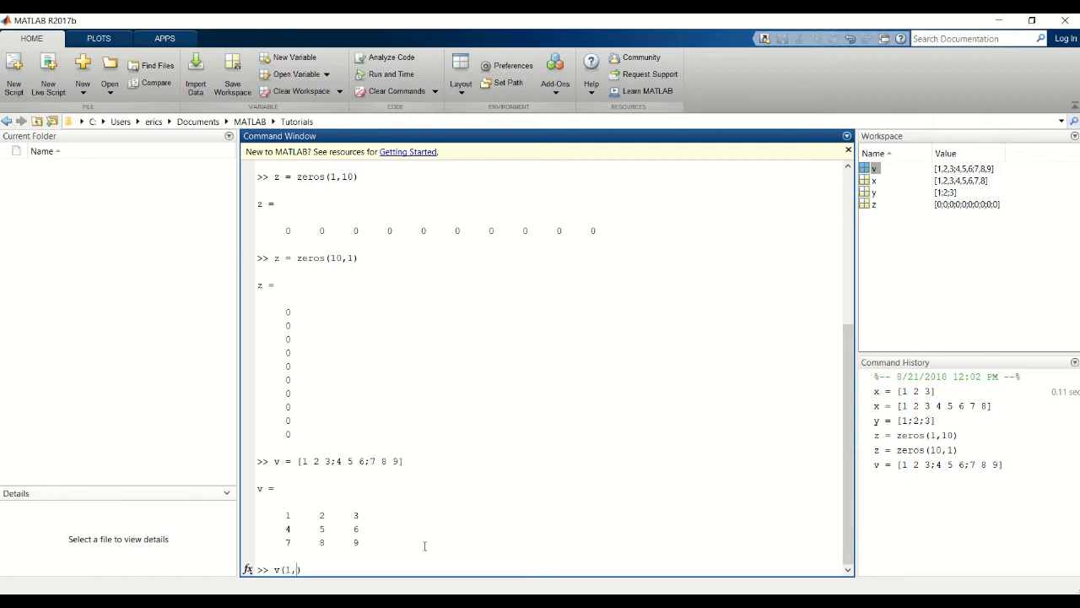
{"action": "type", "text": "1"}
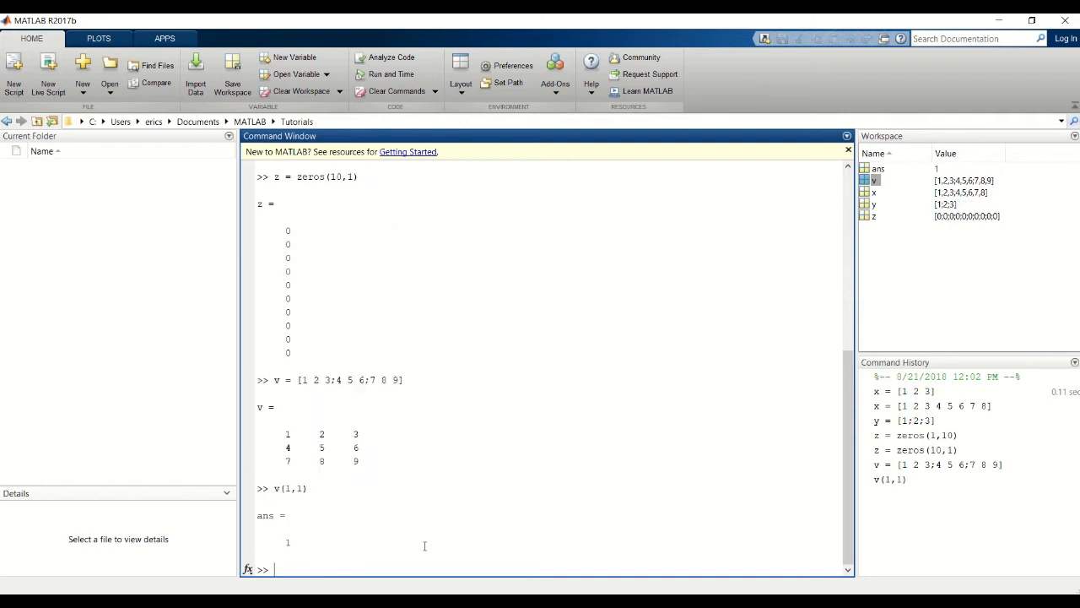
{"action": "type", "text": "v(1,1)"}
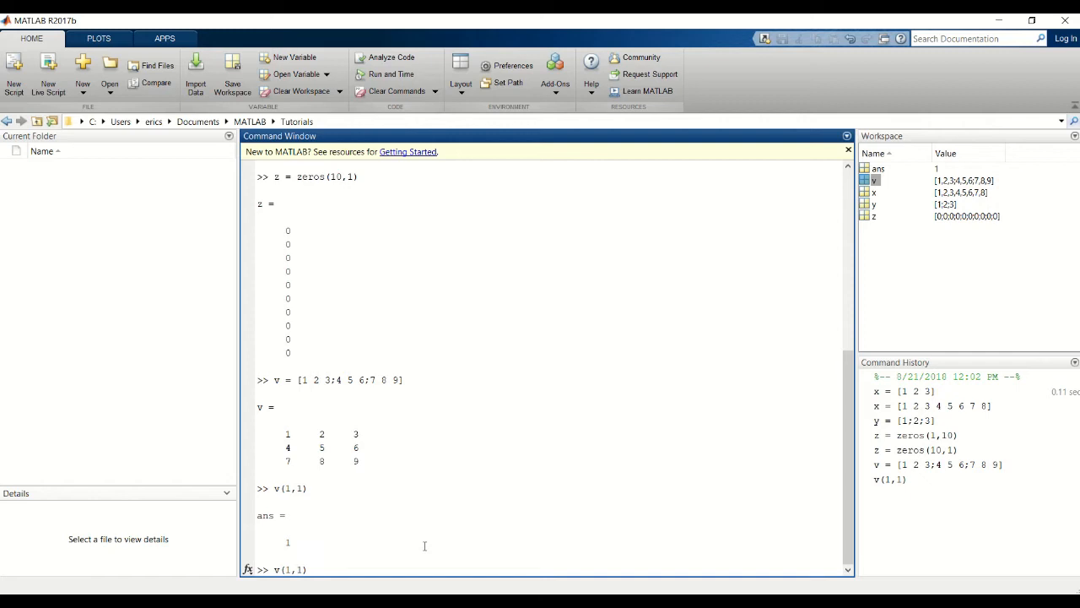
{"action": "mouse_move", "coordinate": [353, 460]}
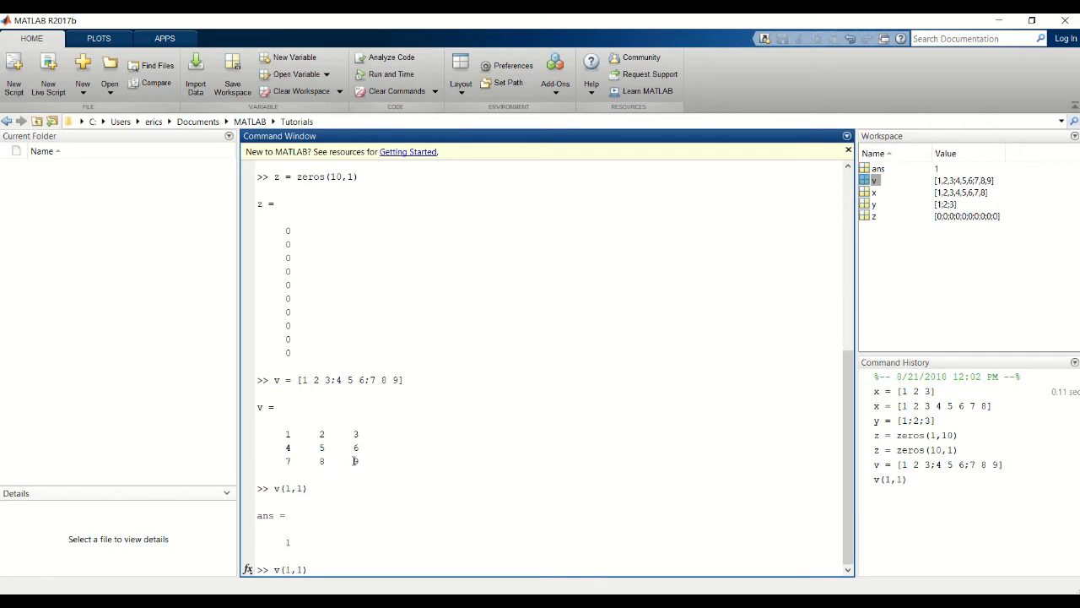
{"action": "double_click", "coordinate": [355, 460]}
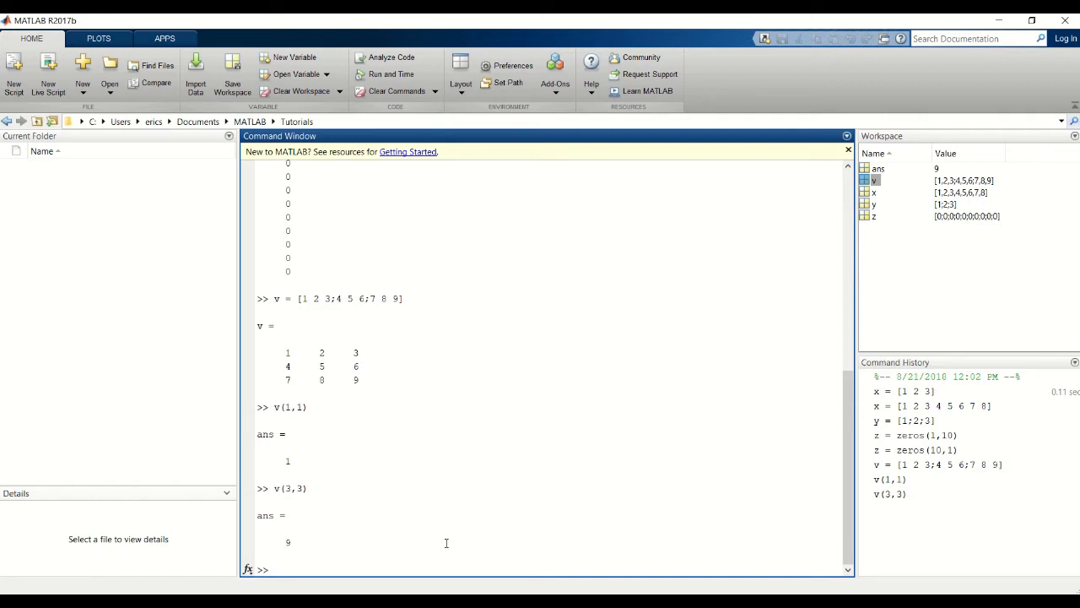
- Recall the v command, rename it t and run it to create t = [1 2 3;4 5 6;7 8 9]
{"action": "type", "text": "v(1,1)"}
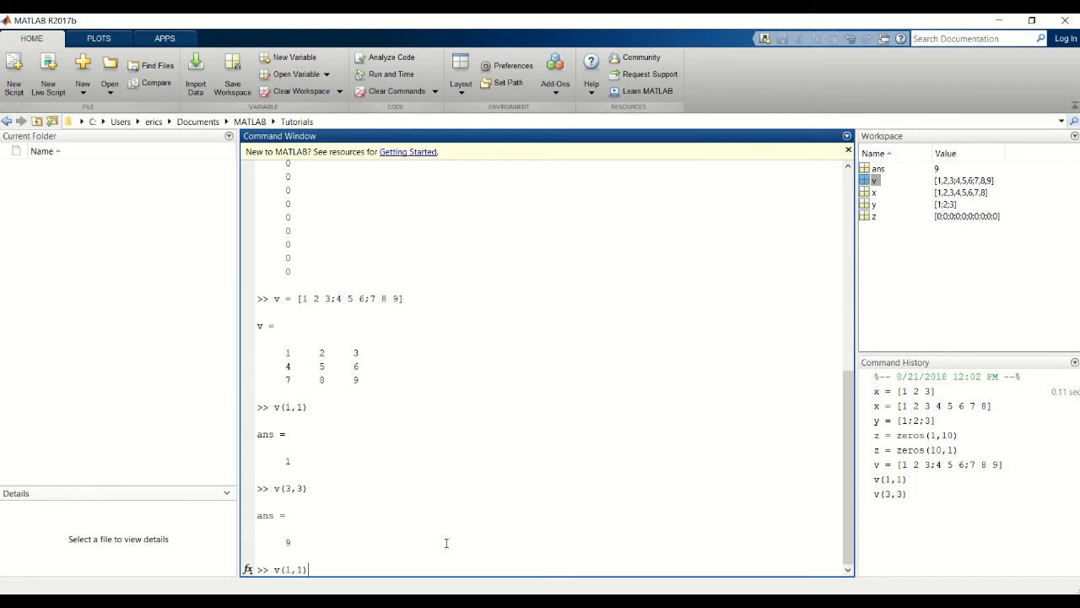
{"action": "type", "text": "v = [1 2 3;4 5 6;7 8 9]"}
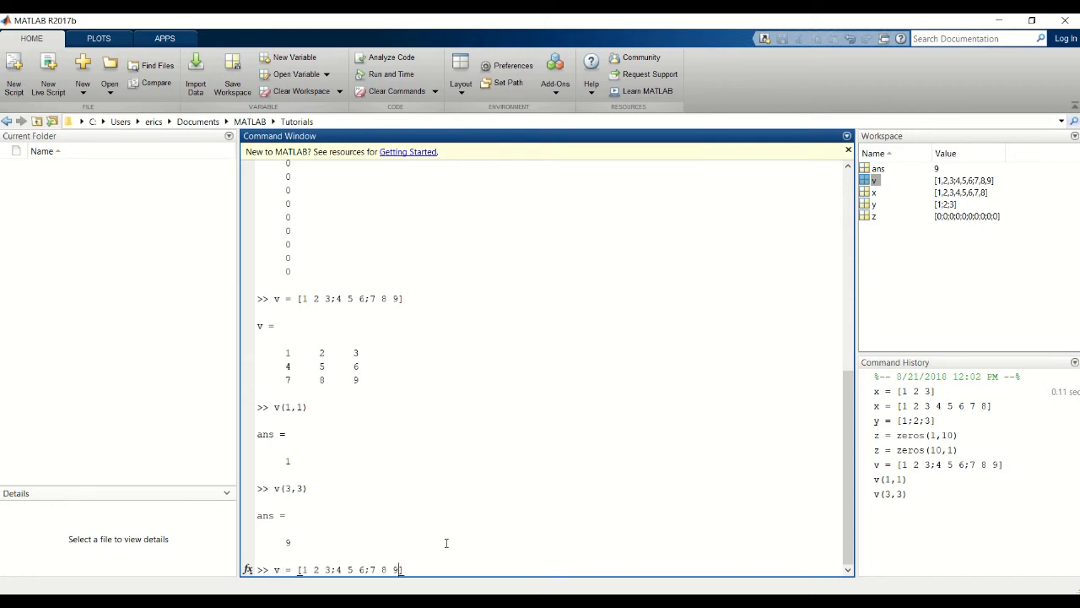
{"action": "type", "text": "t"}
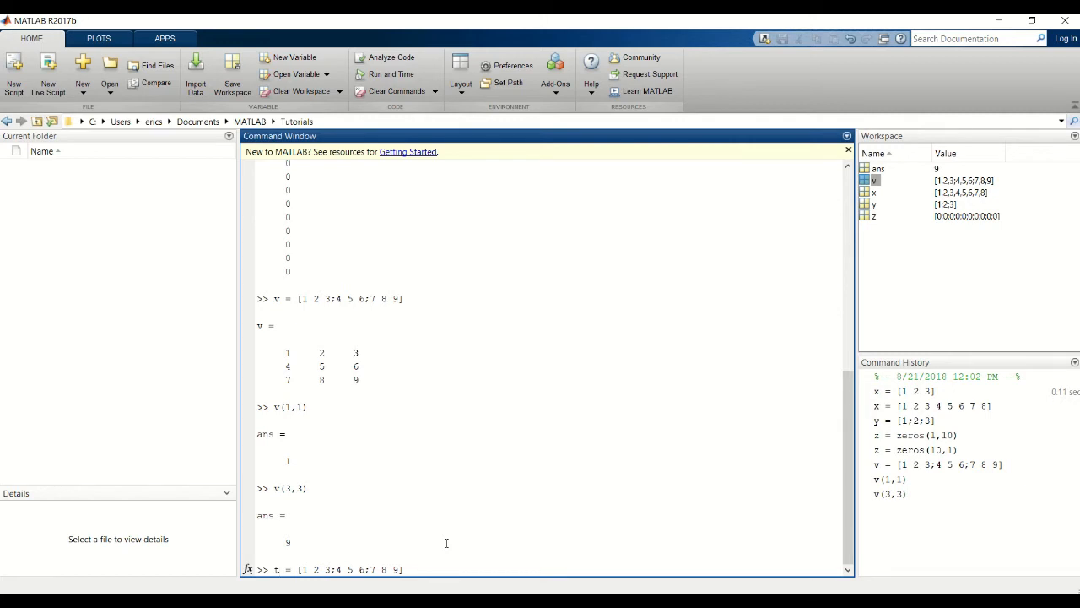
{"action": "key", "text": "Enter"}
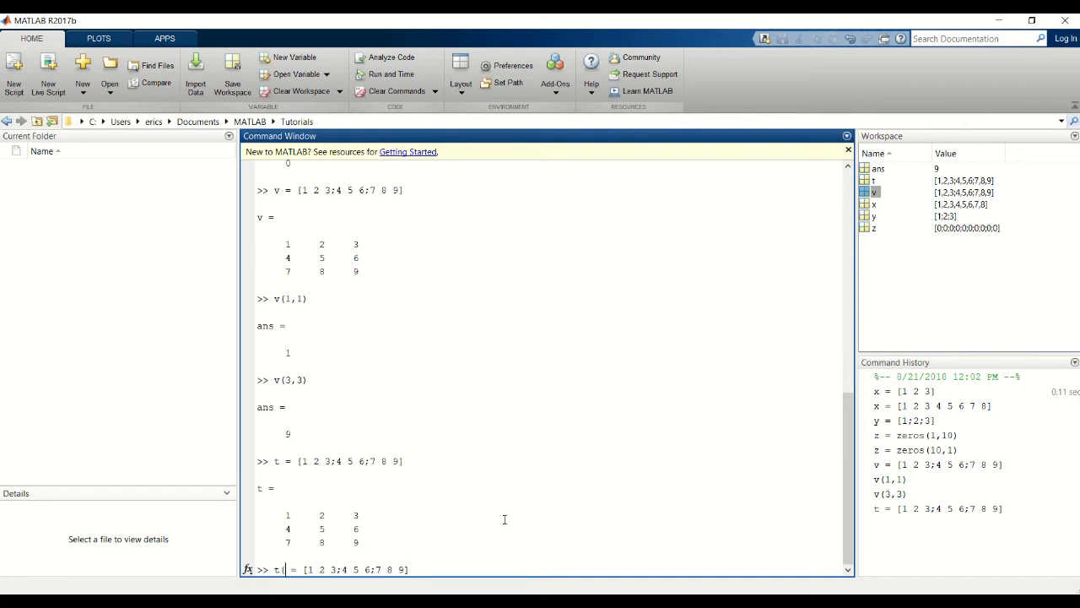
- Assign t(:,:,2) = [1 3 5;7 9 11;13 15 17], making t a 3x3x2 array
{"action": "type", "text": "()"}
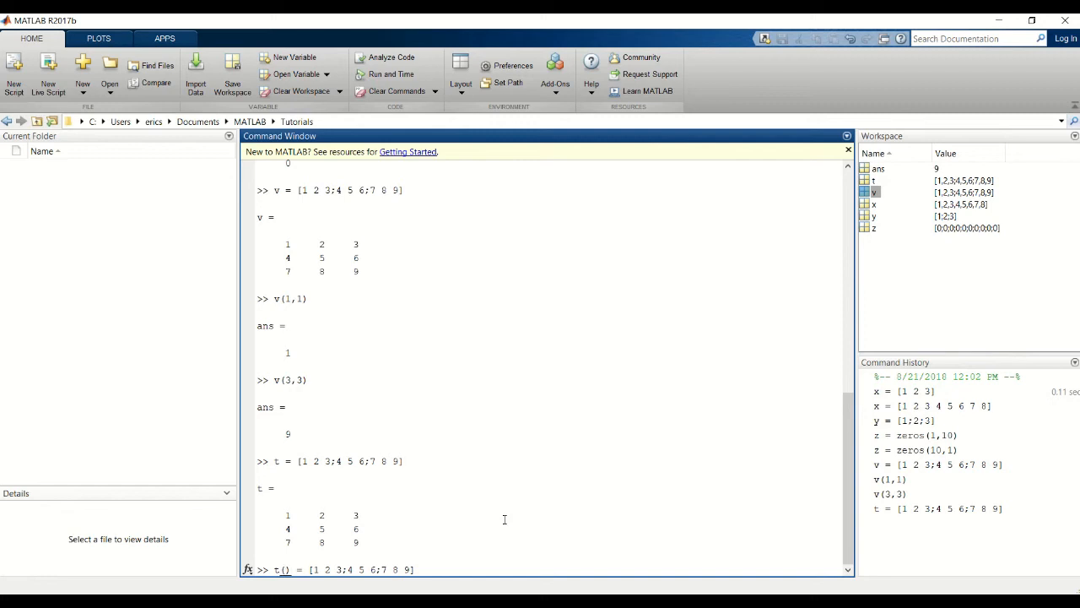
{"action": "type", "text": ":"}
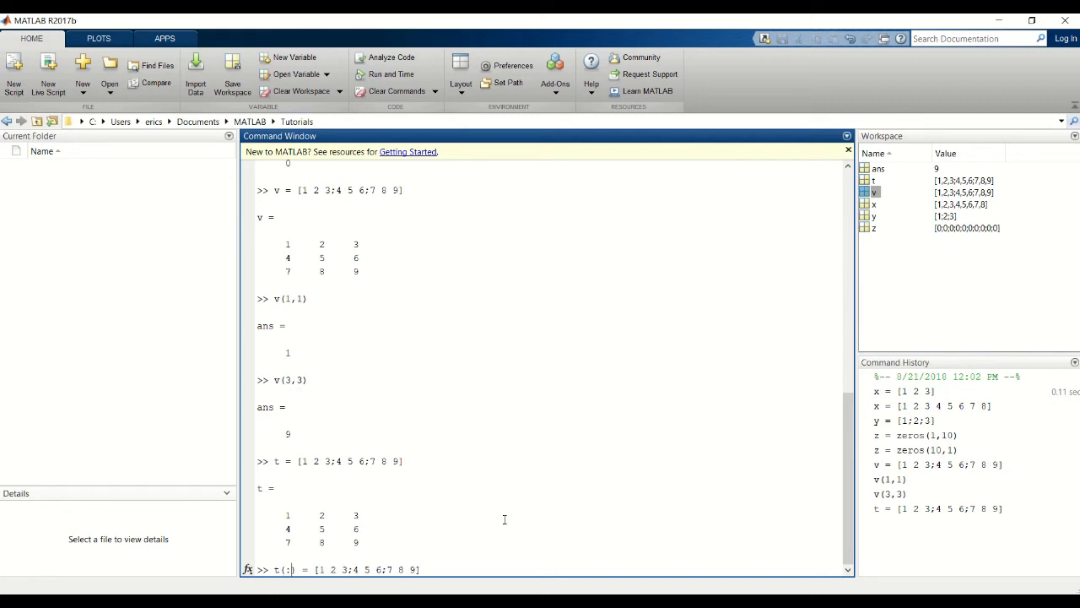
{"action": "type", "text": ",:,"}
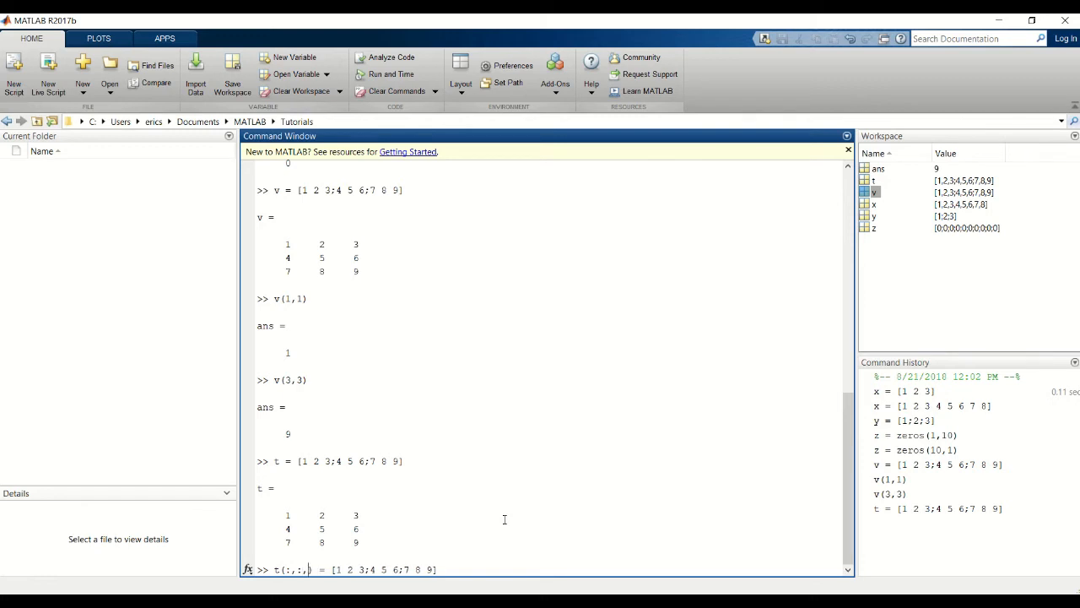
{"action": "type", "text": "2"}
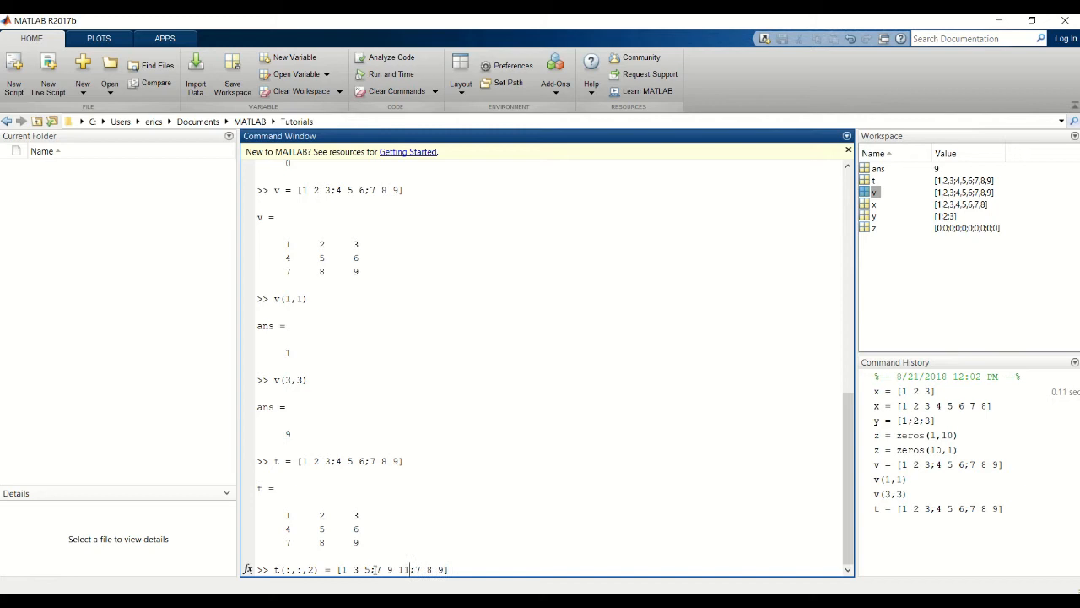
{"action": "type", "text": "13 15 17]"}
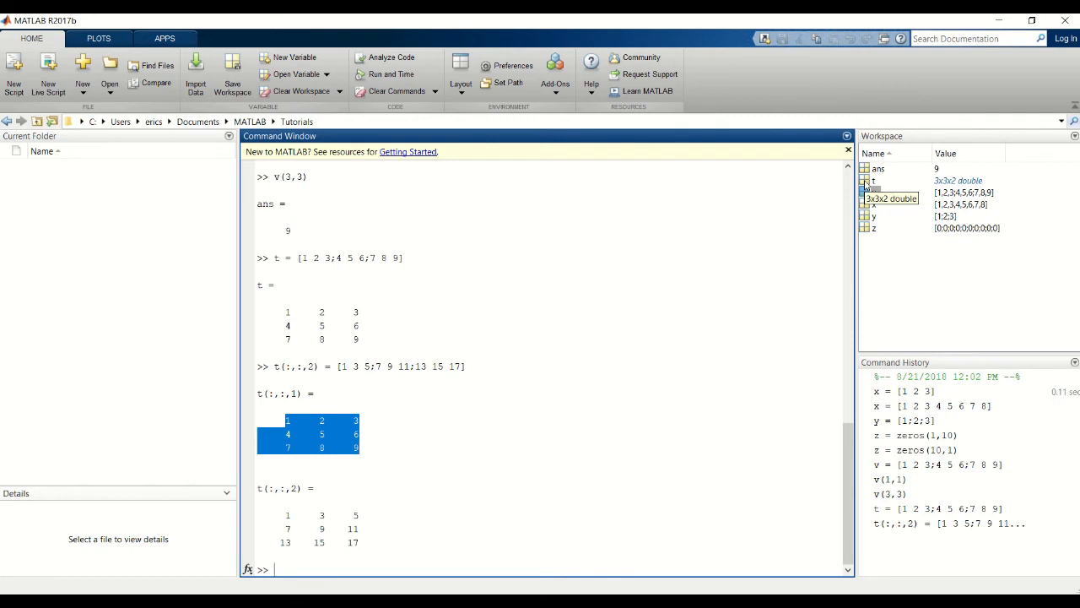
{"action": "double_click", "coordinate": [873, 180]}
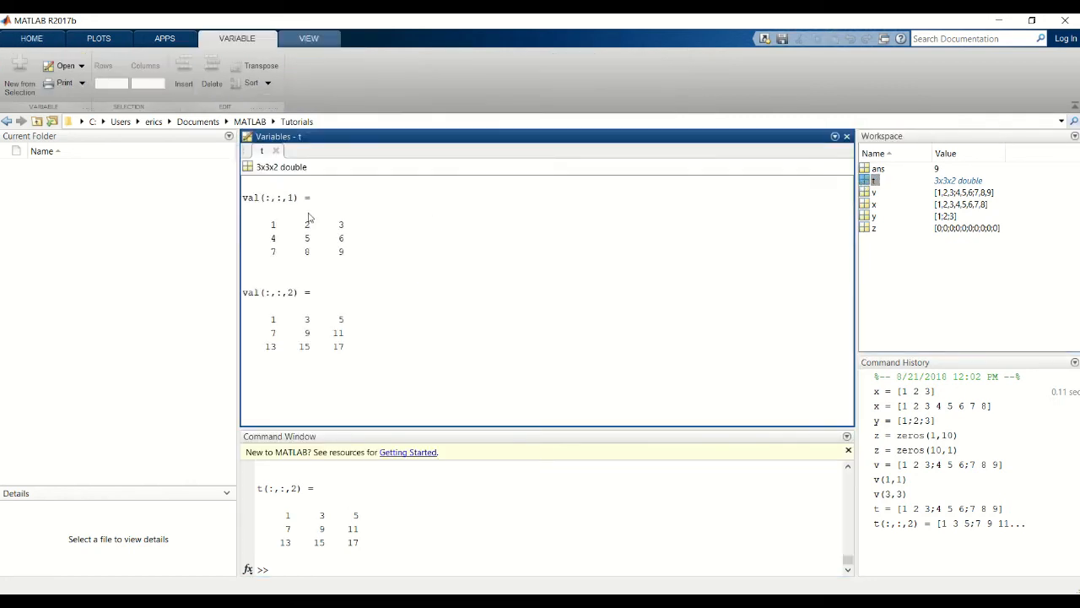
{"action": "mouse_move", "coordinate": [314, 241]}
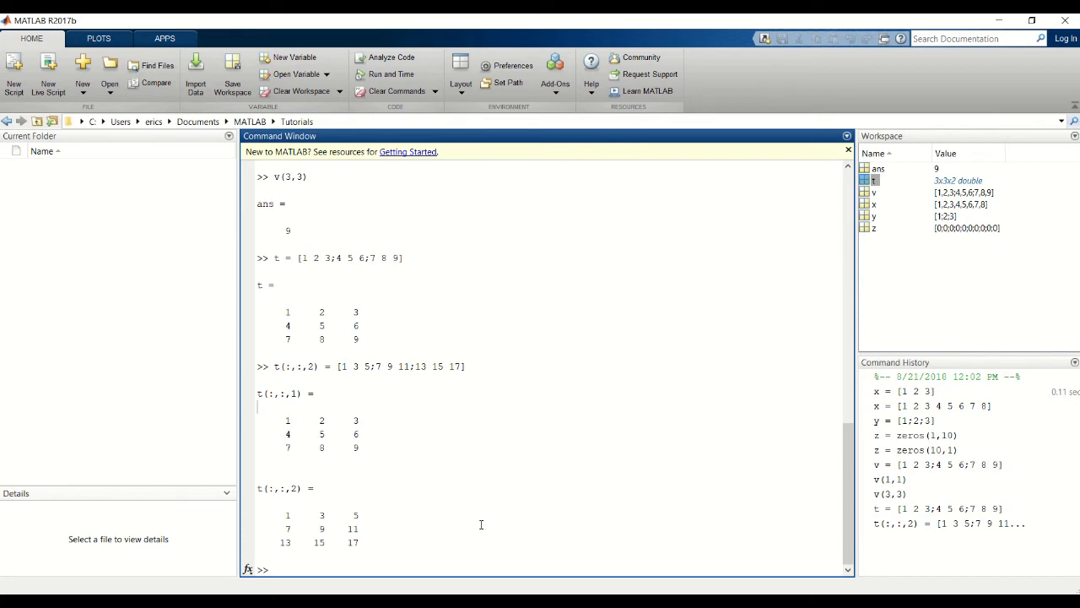
- Look up t(3,3,2), returning 17, and highlight the result
{"action": "type", "text": "t"}
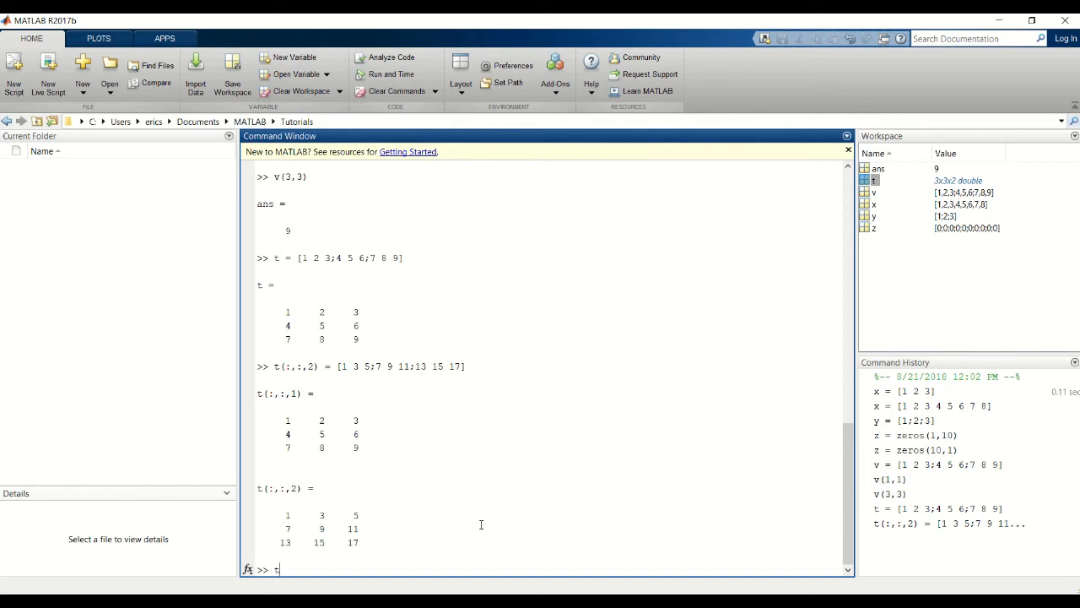
{"action": "type", "text": "("}
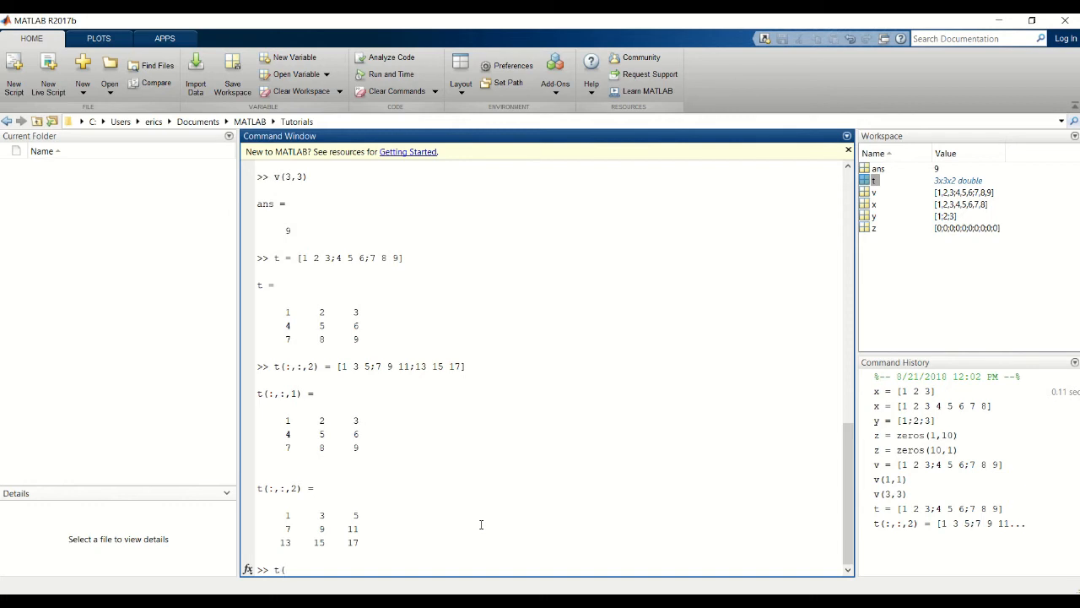
{"action": "mouse_move", "coordinate": [350, 528]}
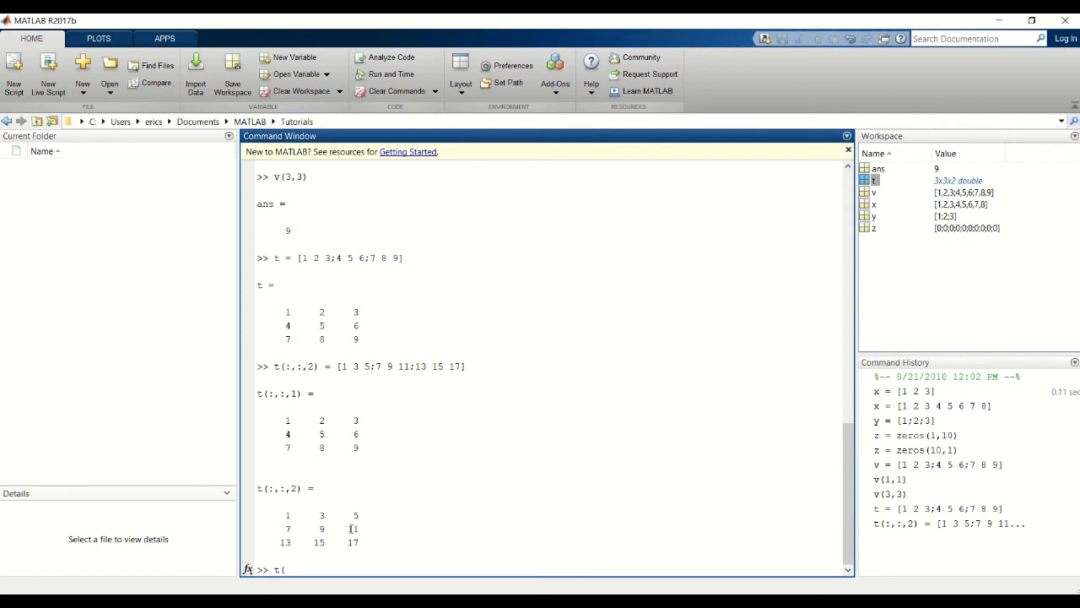
{"action": "double_click", "coordinate": [352, 541]}
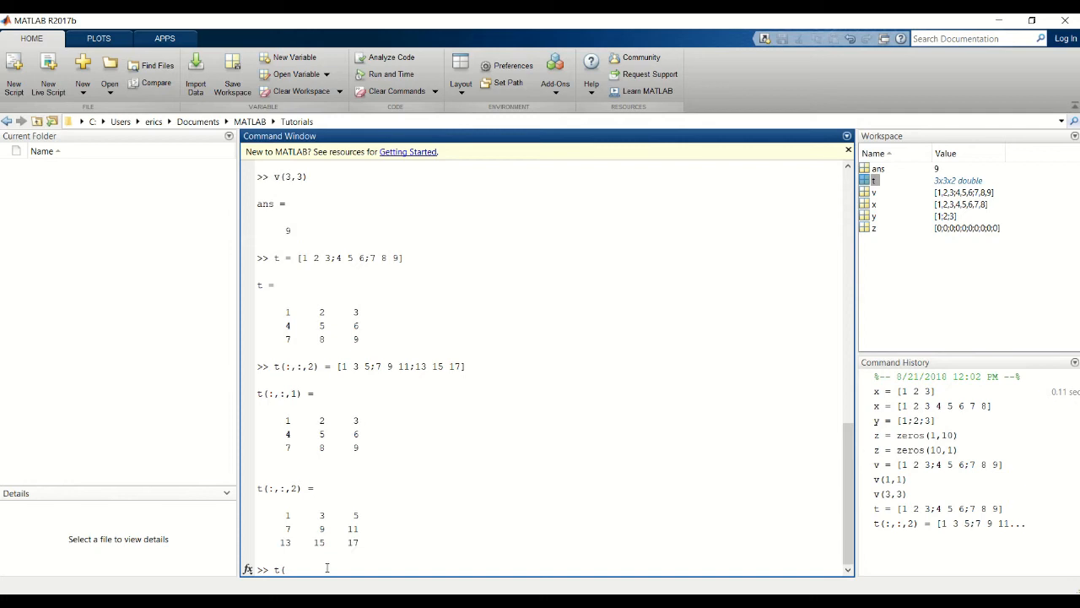
{"action": "type", "text": "3,"}
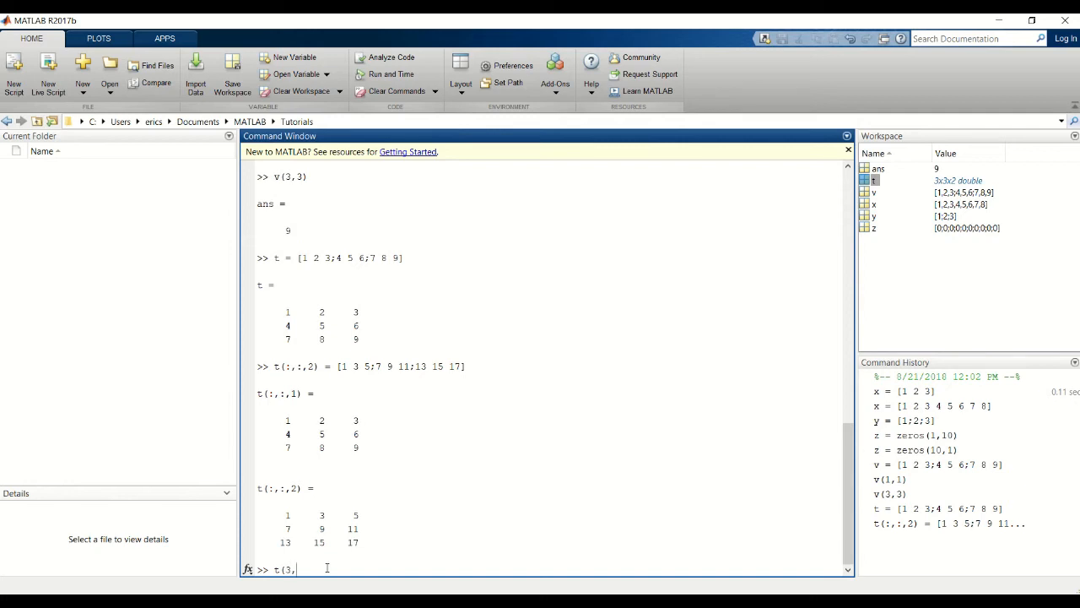
{"action": "type", "text": "3"}
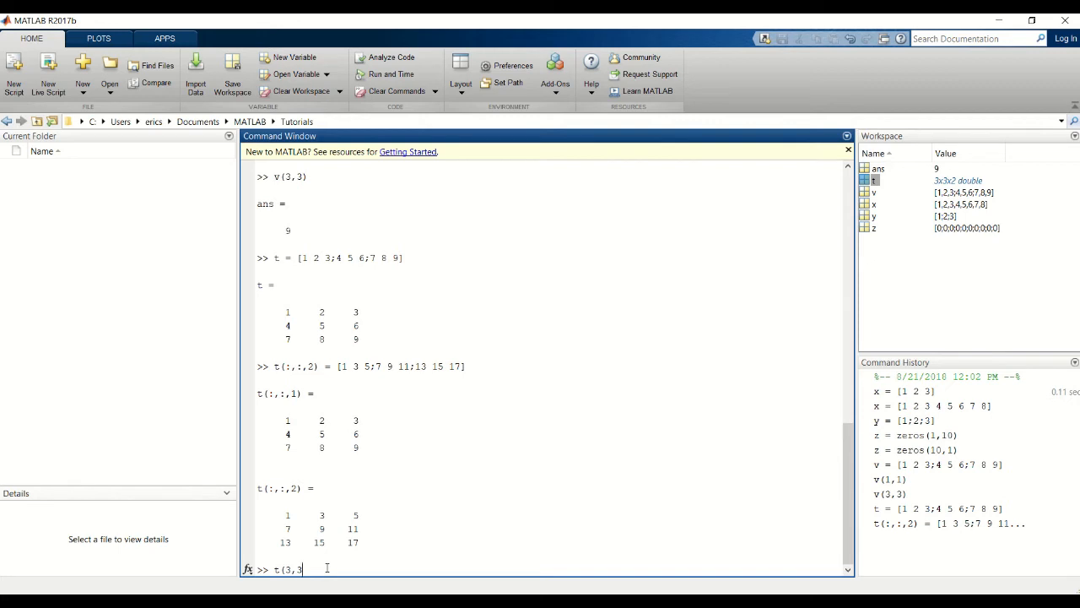
{"action": "type", "text": ","}
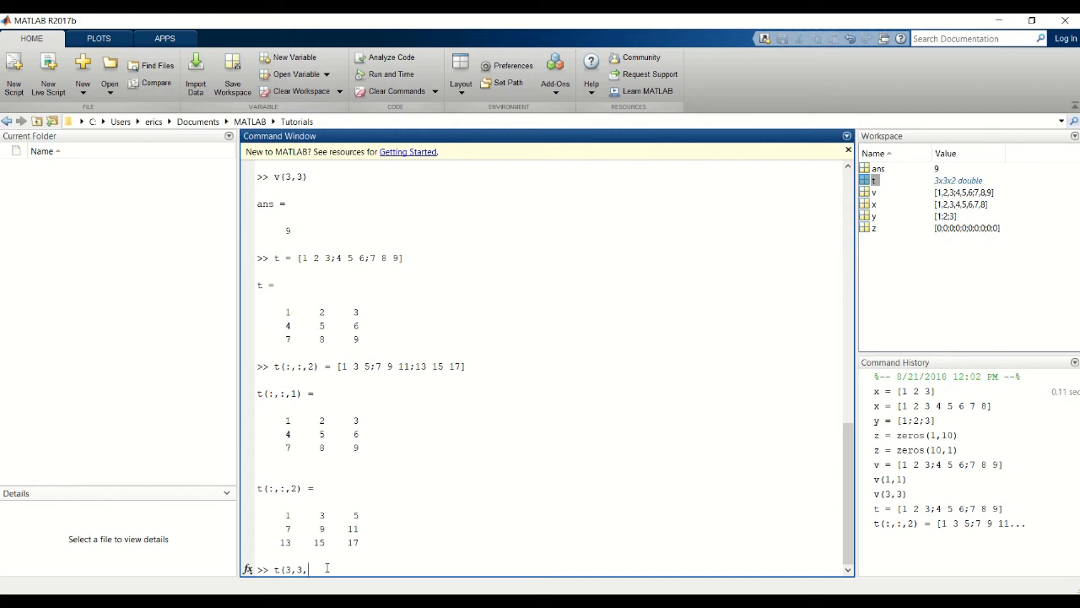
{"action": "type", "text": "2)"}
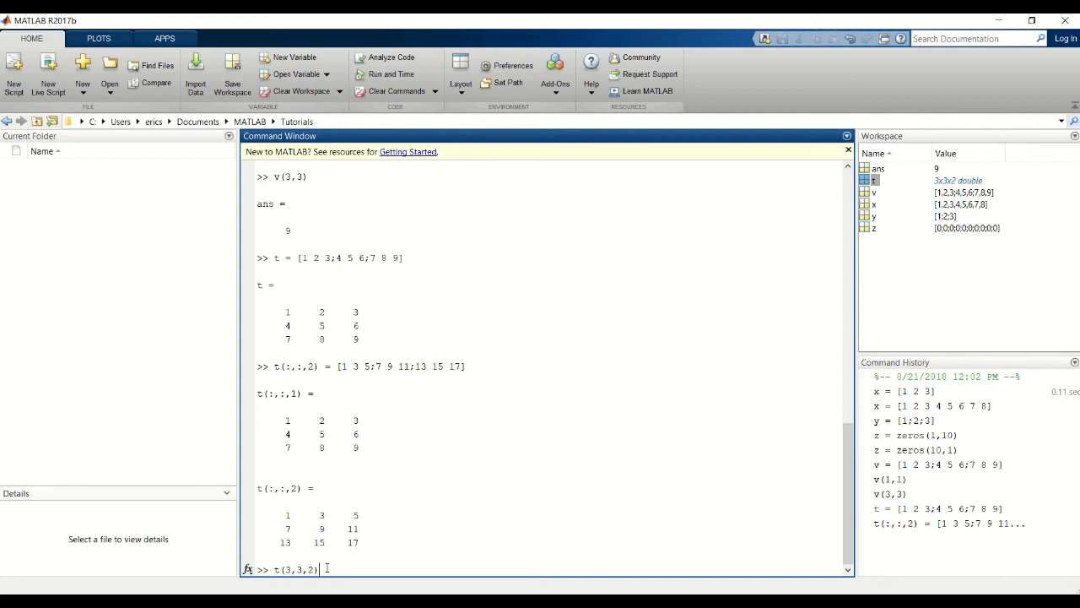
{"action": "key", "text": "enter"}
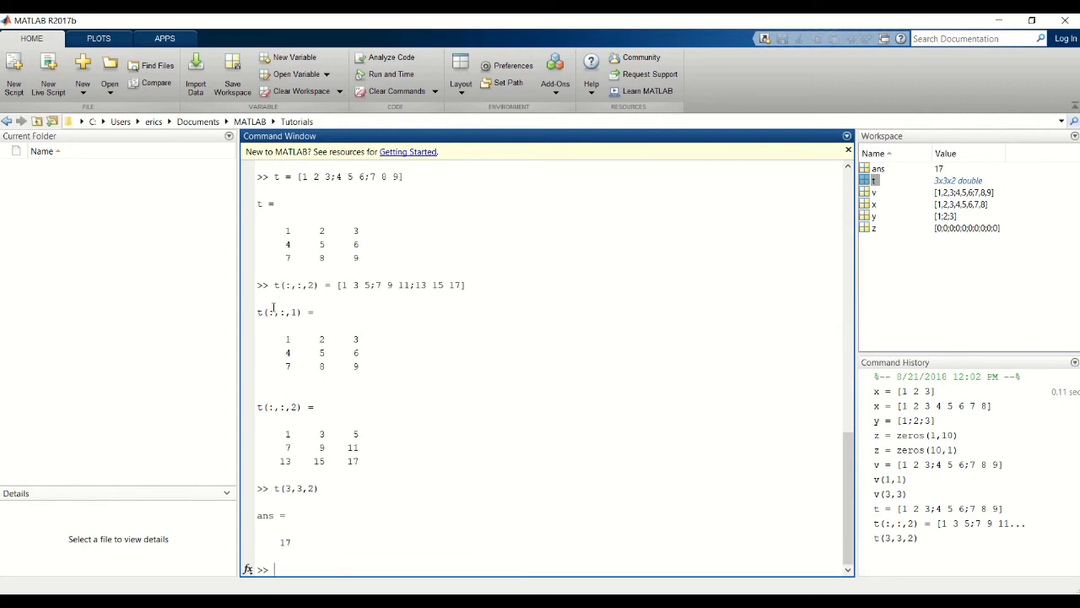
{"action": "left_click_drag", "start_coordinate": [257, 311], "coordinate": [333, 339]}
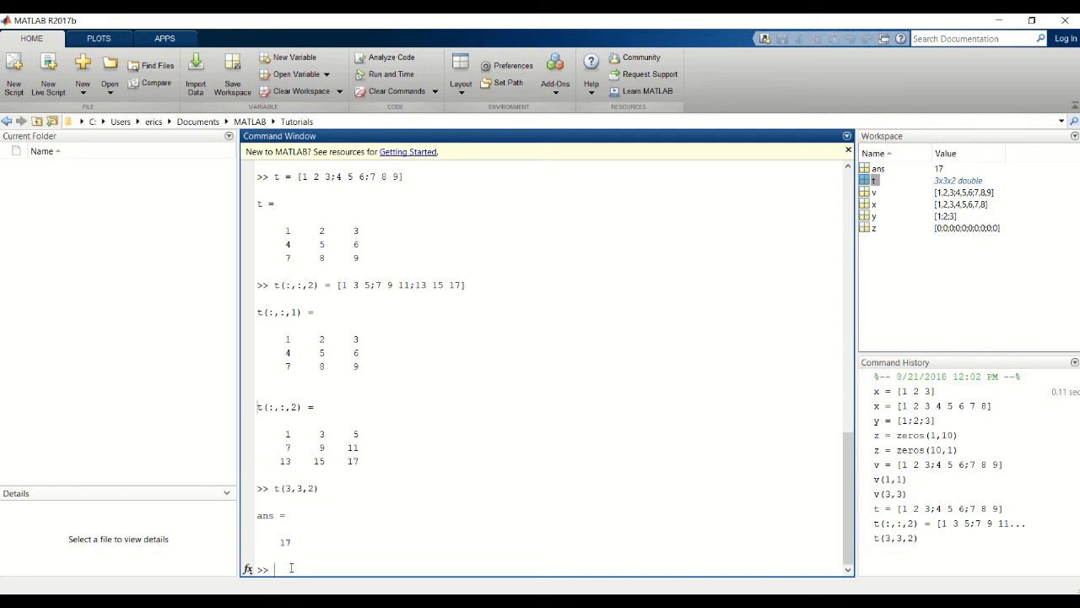
- Run the two-row assignment t(:,:,2) = [1 3 5;7 9 11] to show the dimension mismatch error, then reassign the full page
{"action": "type", "text": "t = [1 2 3;4 5 6;7 8 9]"}
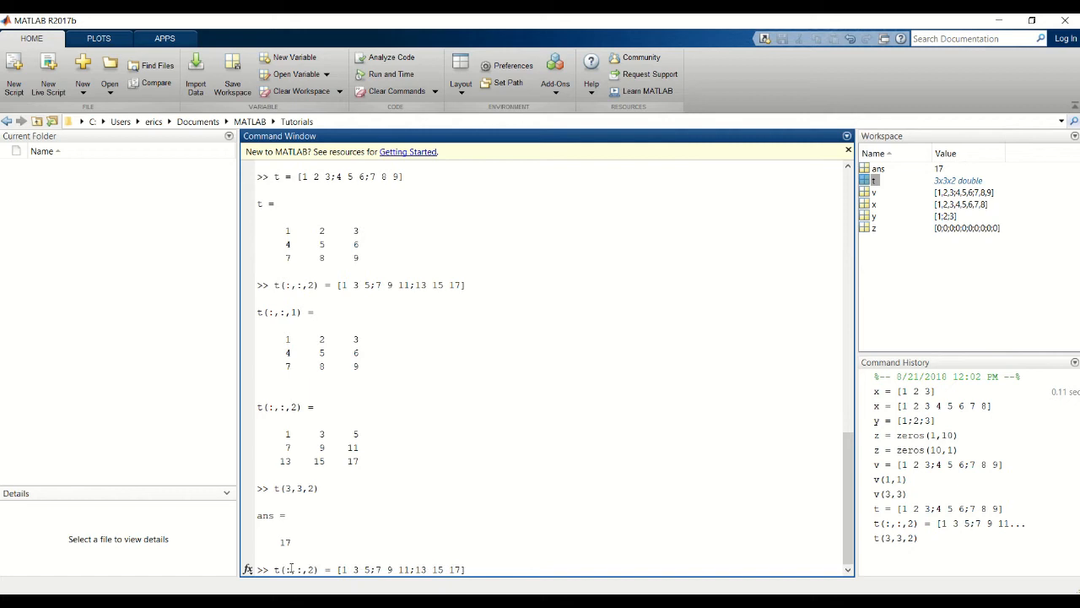
{"action": "key", "text": "BackSpace"}
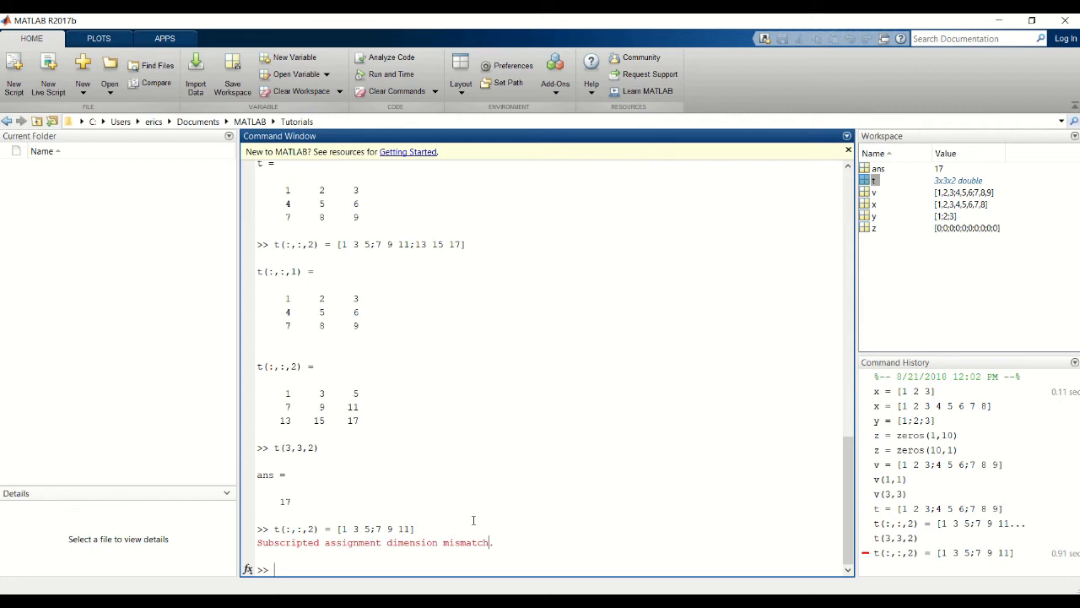
{"action": "type", "text": "t(:,:,2) = [1 3 5;7 9 11]"}
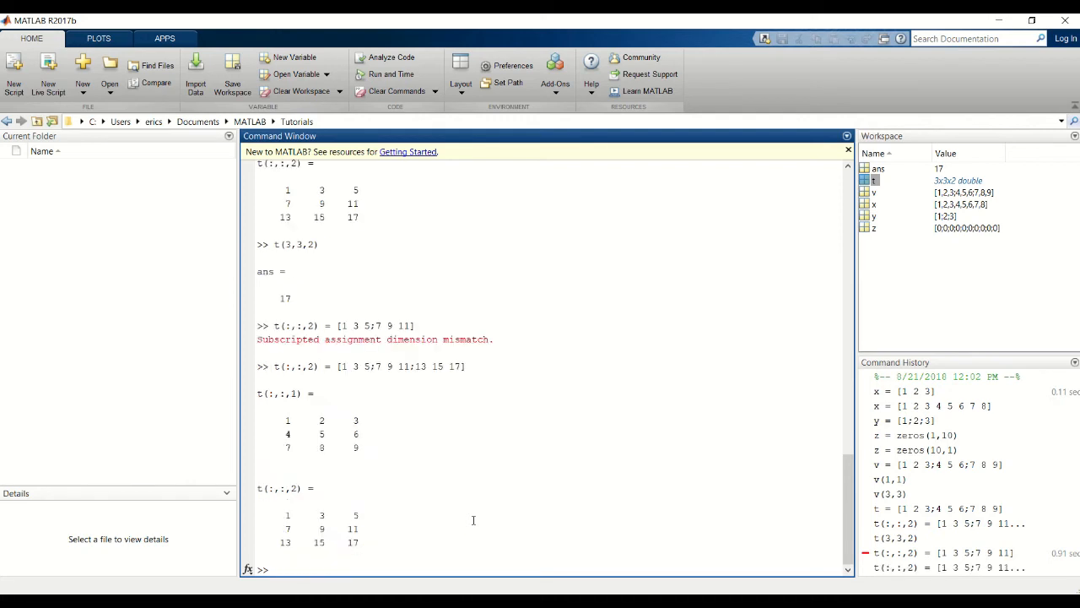
{"action": "mouse_move", "coordinate": [444, 566]}
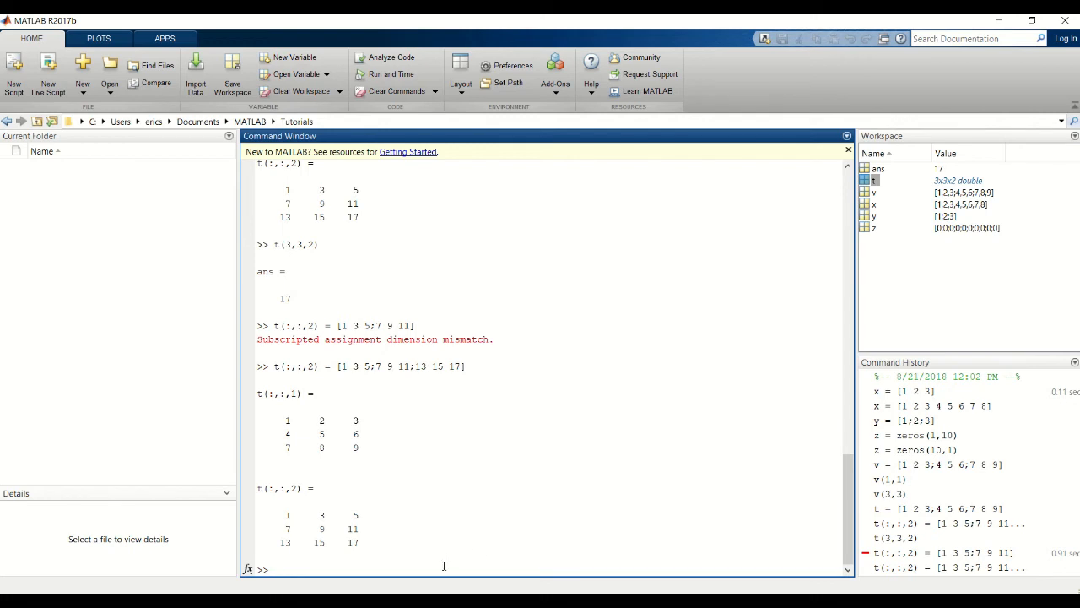
- Create a = [1 2 3; 4 5 6; 7 8 9] and b = [0 2 4; 1 2 3; 9 8 7]
{"action": "type", "text": "a"}
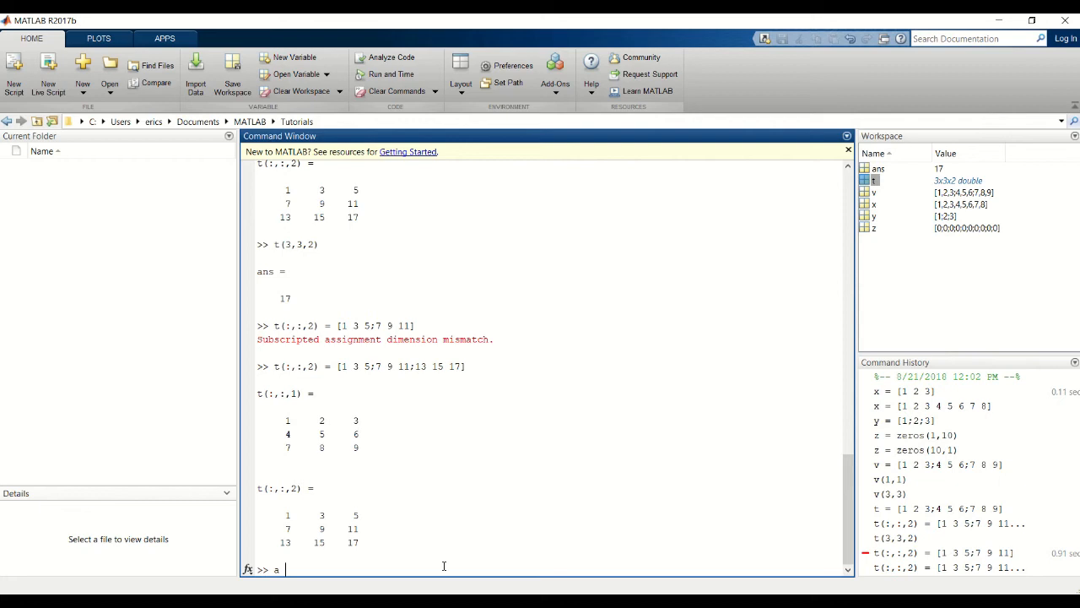
{"action": "type", "text": "= [1 2 3;"}
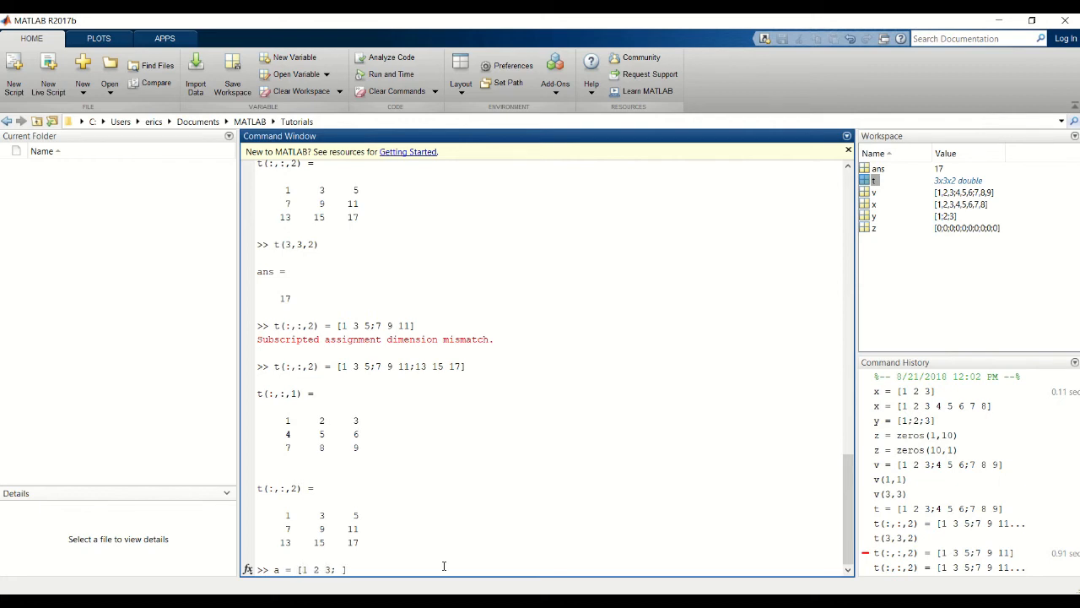
{"action": "type", "text": "4 5 6;"}
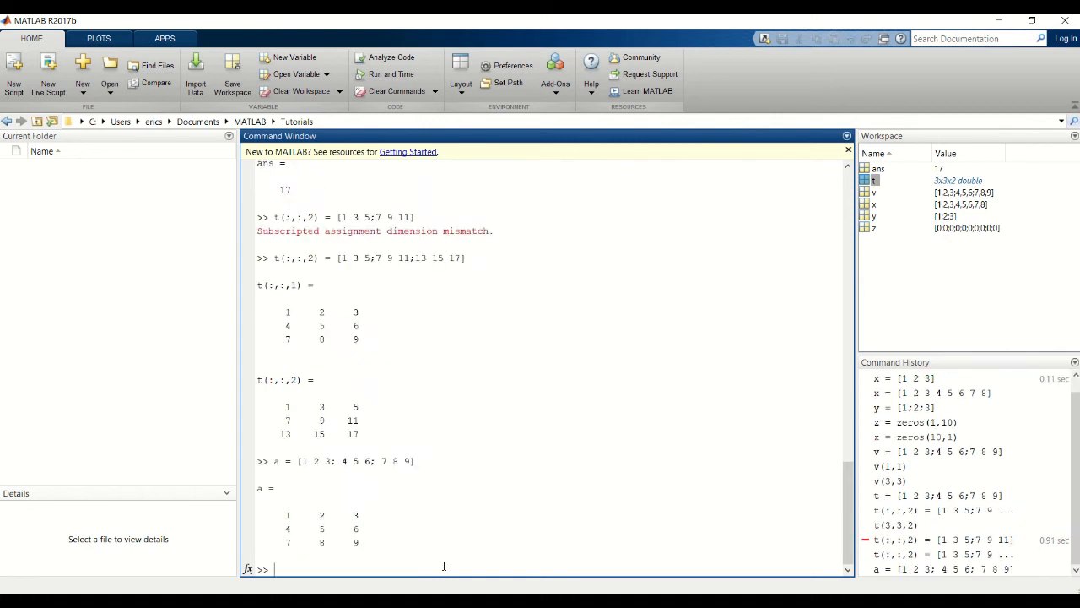
{"action": "type", "text": "b"}
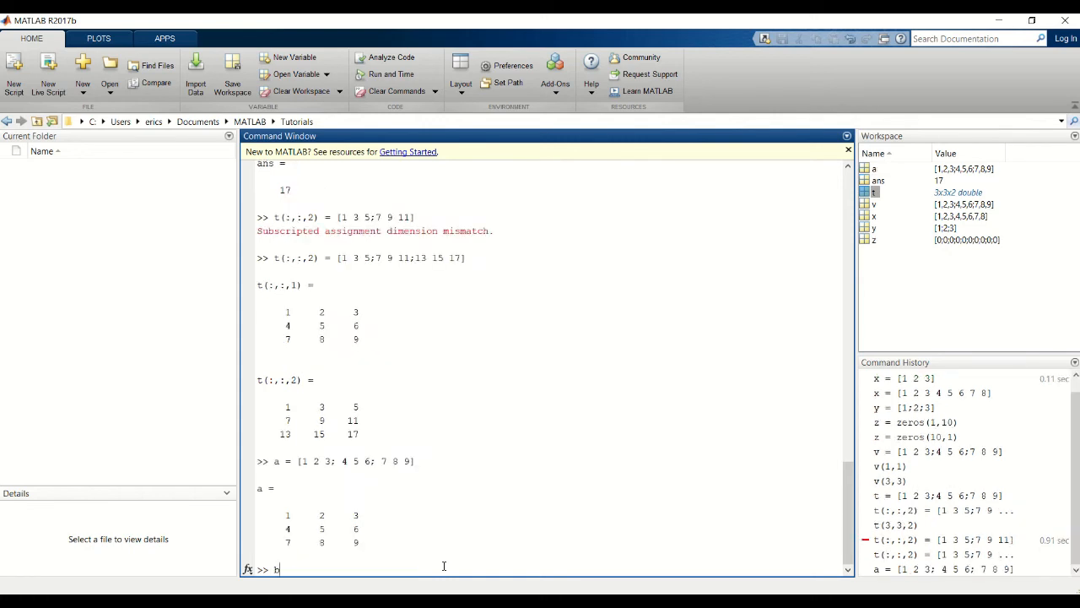
{"action": "type", "text": "="}
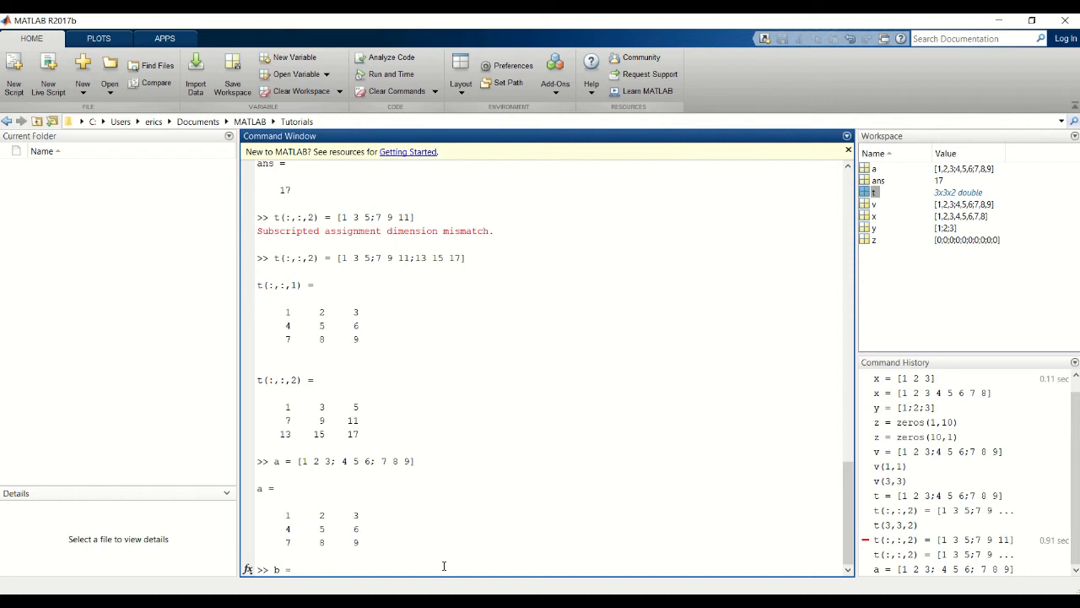
{"action": "type", "text": "[]"}
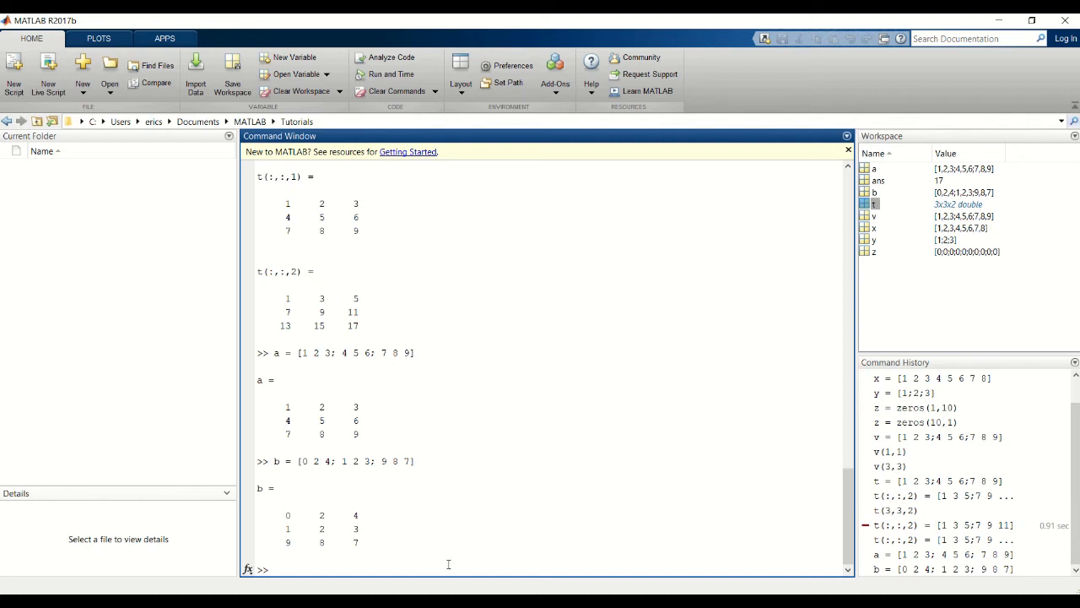
{"action": "mouse_move", "coordinate": [270, 383]}
{"action": "type", "text": "c ="}
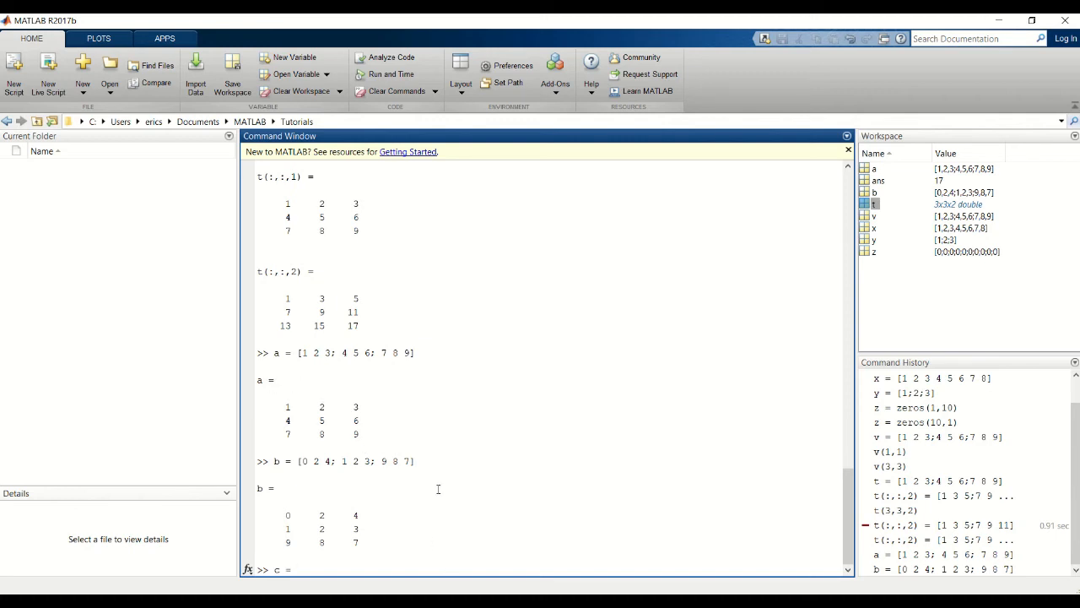
- Stack a and b vertically with c = cat(1,a,b) and highlight the rows from b
{"action": "type", "text": "cat"}
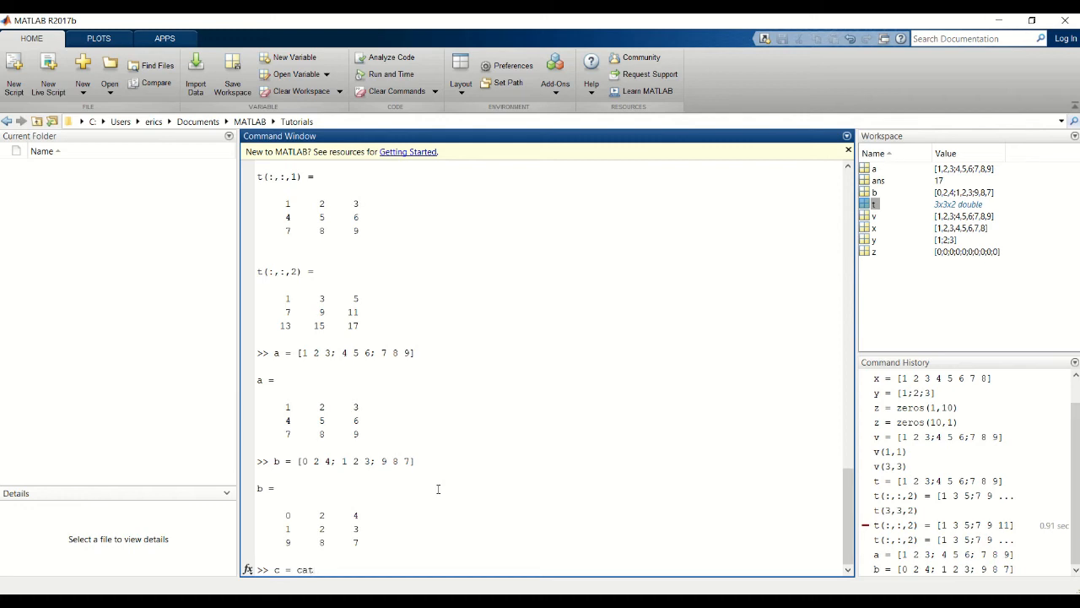
{"action": "type", "text": "("}
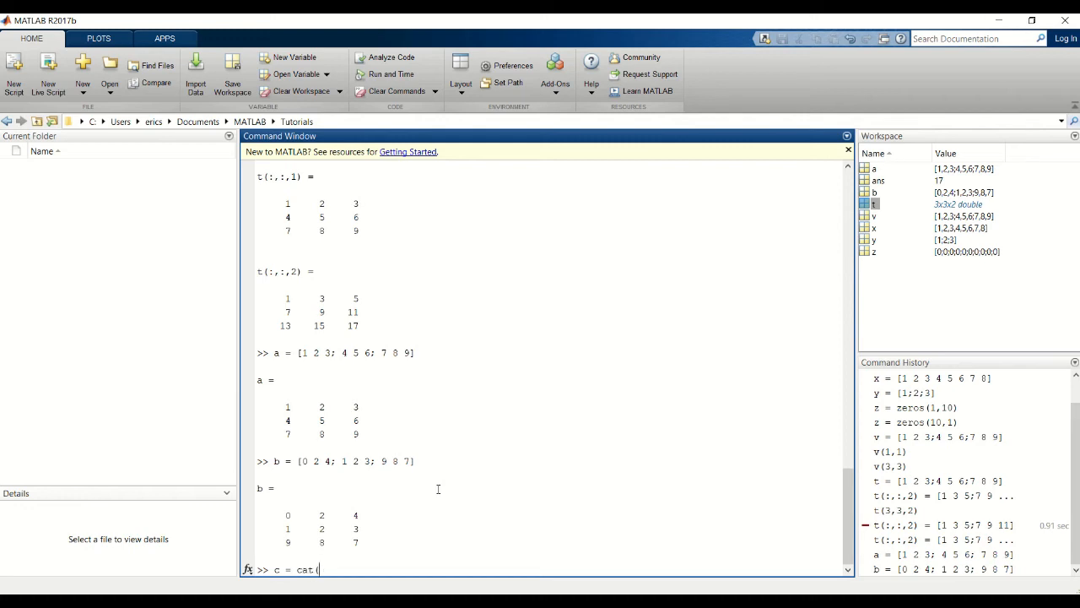
{"action": "type", "text": "1,"}
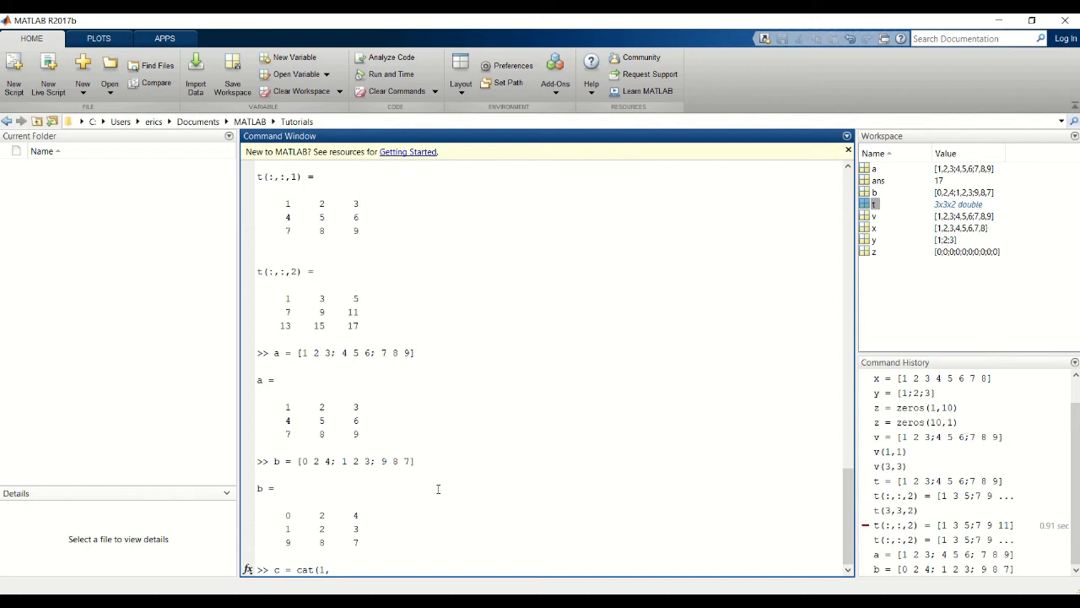
{"action": "type", "text": "a,b"}
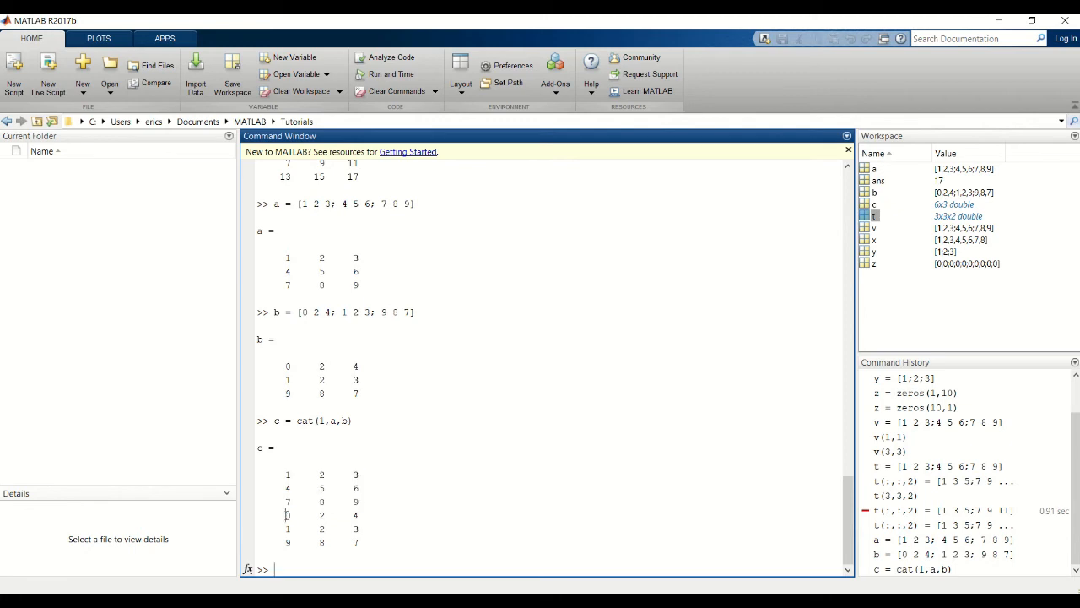
{"action": "left_click_drag", "start_coordinate": [283, 514], "coordinate": [357, 541]}
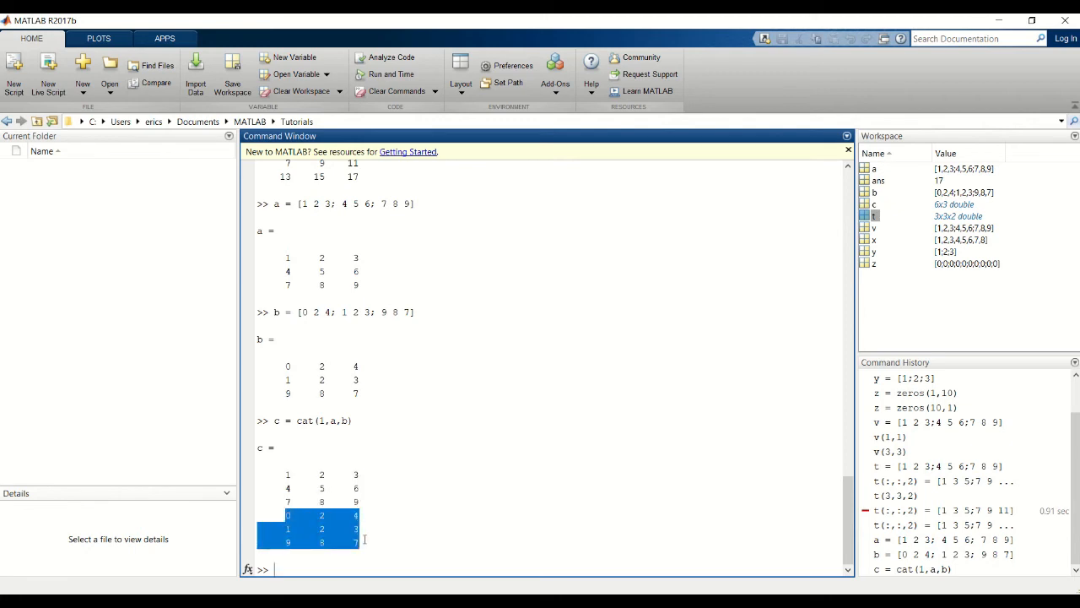
{"action": "mouse_move", "coordinate": [352, 563]}
{"action": "type", "text": "c = cat(2,a,b)"}
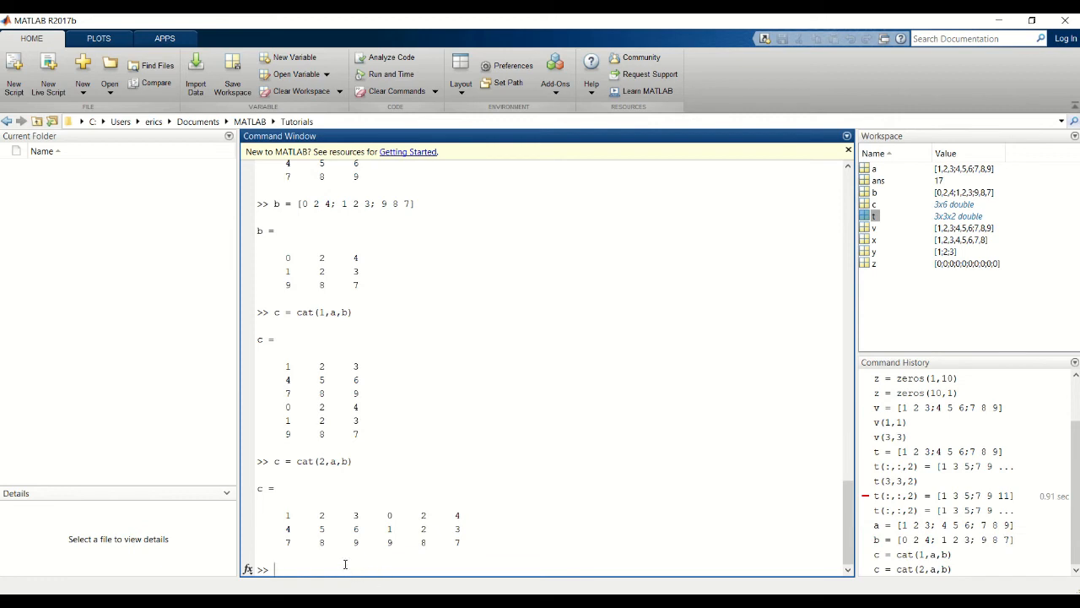
- Run c = cat(2,a,b) and highlight b placed beside a in the 3x6 result
{"action": "left_click_drag", "start_coordinate": [283, 515], "coordinate": [363, 547]}
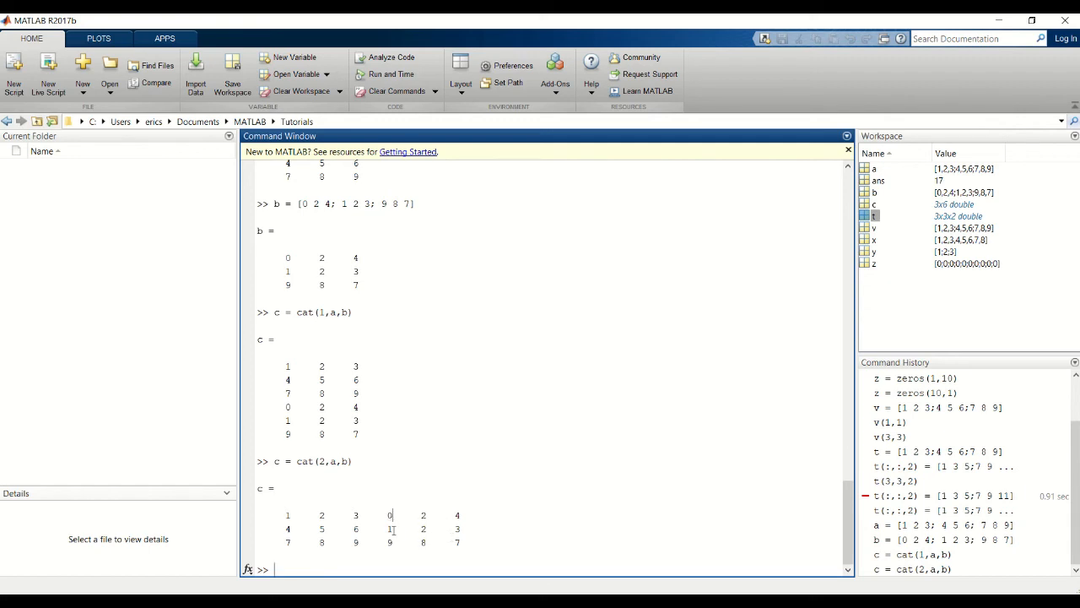
{"action": "mouse_move", "coordinate": [397, 555]}
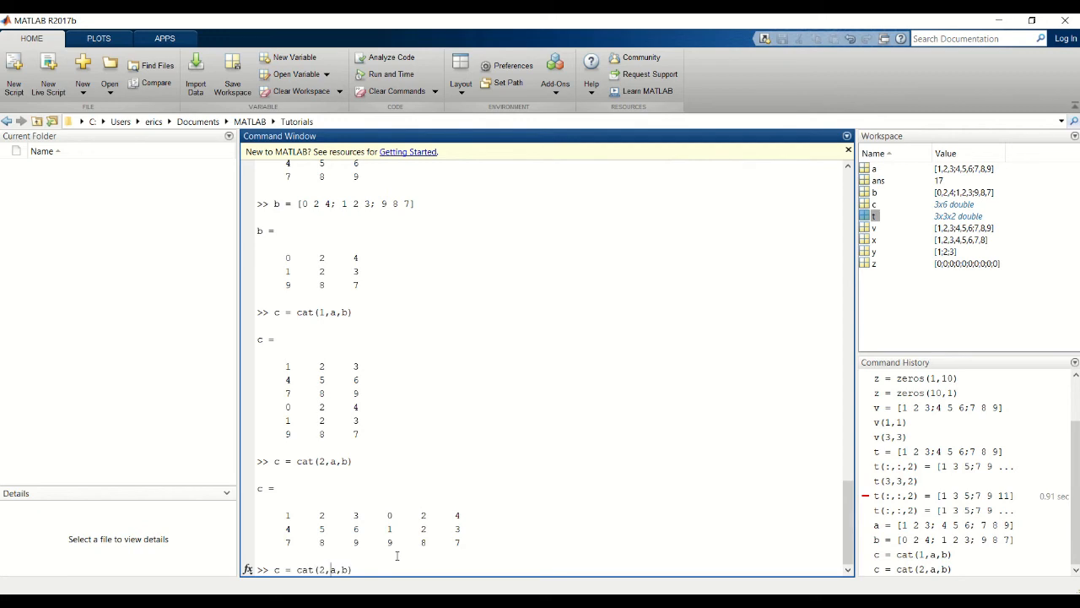
- Run c = cat(3,a,b) to stack a and b as two pages of a 3x3x2 array
{"action": "type", "text": "3"}
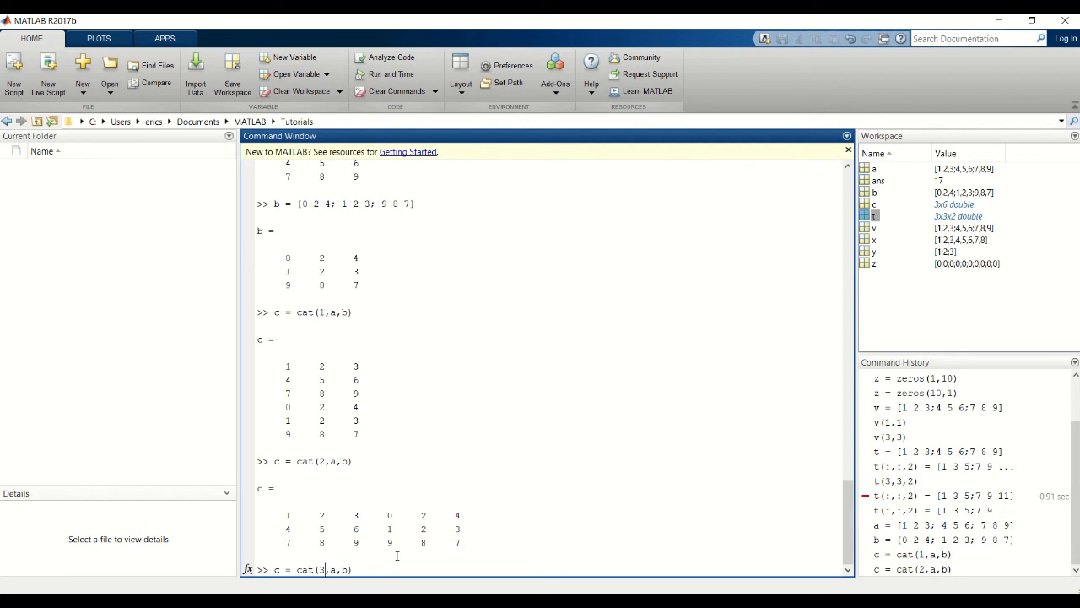
{"action": "key", "text": "enter"}
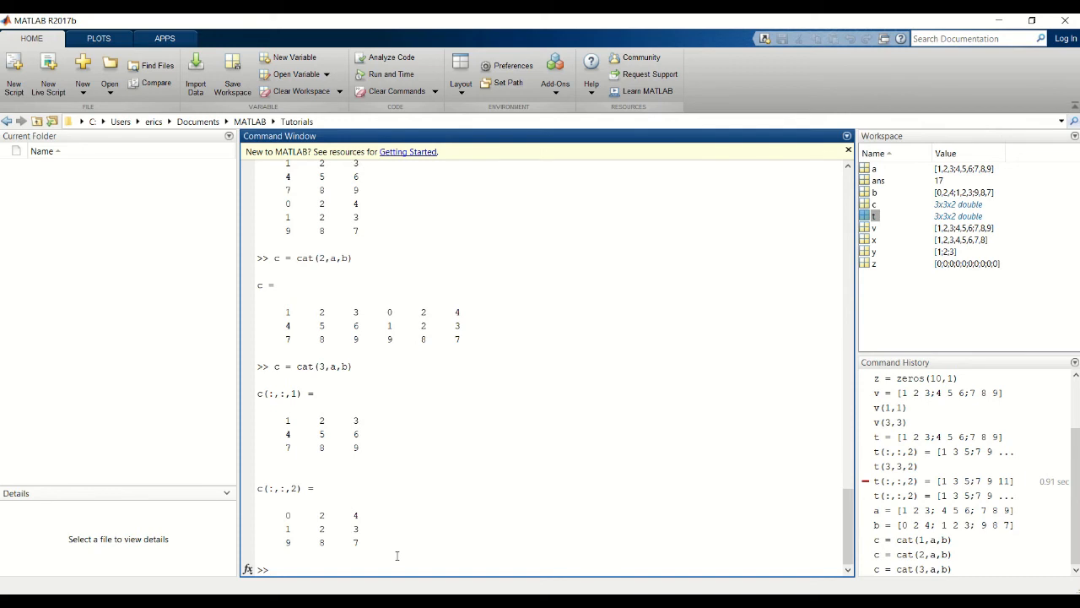
{"action": "mouse_move", "coordinate": [417, 421]}
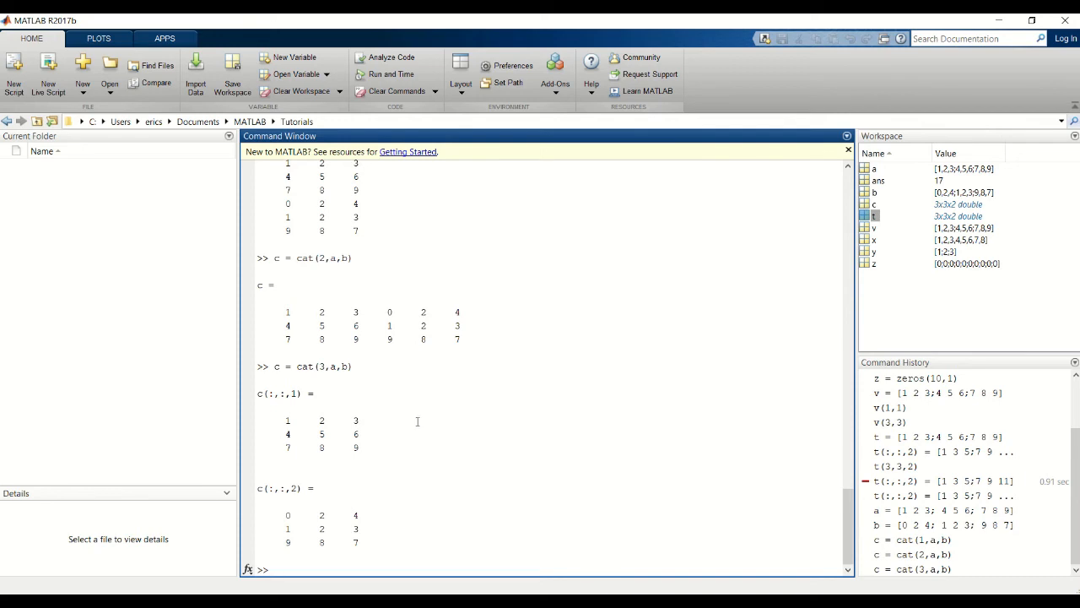
{"action": "mouse_move", "coordinate": [308, 405]}
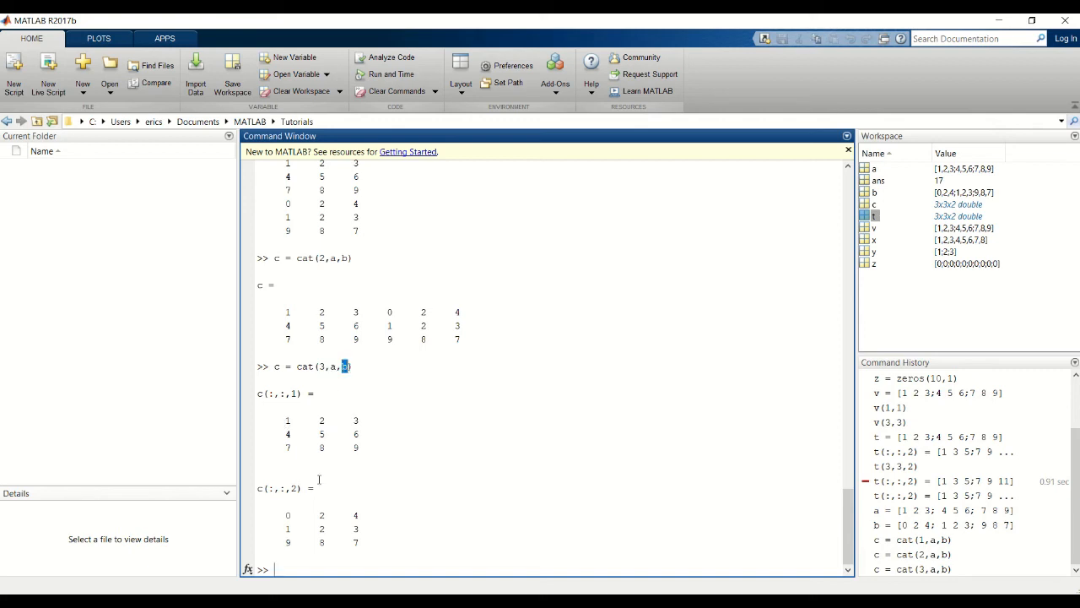
{"action": "left_click_drag", "start_coordinate": [287, 515], "coordinate": [357, 543]}
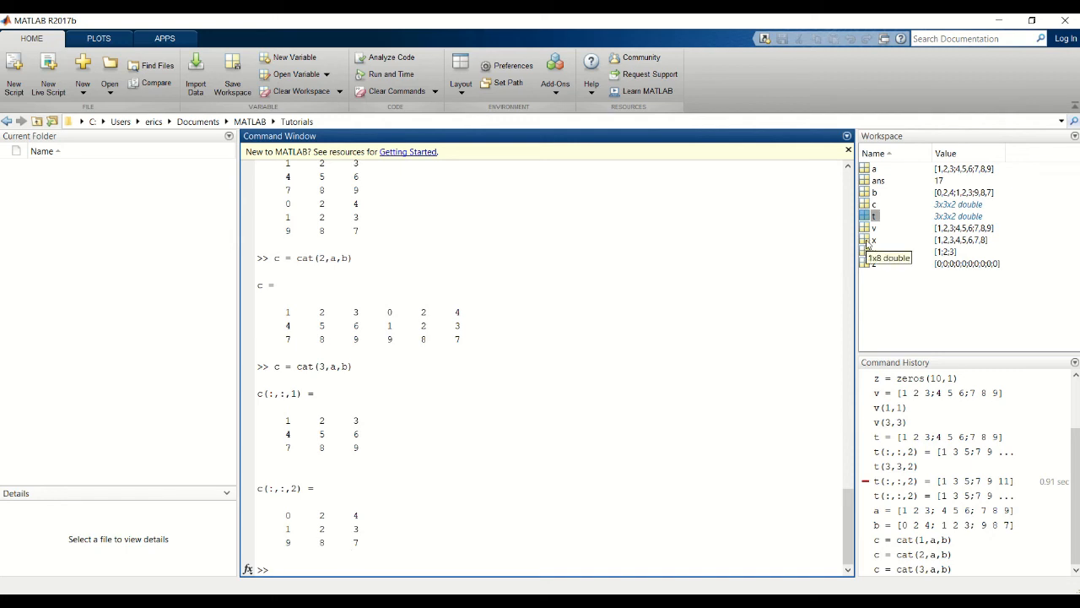
- Inspect x in the Variables editor and assign x(1,8) = 100
{"action": "double_click", "coordinate": [874, 239]}
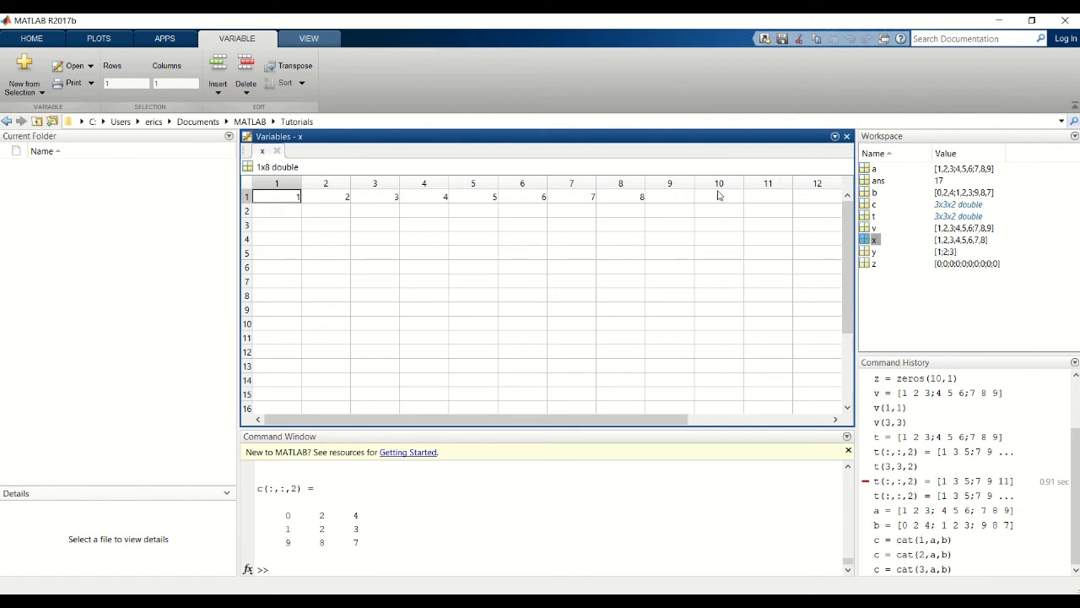
{"action": "mouse_move", "coordinate": [633, 204]}
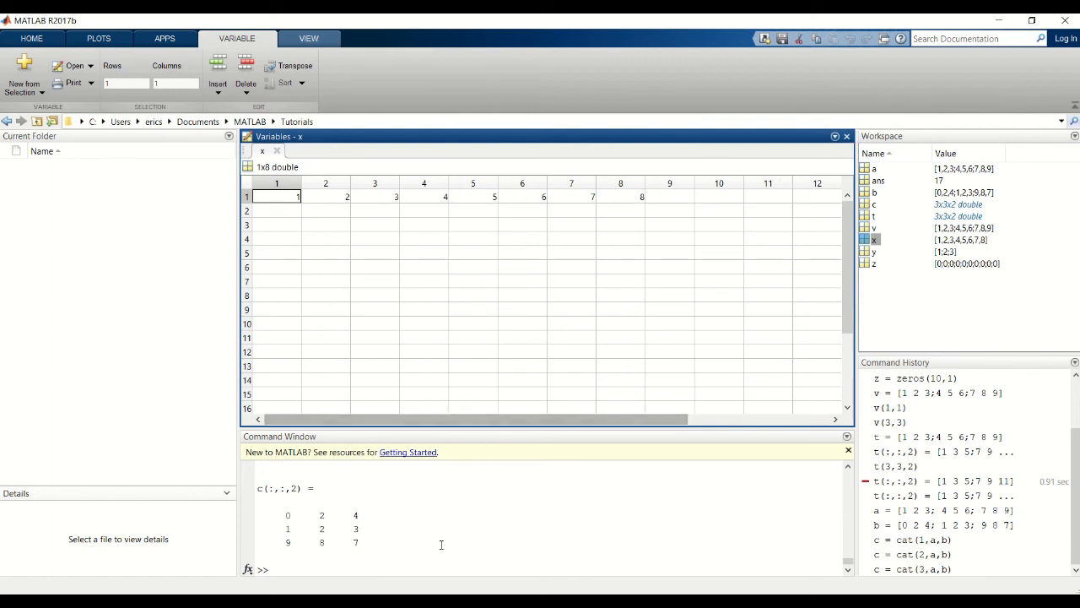
{"action": "left_click", "coordinate": [494, 554]}
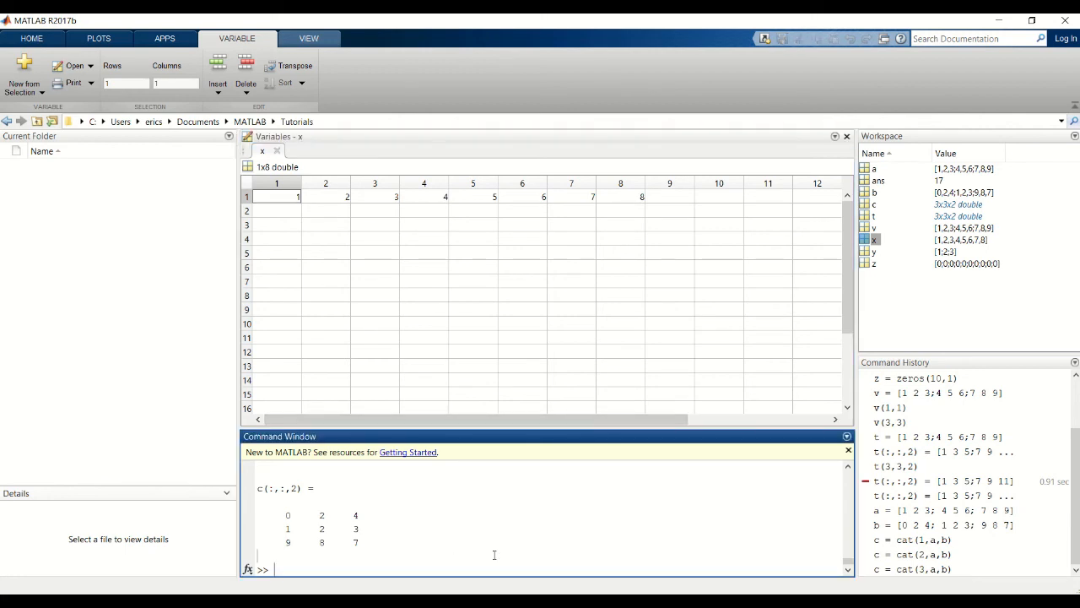
{"action": "type", "text": "x"}
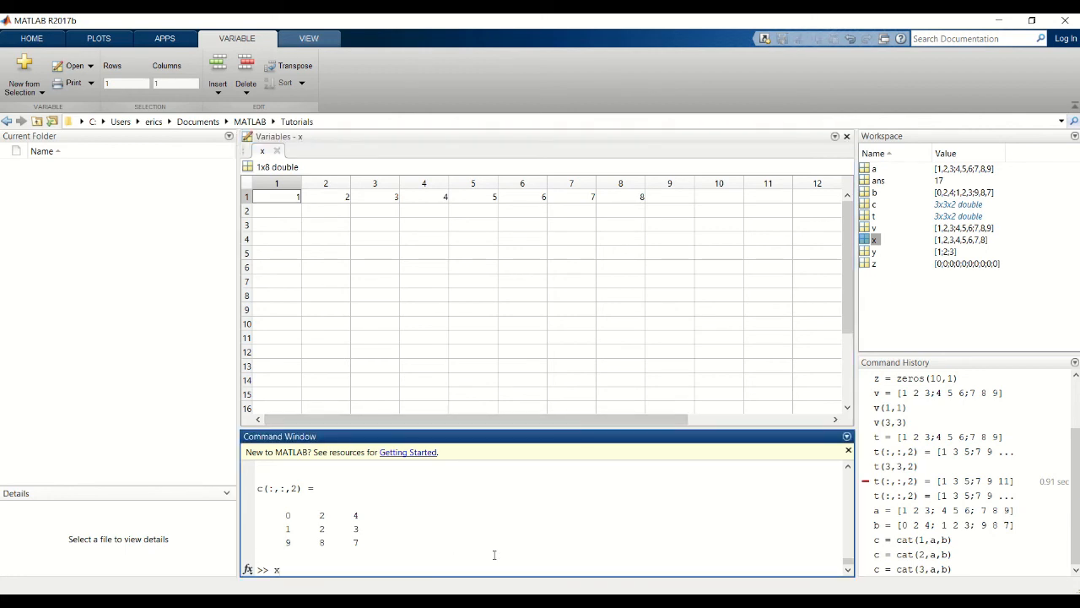
{"action": "type", "text": "("}
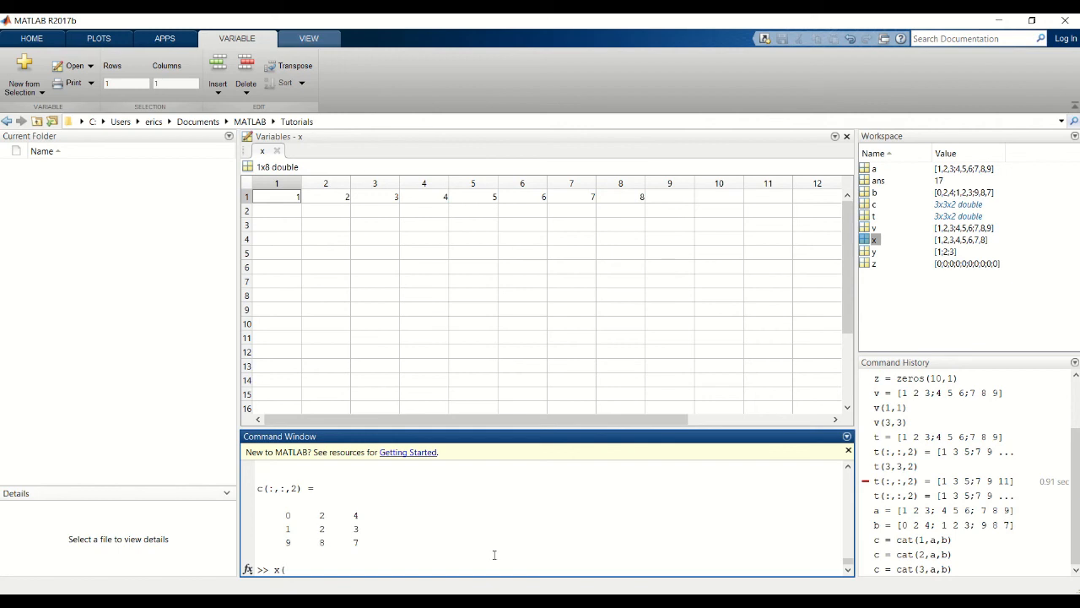
{"action": "type", "text": "1,8"}
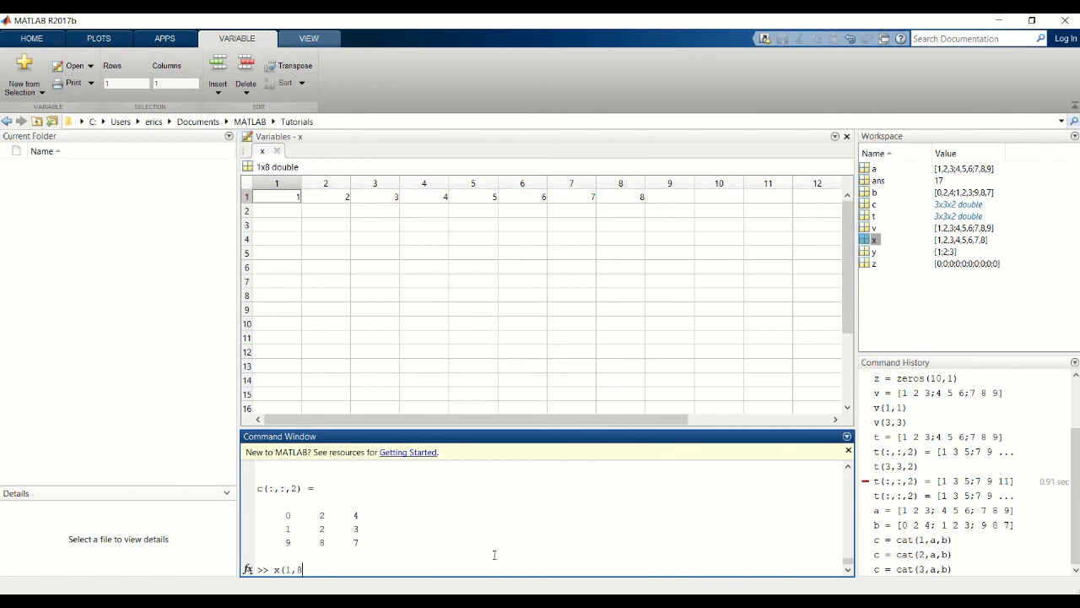
{"action": "type", "text": ") = 100"}
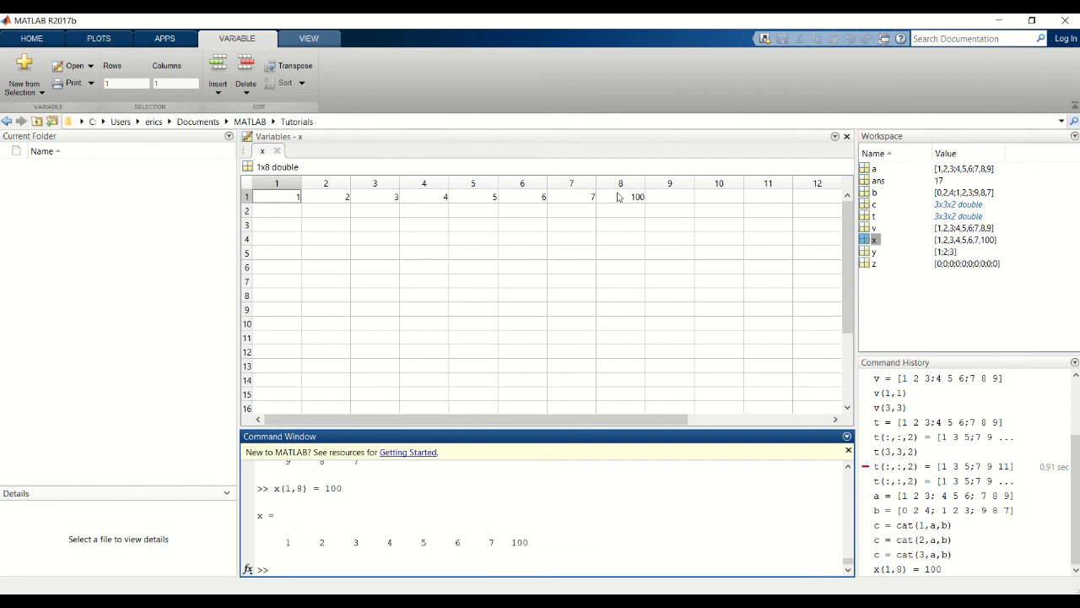
{"action": "mouse_move", "coordinate": [332, 204]}
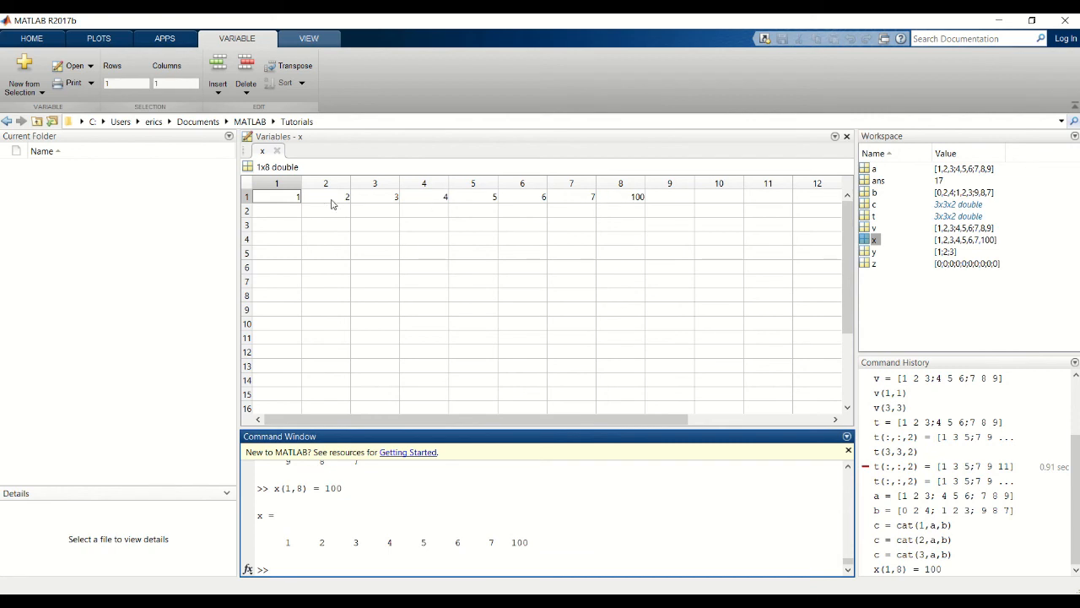
{"action": "mouse_move", "coordinate": [634, 203]}
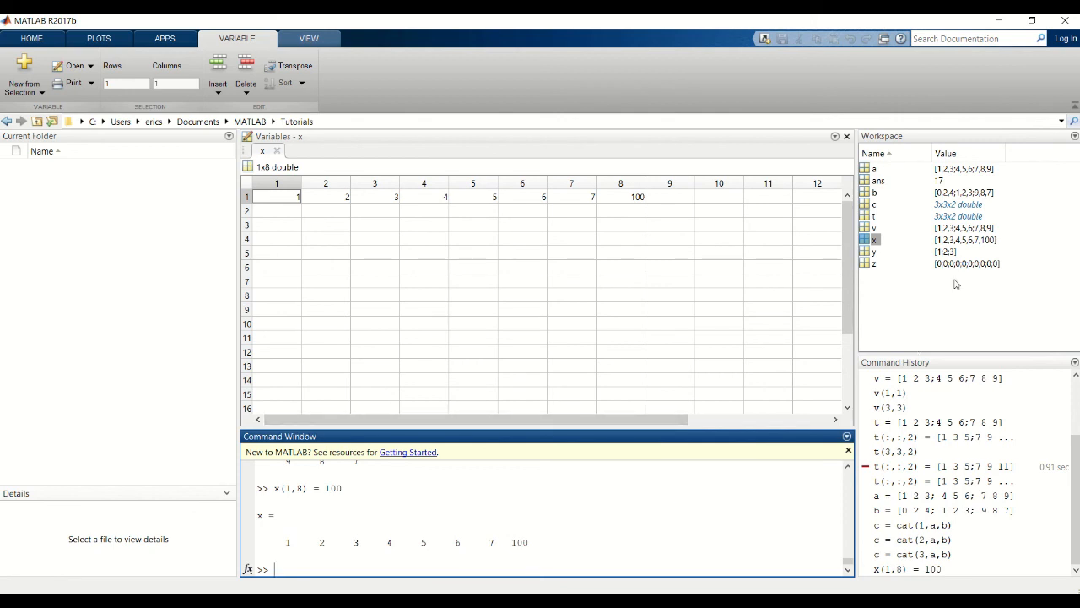
- Inspect y and assign y(3,1) = 50 so y becomes [1;2;50]
{"action": "left_click", "coordinate": [873, 251]}
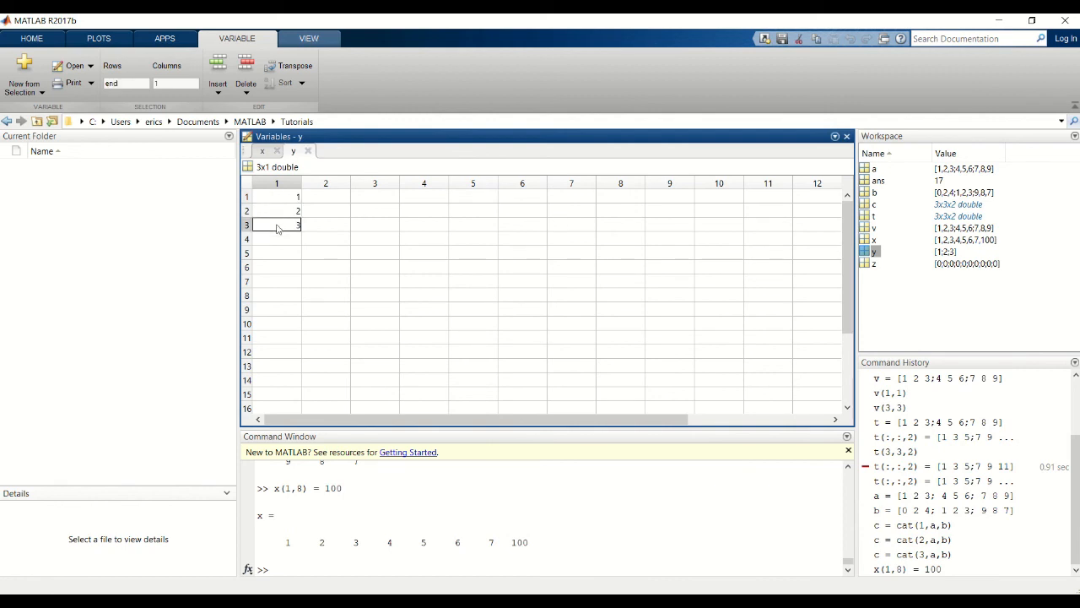
{"action": "left_click", "coordinate": [378, 569]}
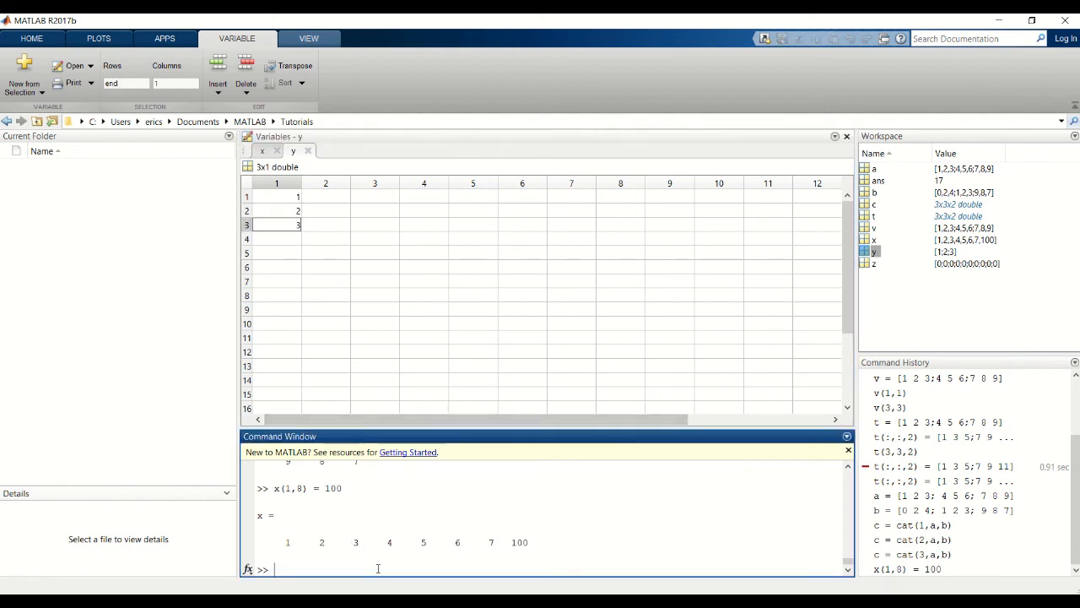
{"action": "type", "text": "y(3,"}
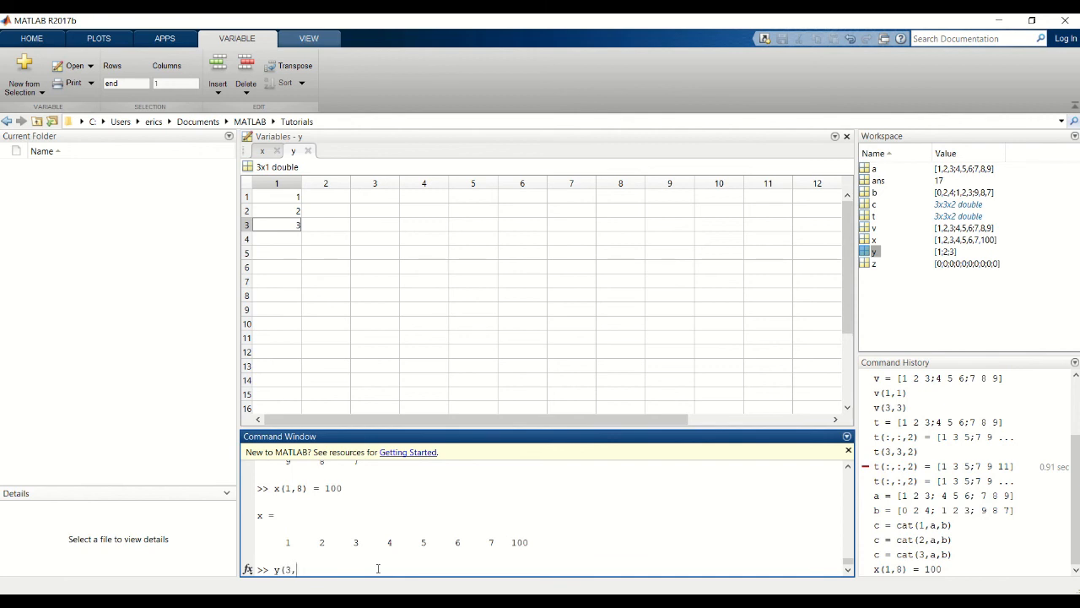
{"action": "type", "text": "1)"}
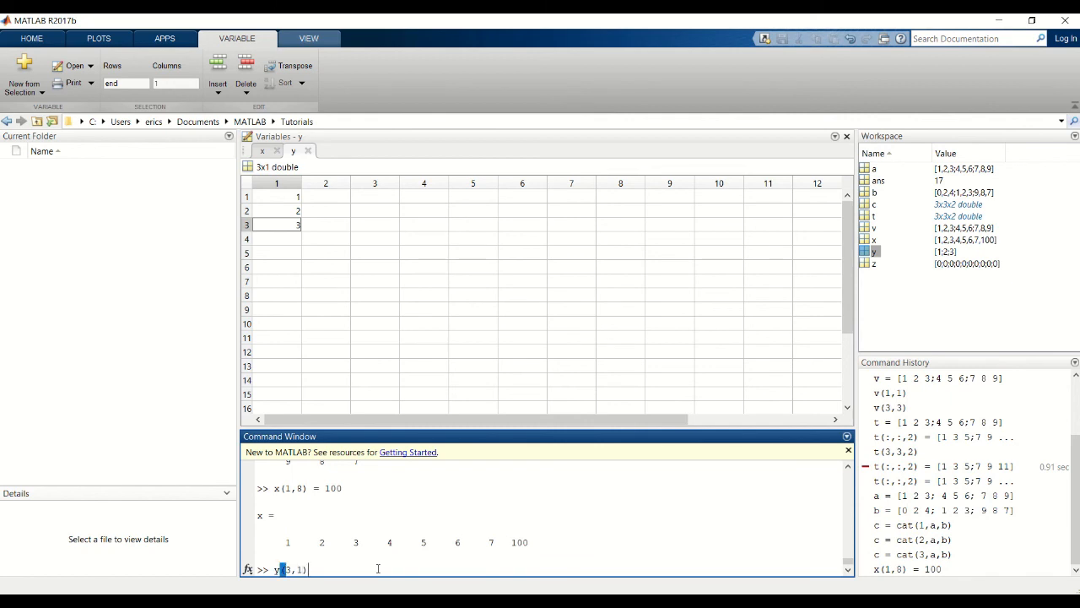
{"action": "type", "text": "= 50"}
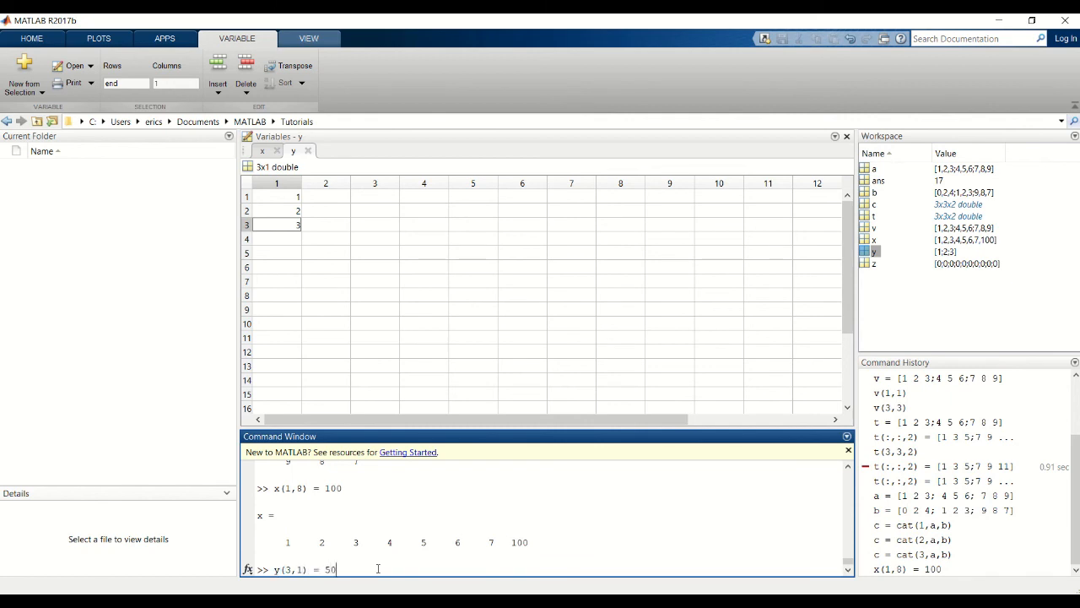
{"action": "key", "text": "enter"}
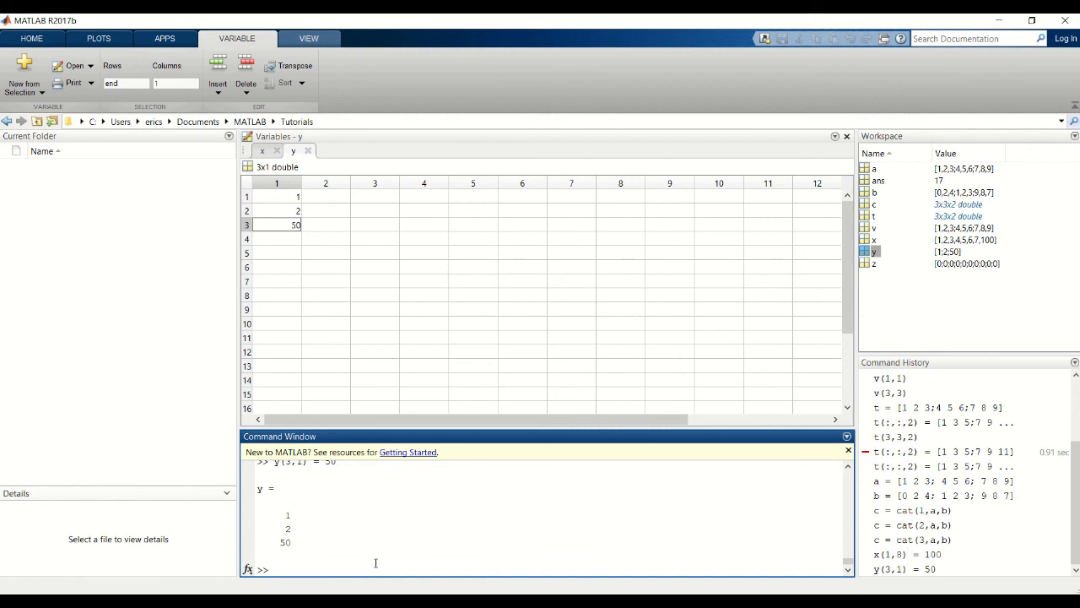
{"action": "type", "text": "y(3,1) = 50"}
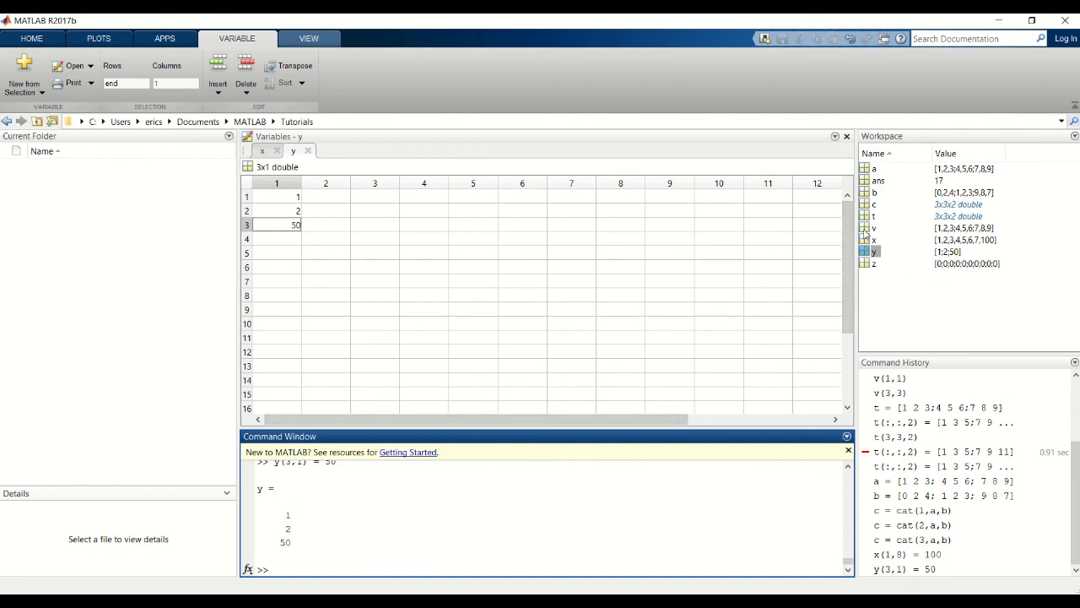
- Inspect v and assign v(3,2) = 25 so v becomes [1 2 3;4 5 6;7 25 9]
{"action": "double_click", "coordinate": [874, 228]}
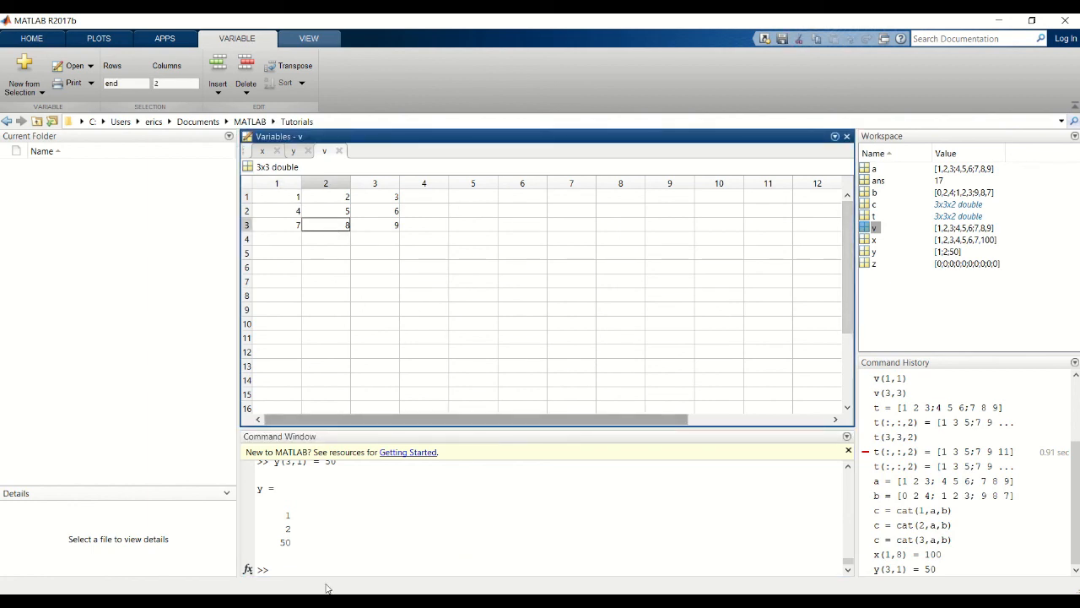
{"action": "type", "text": "v"}
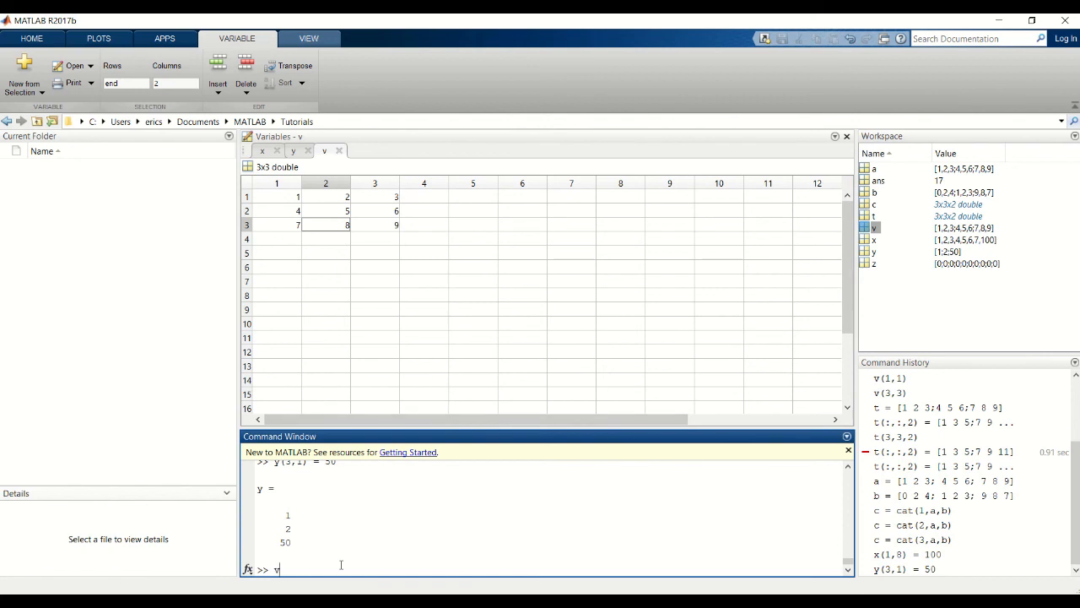
{"action": "type", "text": "("}
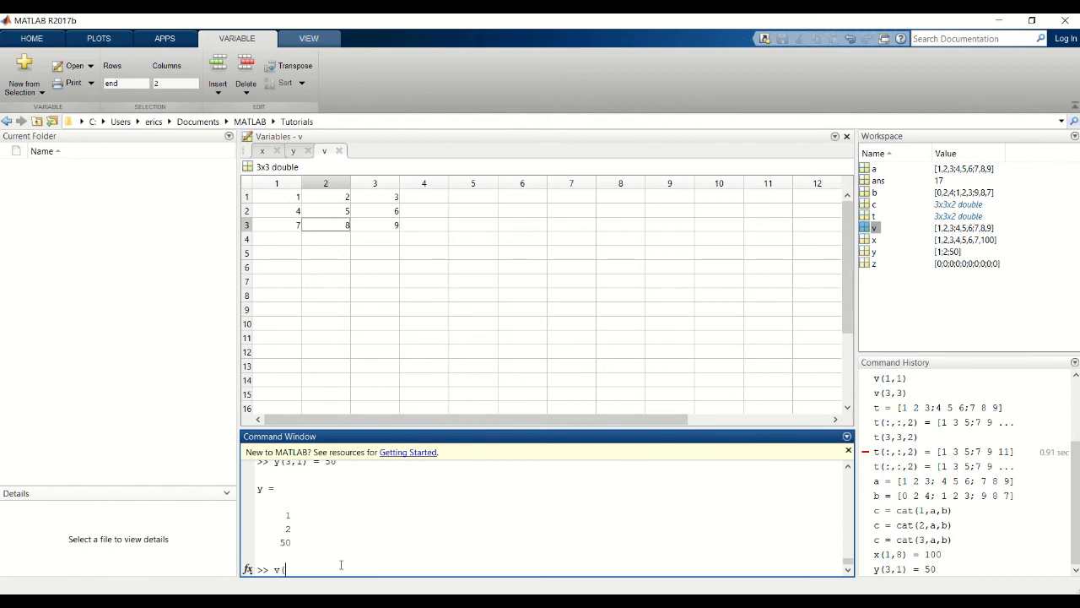
{"action": "type", "text": "3,2"}
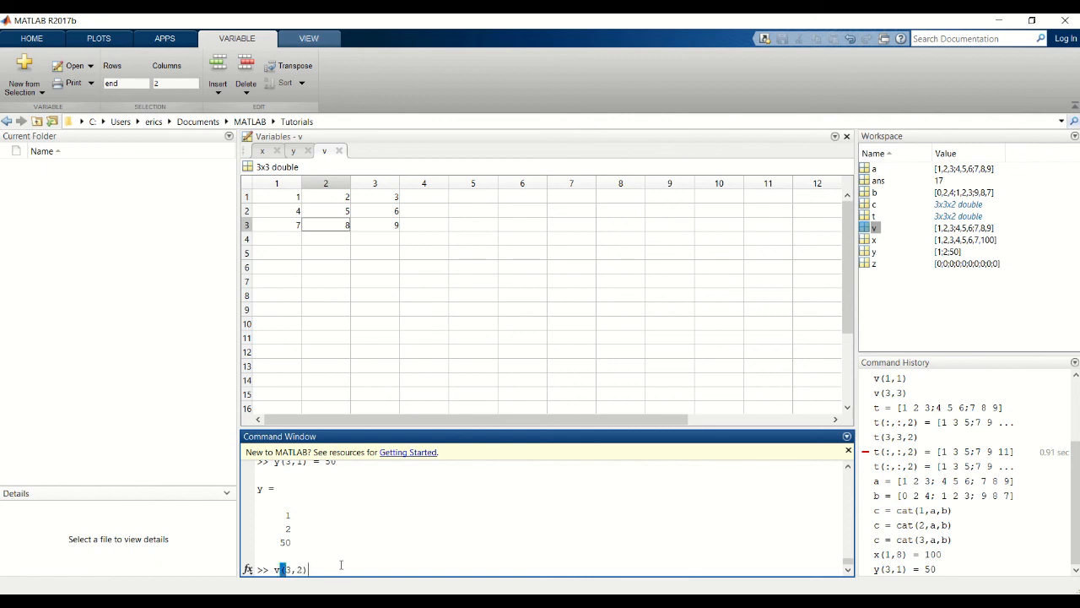
{"action": "type", "text": "= 25"}
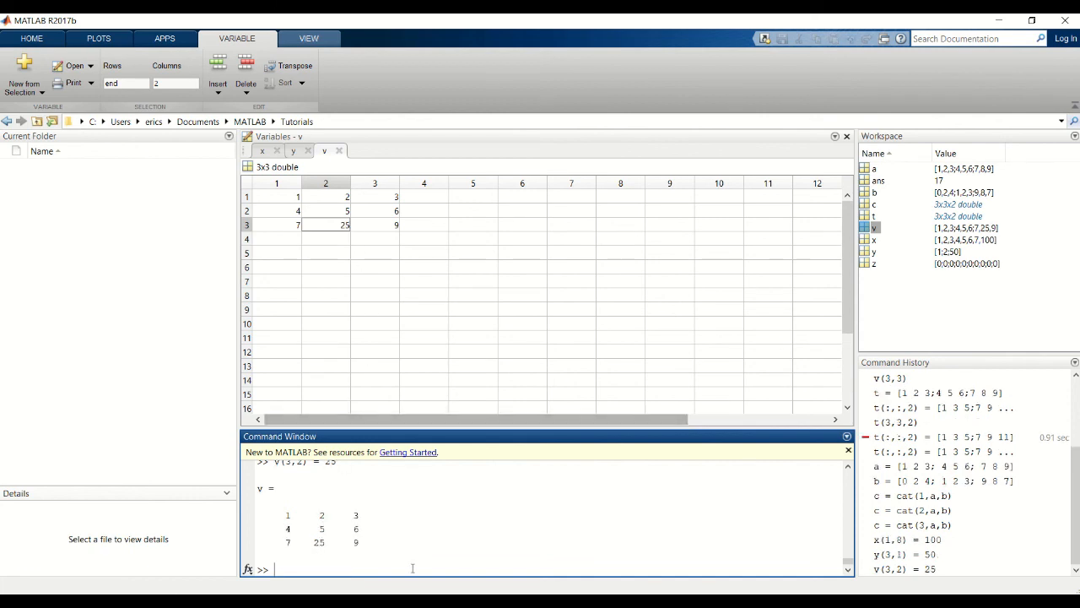
{"action": "mouse_move", "coordinate": [409, 562]}
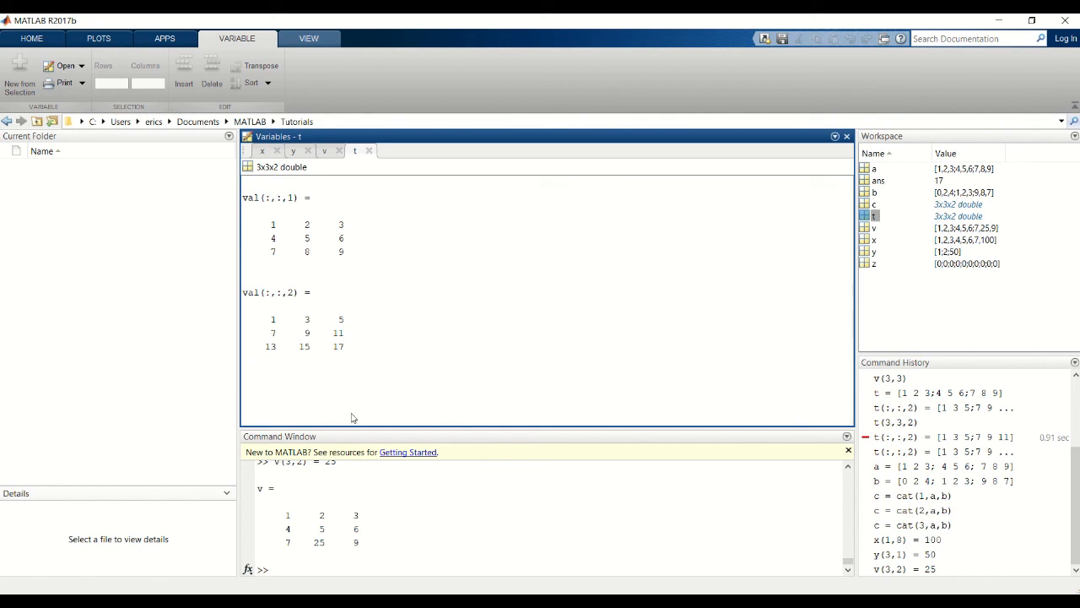
{"action": "mouse_move", "coordinate": [285, 347]}
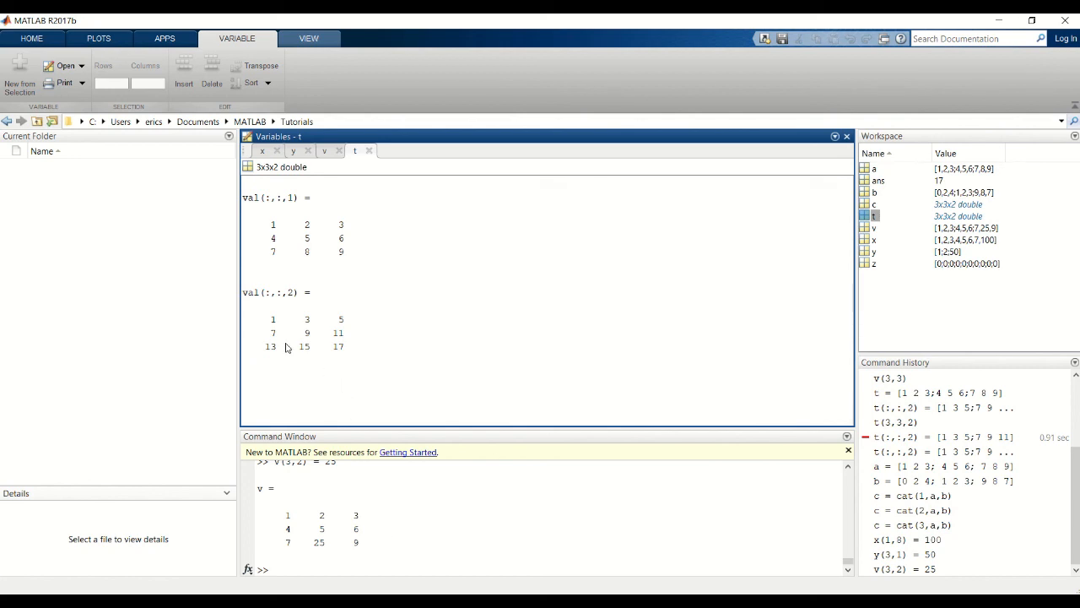
{"action": "mouse_move", "coordinate": [304, 336]}
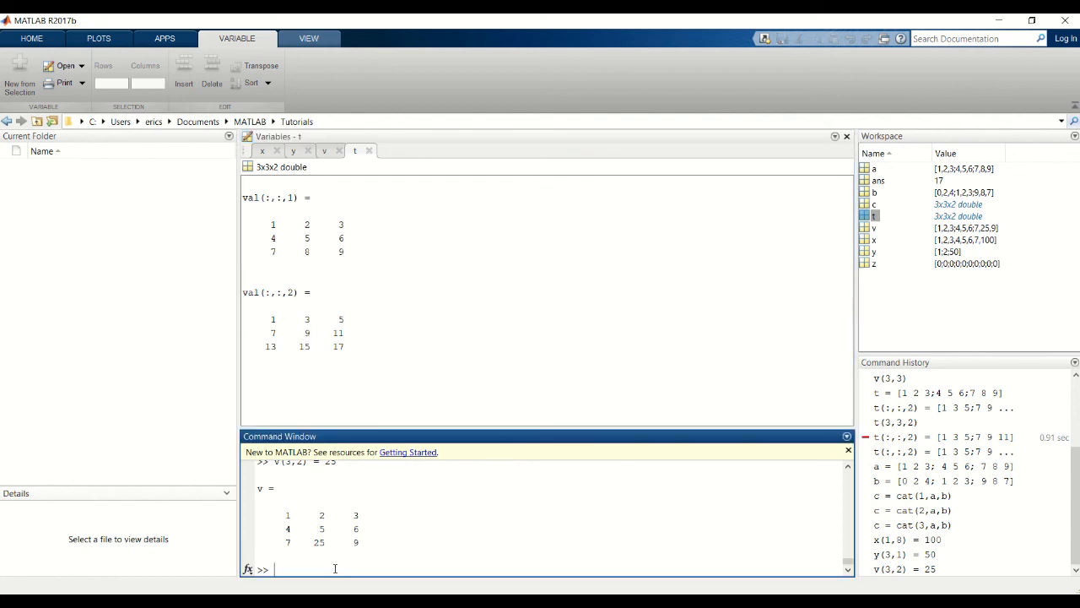
- Assign t(2,2,2) = 75 and highlight the changed centre value on page 2
{"action": "type", "text": "t("}
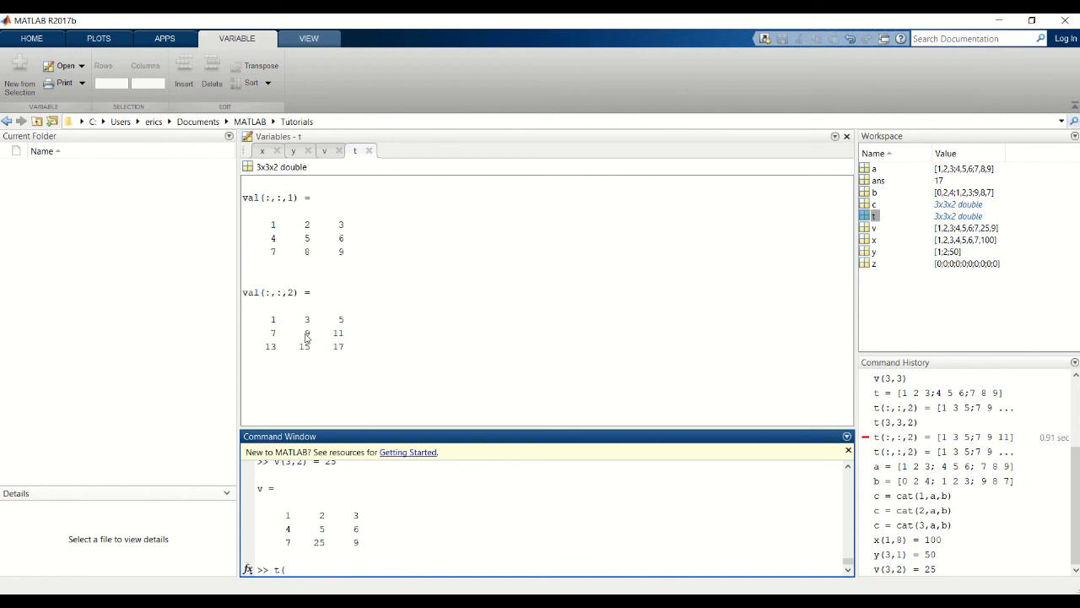
{"action": "type", "text": "2,2"}
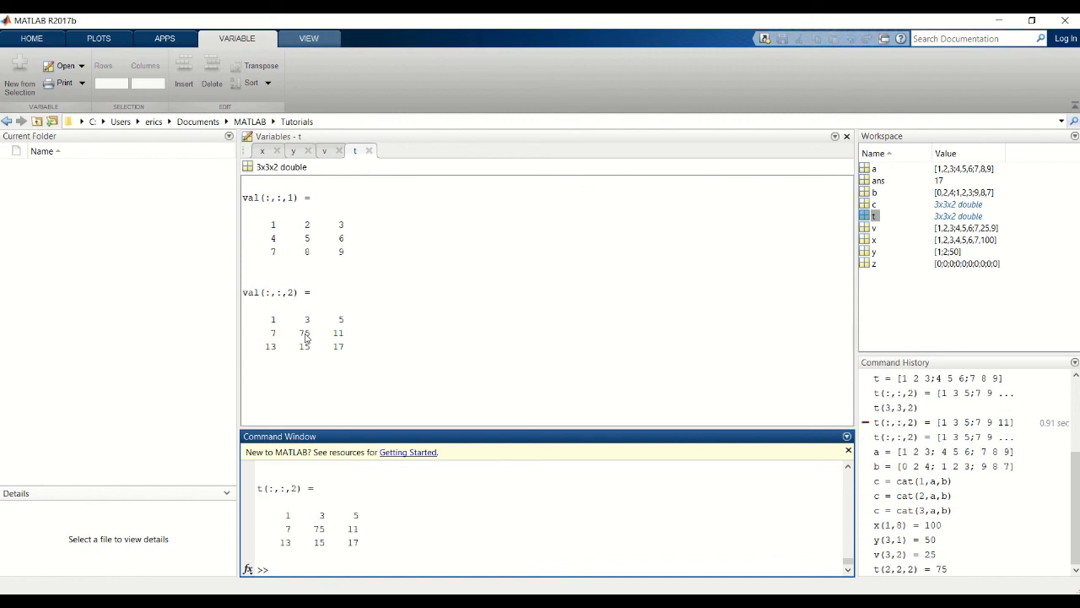
{"action": "left_click", "coordinate": [303, 333]}
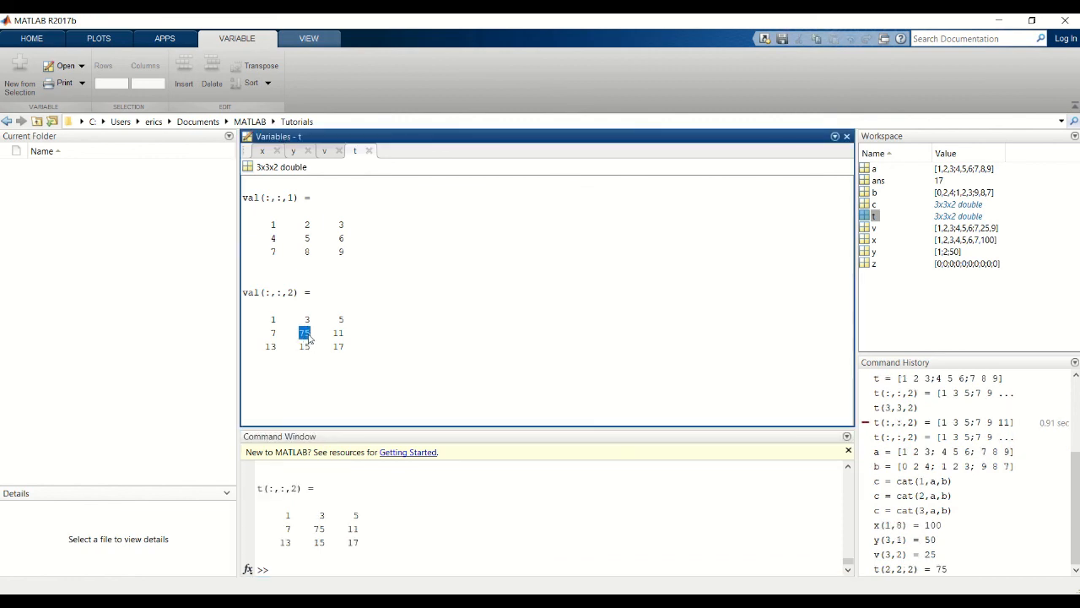